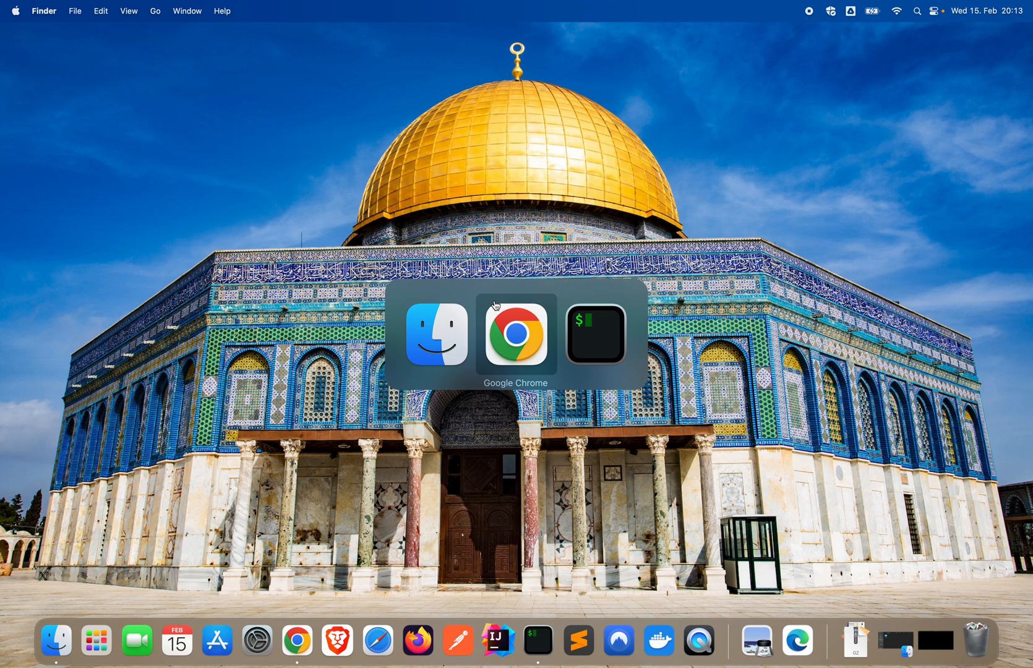
# Bring Chrome forward and view the empty Domains and Linodes pages in Linode Cloud Manager
pyautogui.click(516, 335)
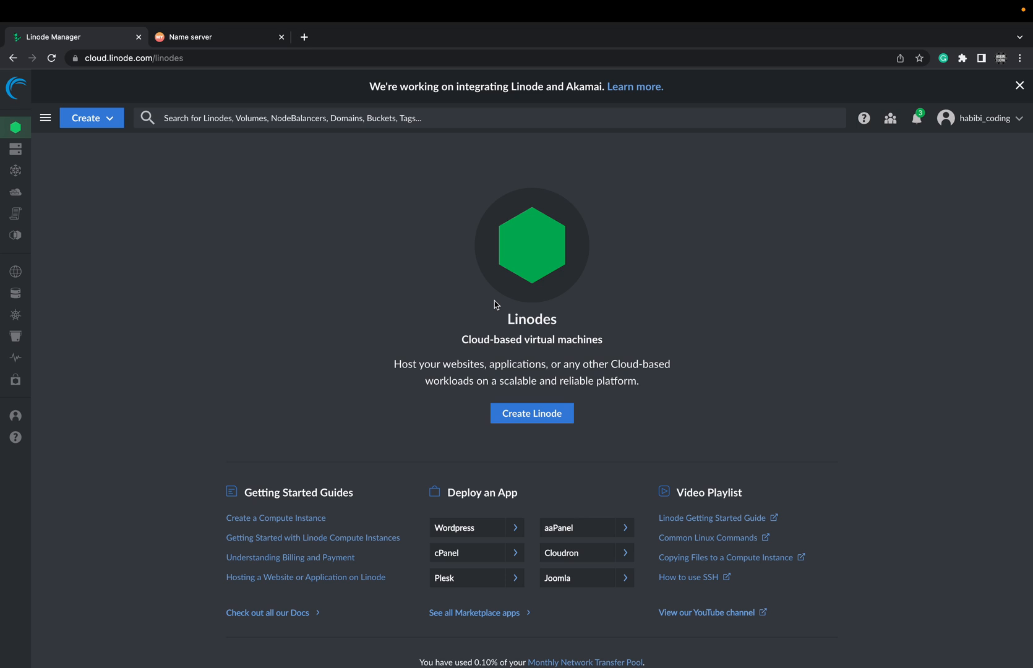
pyautogui.click(395, 118)
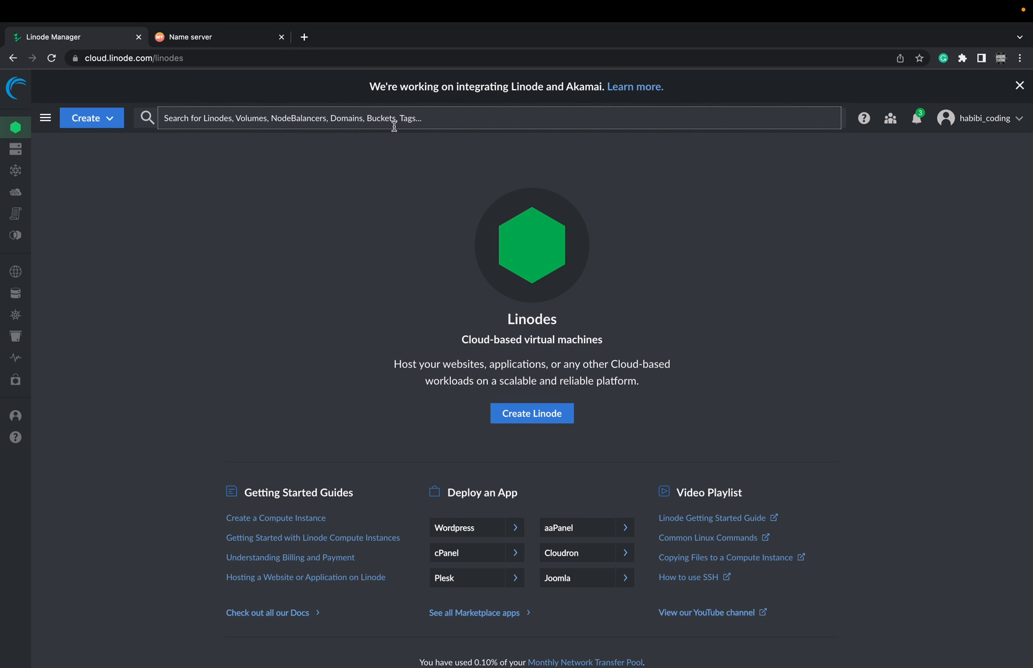
pyautogui.moveTo(70, 260)
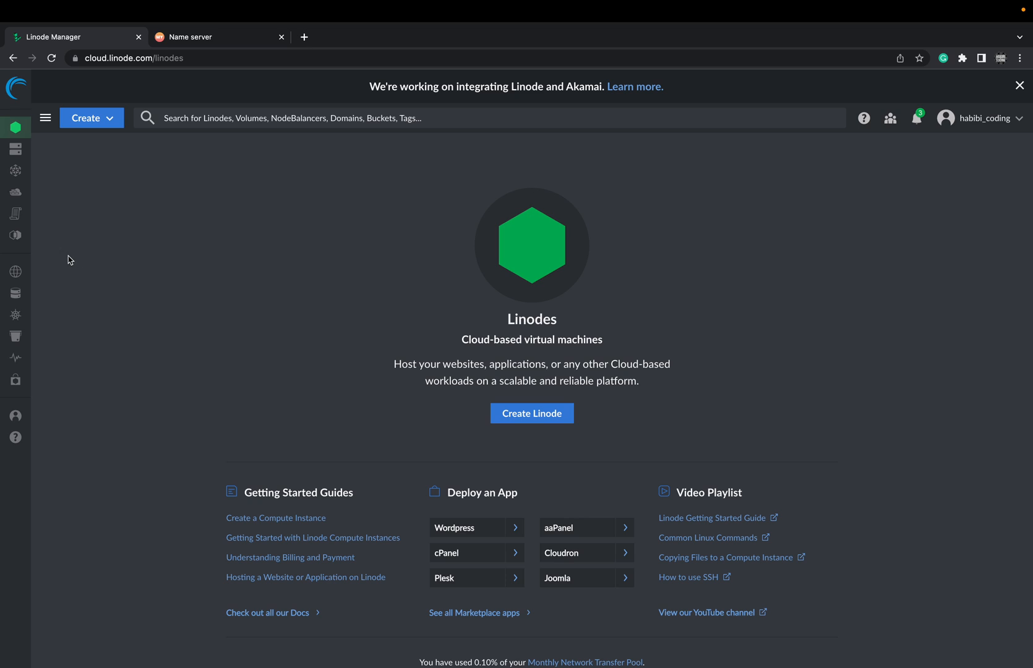
pyautogui.click(47, 271)
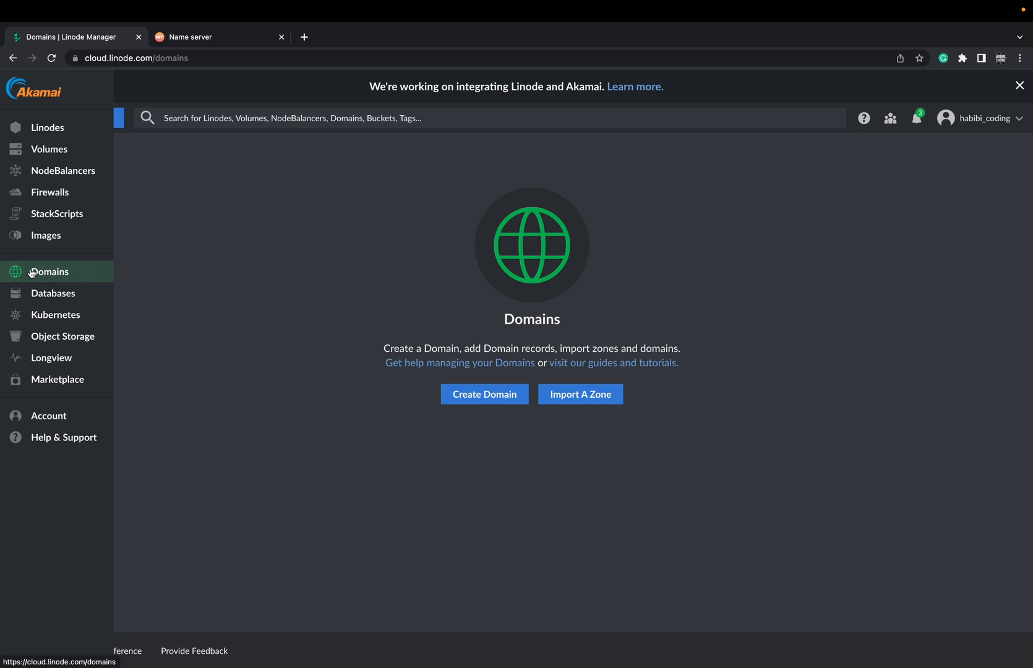
pyautogui.moveTo(64, 171)
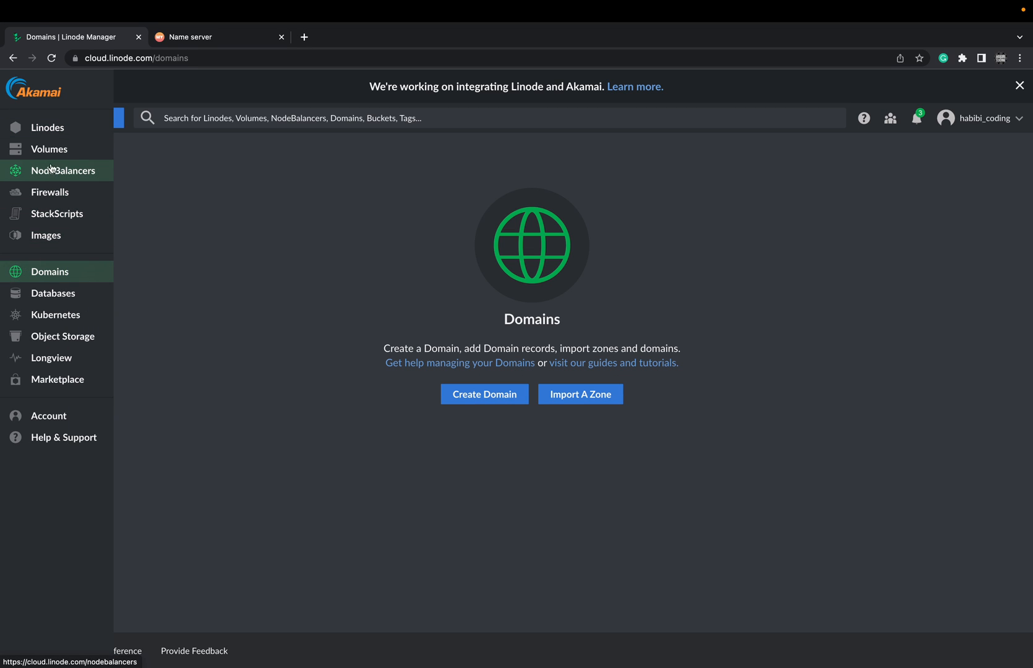
pyautogui.moveTo(47, 127)
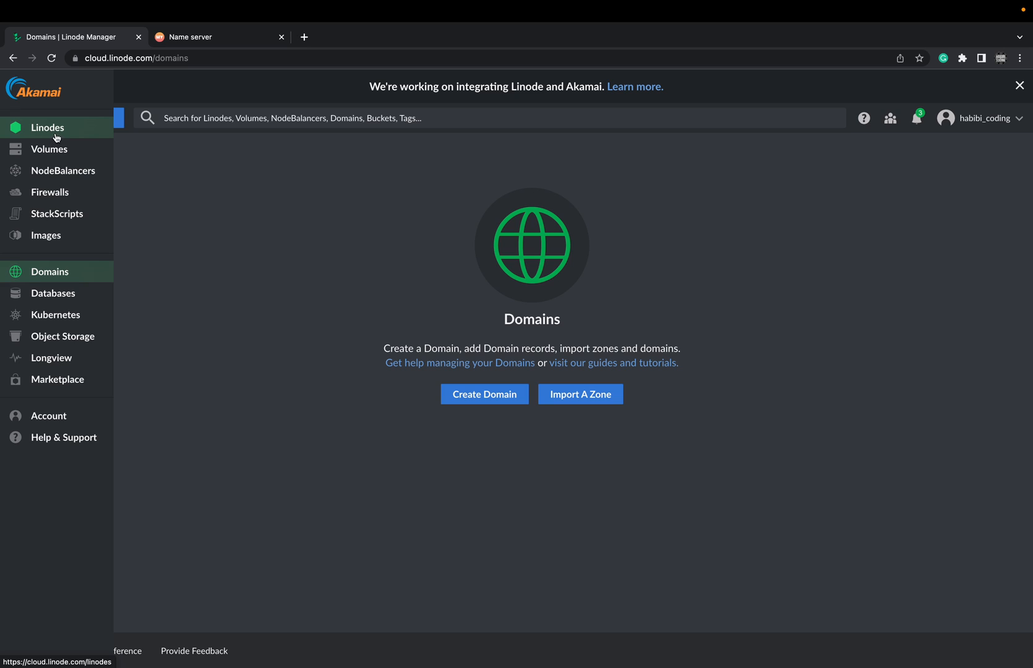
pyautogui.click(47, 128)
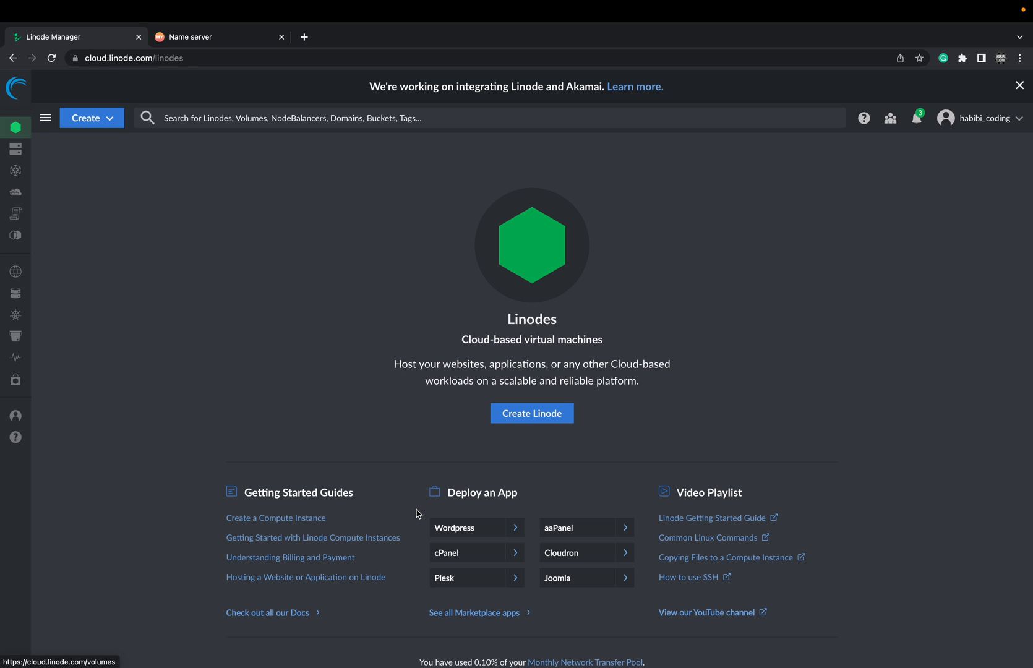
pyautogui.moveTo(327, 403)
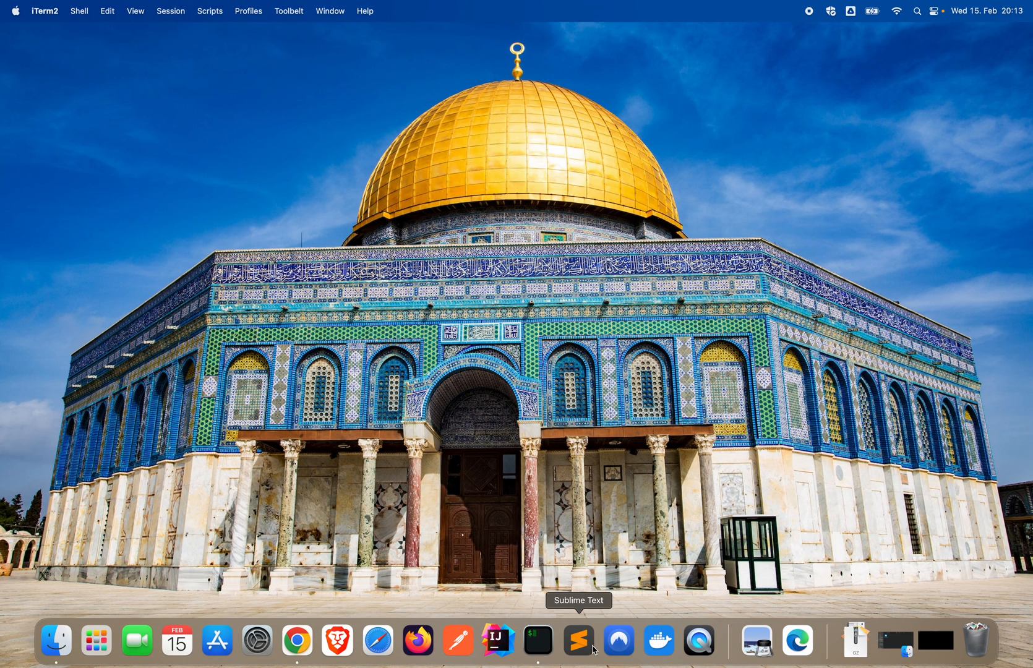
# Run ssh-keygen -t rsa in iTerm2 so it prompts for the key save location
pyautogui.click(557, 640)
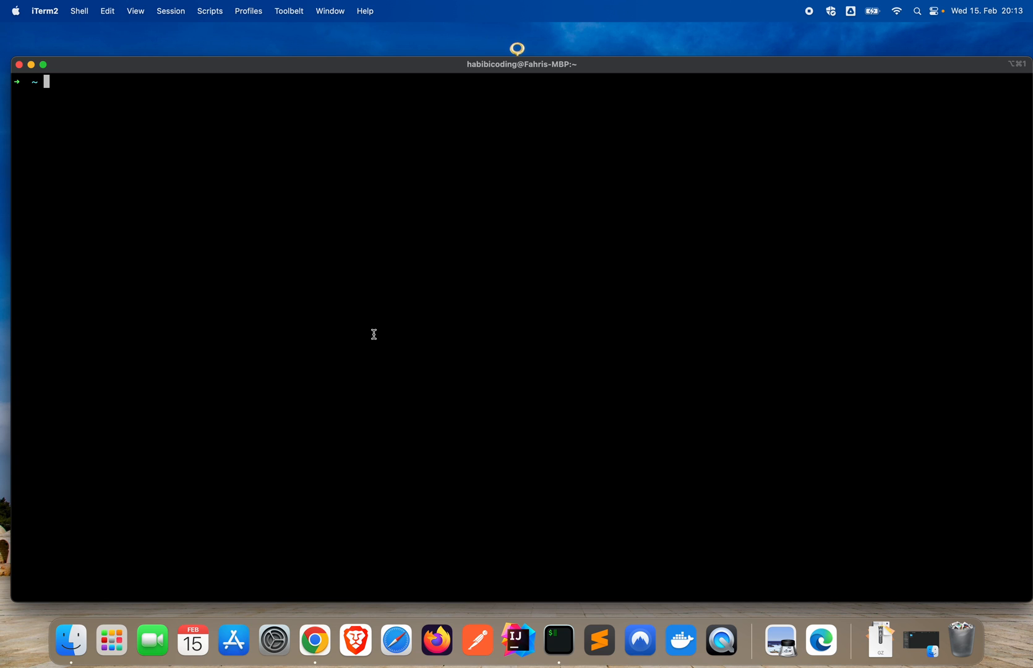
pyautogui.write('s')
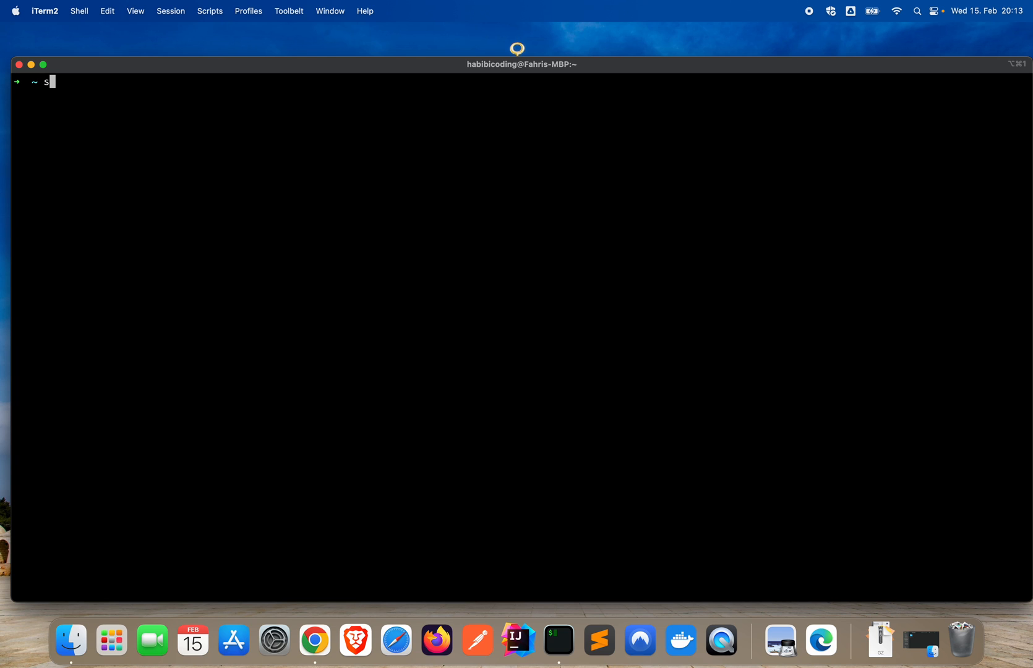
pyautogui.write('s')
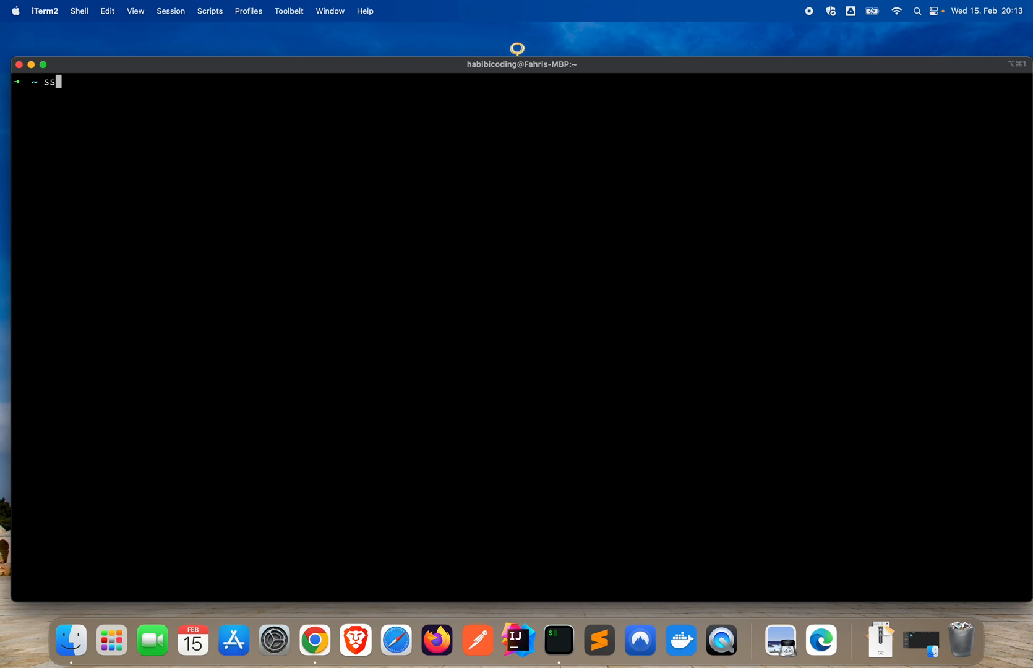
pyautogui.write('h')
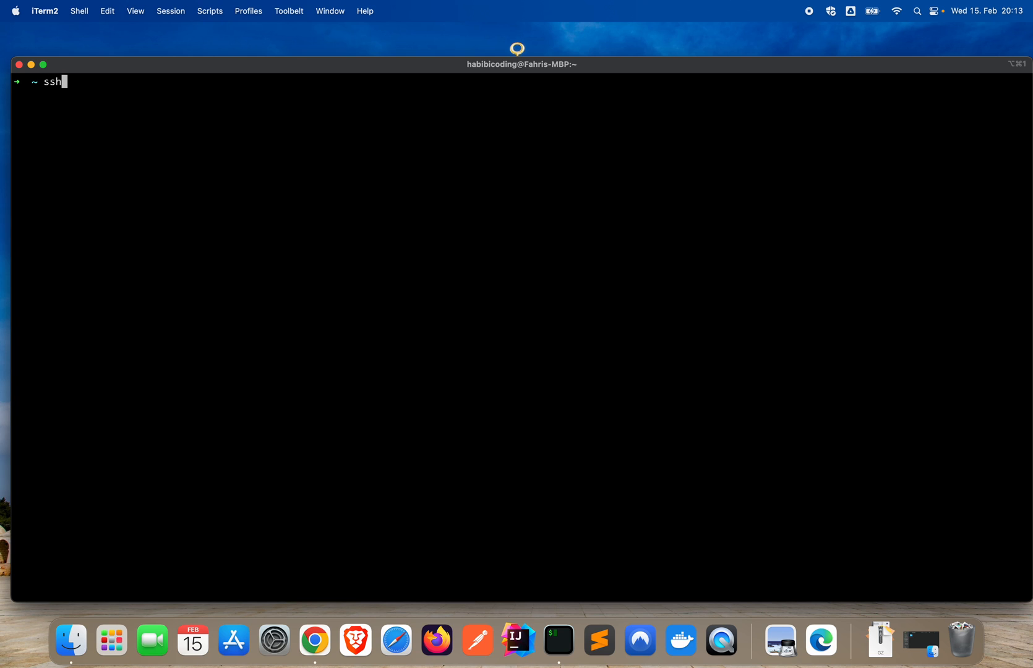
pyautogui.write('-')
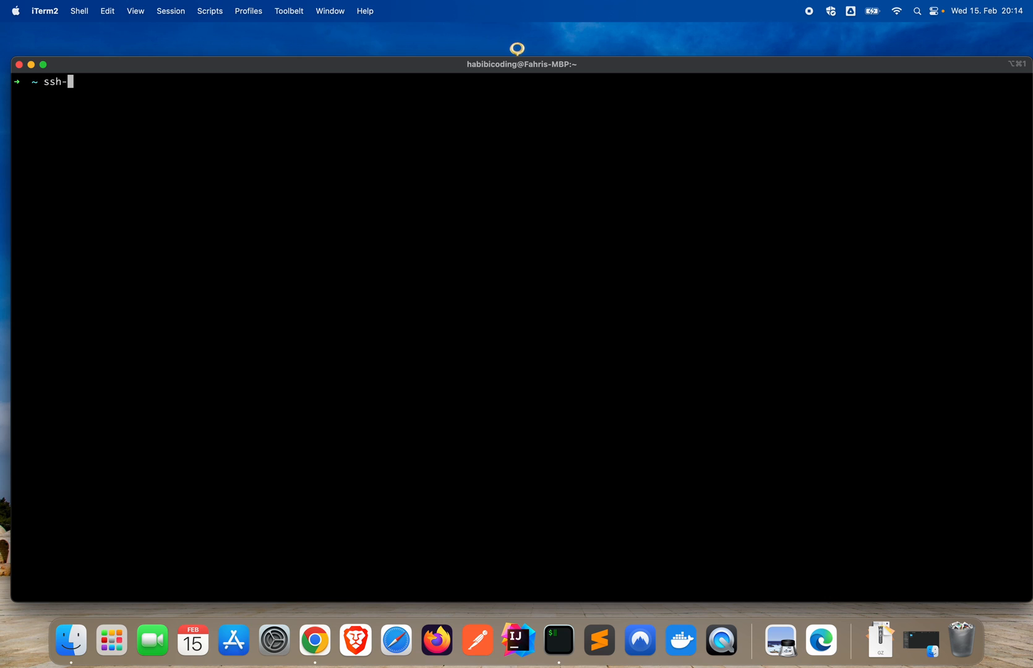
pyautogui.write('ke')
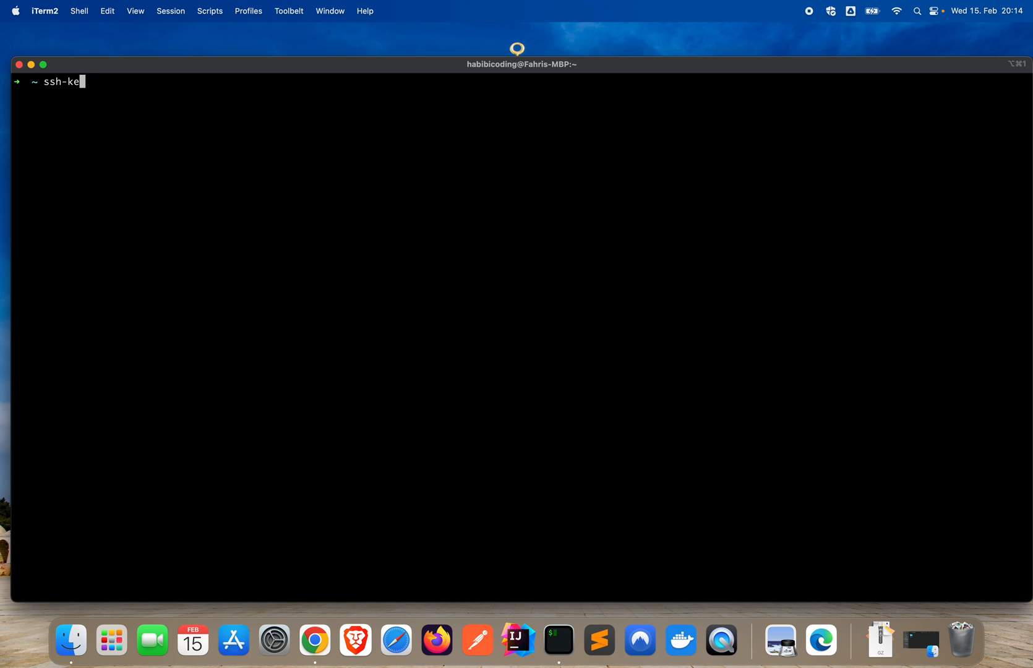
pyautogui.write('ygen -')
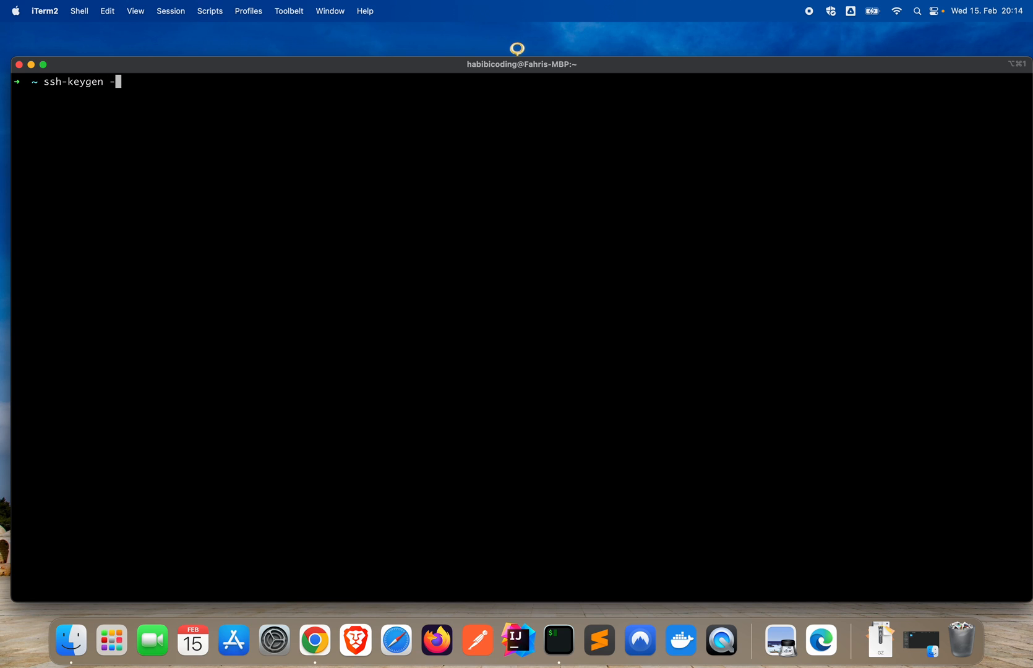
pyautogui.write('t')
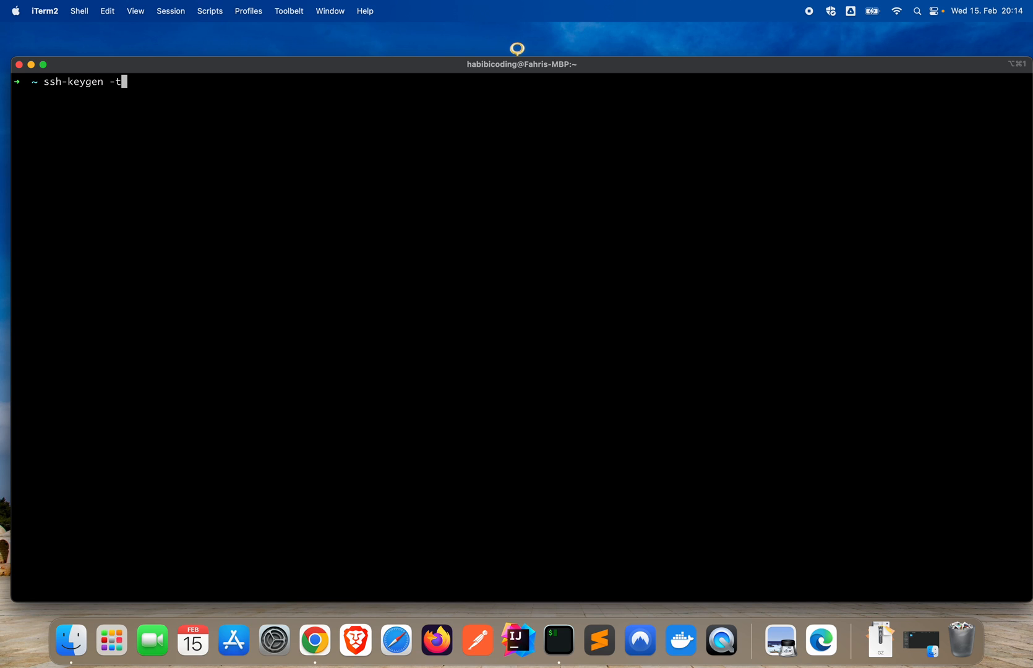
pyautogui.write('rsa')
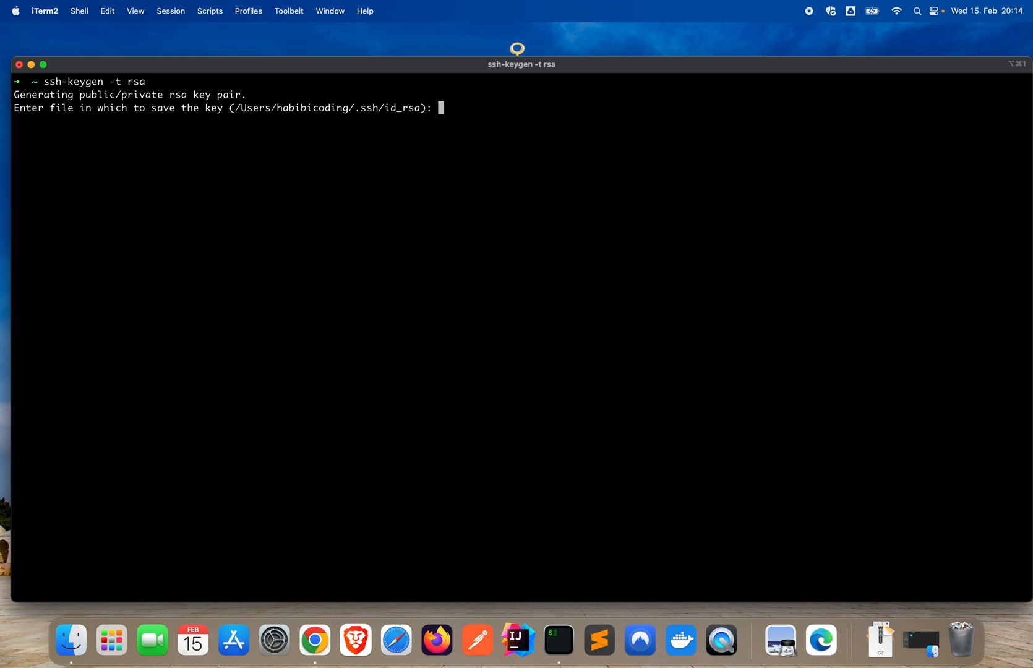
# Accept the default ~/.ssh/id_rsa path and leave the passphrase empty to generate the keys
pyautogui.press('Return')
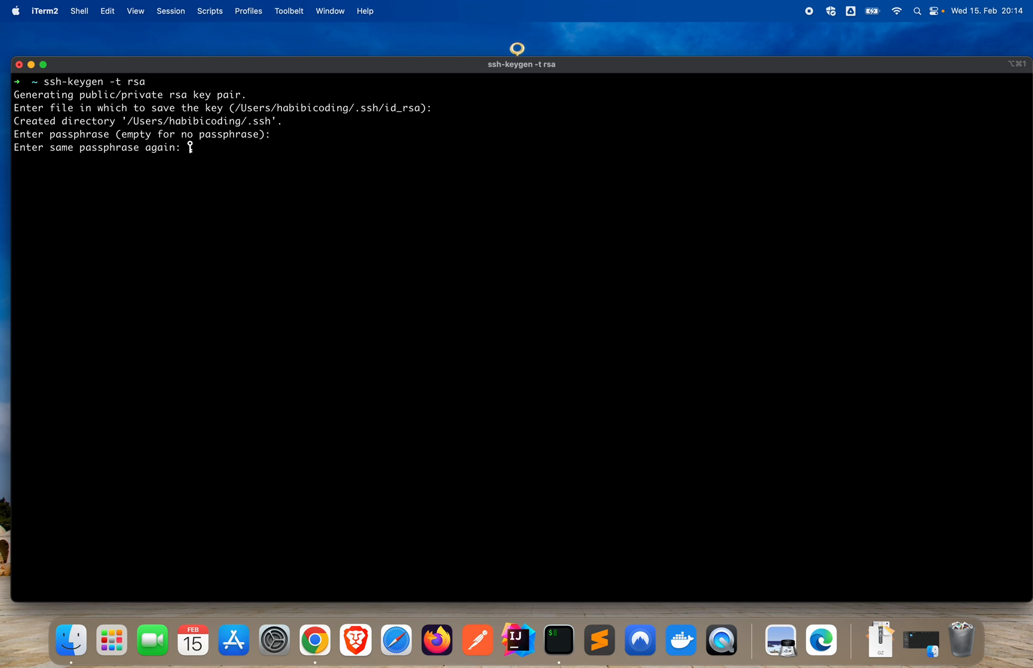
pyautogui.press('Return')
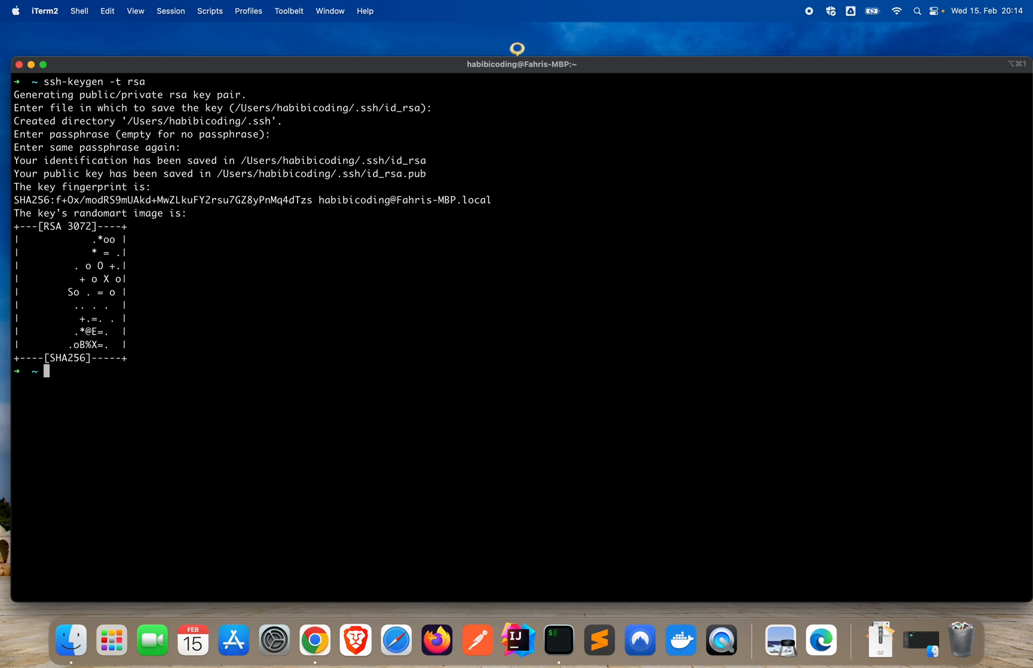
pyautogui.moveTo(89, 314)
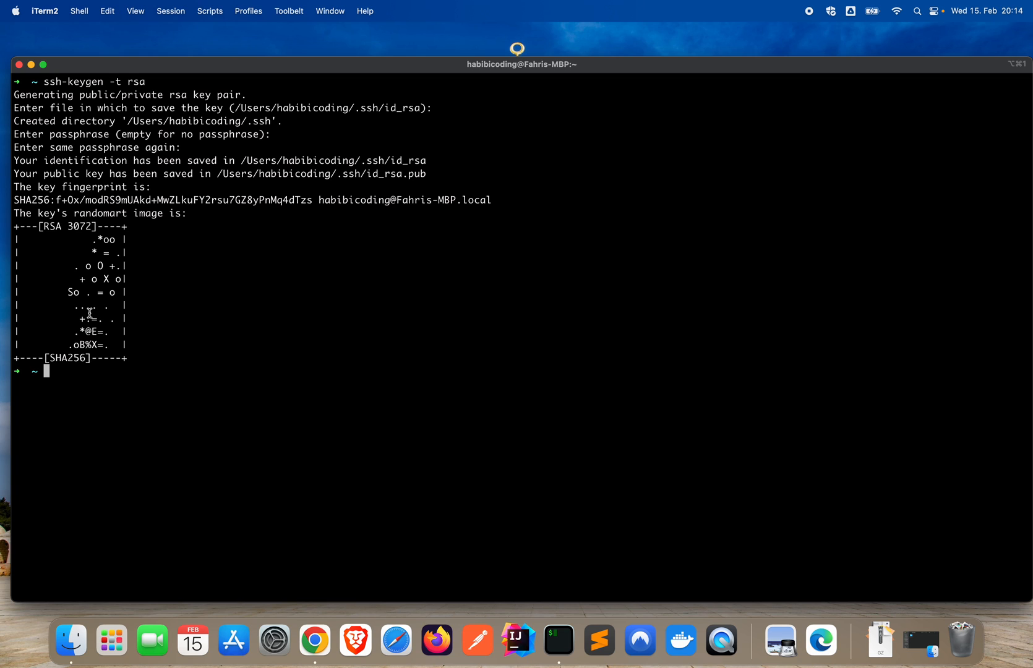
pyautogui.moveTo(148, 369)
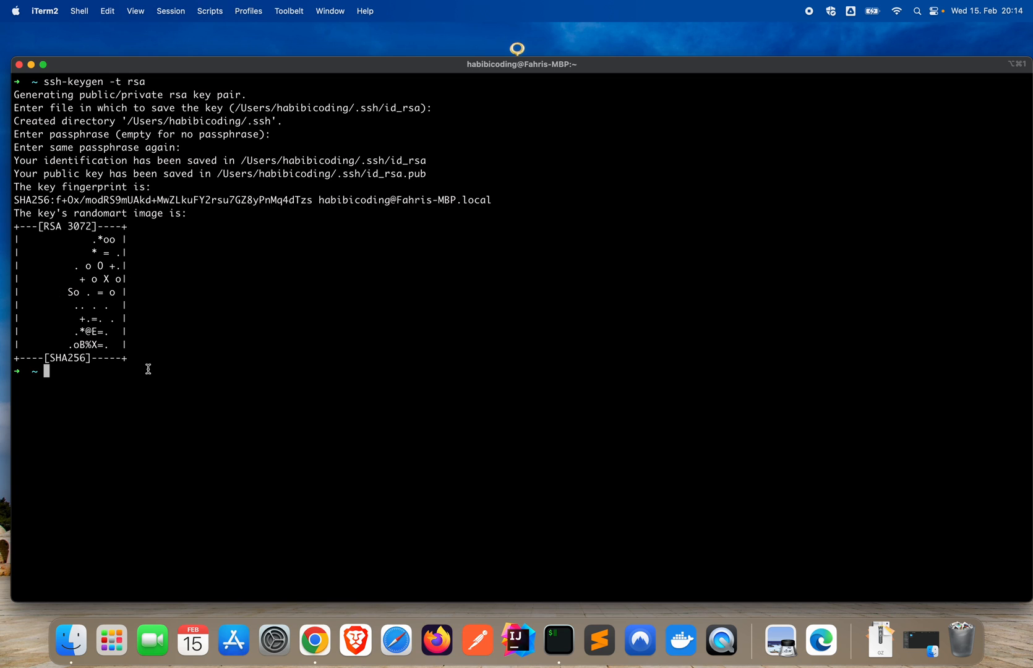
# List all files in the home folder with ls -la
pyautogui.write('ls')
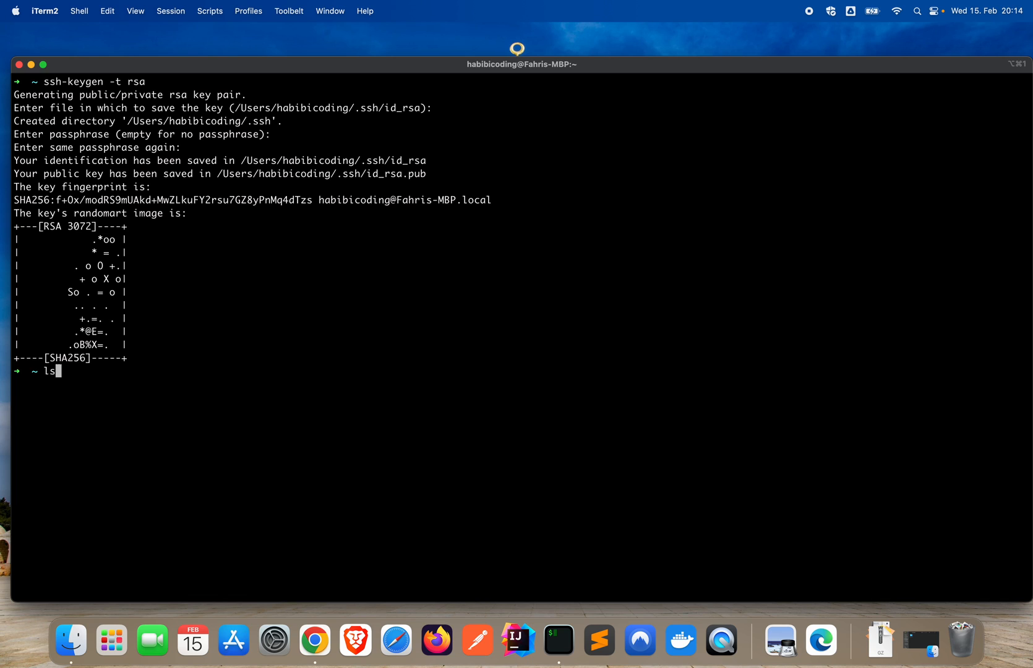
pyautogui.write('-la')
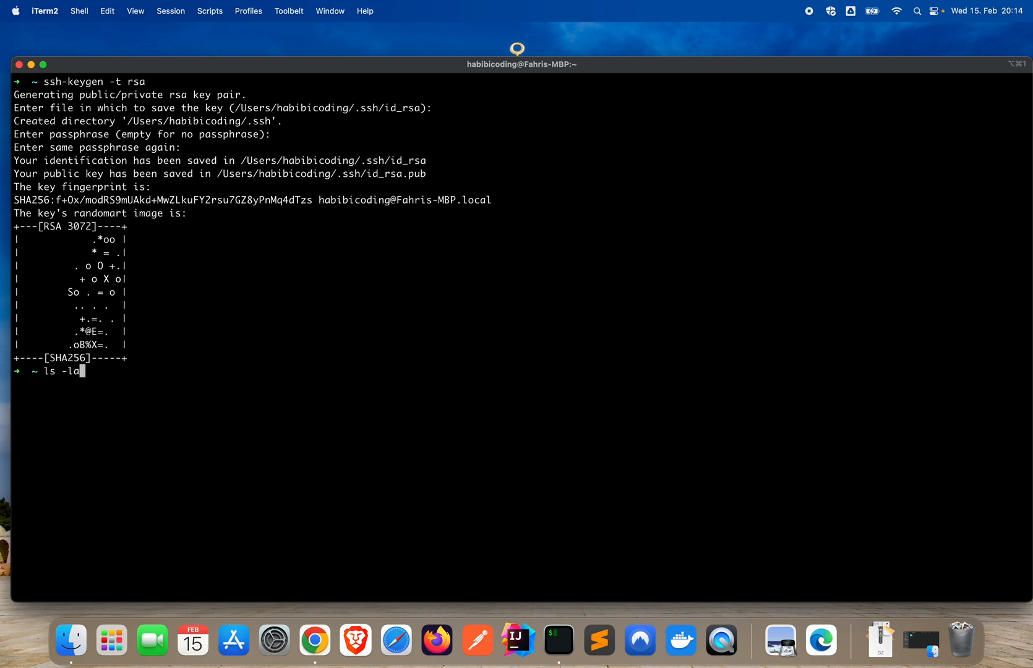
pyautogui.press('Return')
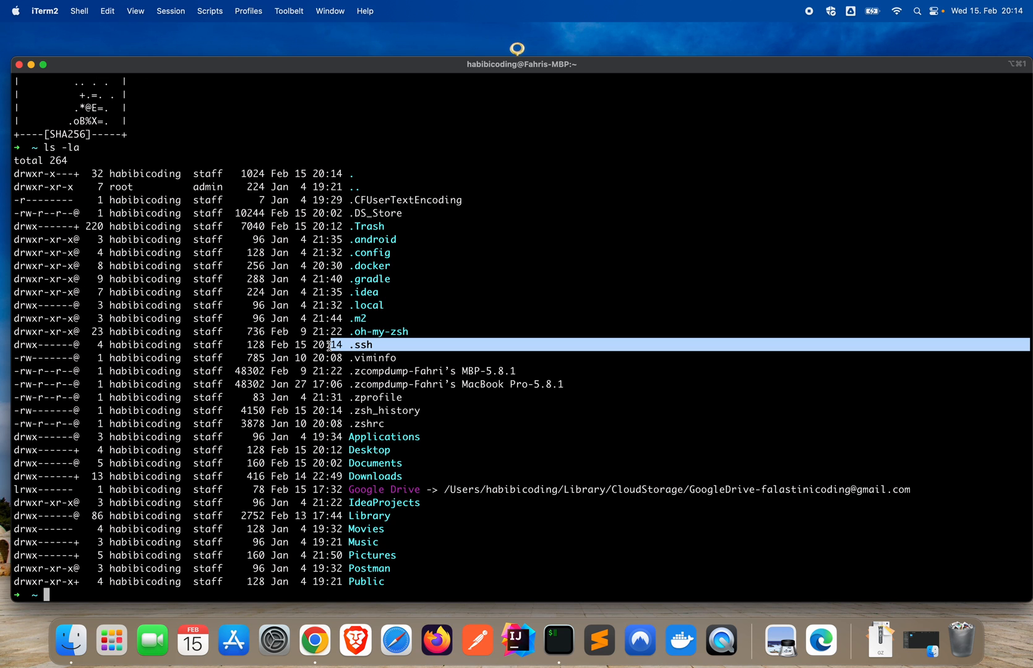
# Move into the .ssh folder and clear the terminal output
pyautogui.write('c')
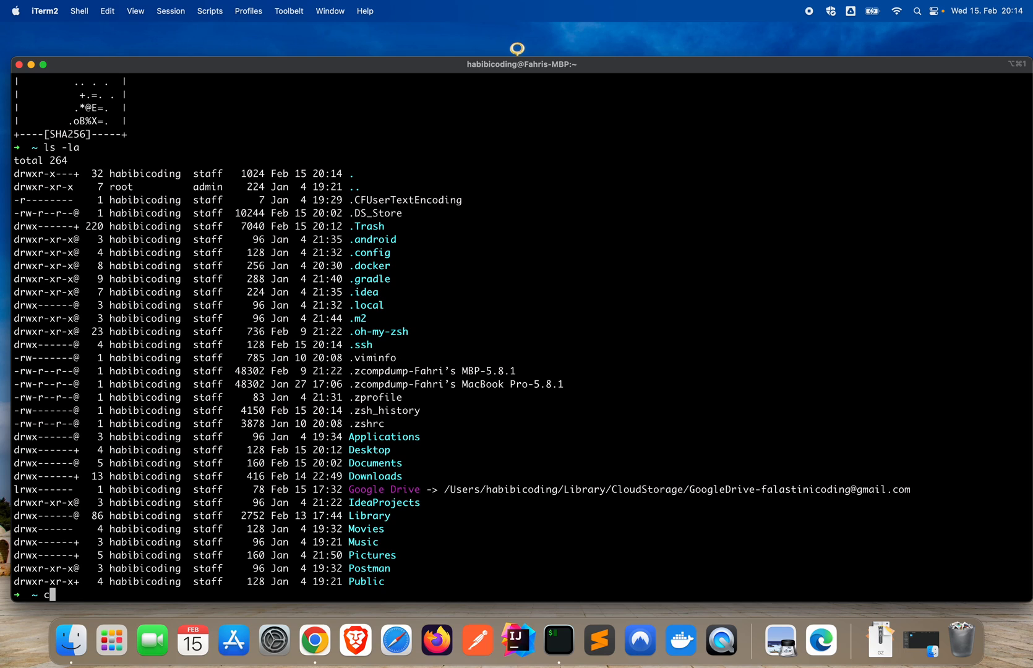
pyautogui.write('d .ss')
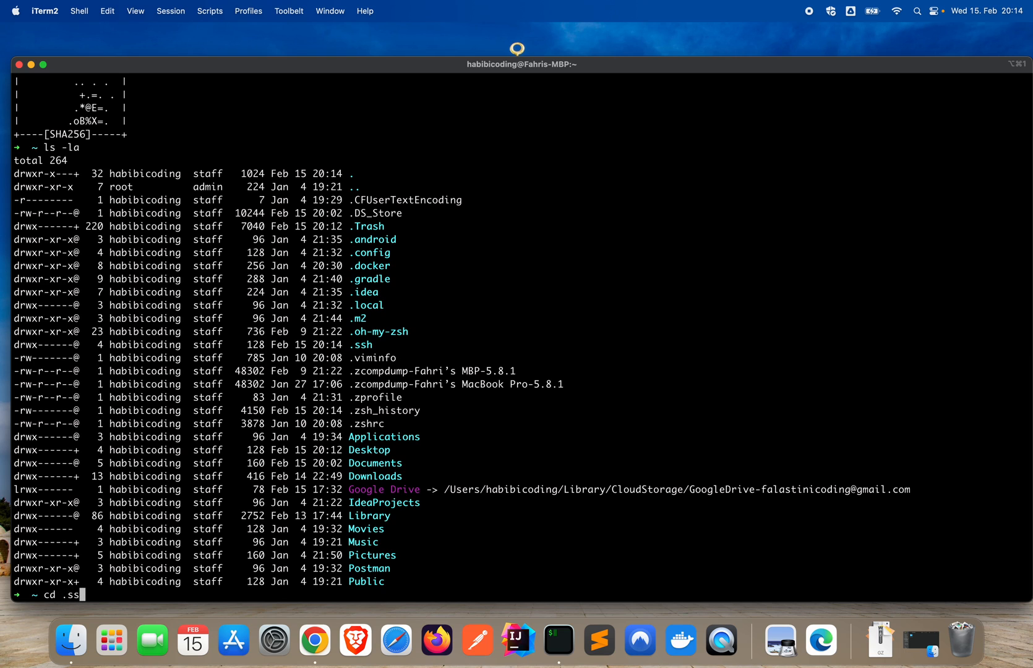
pyautogui.write('h')
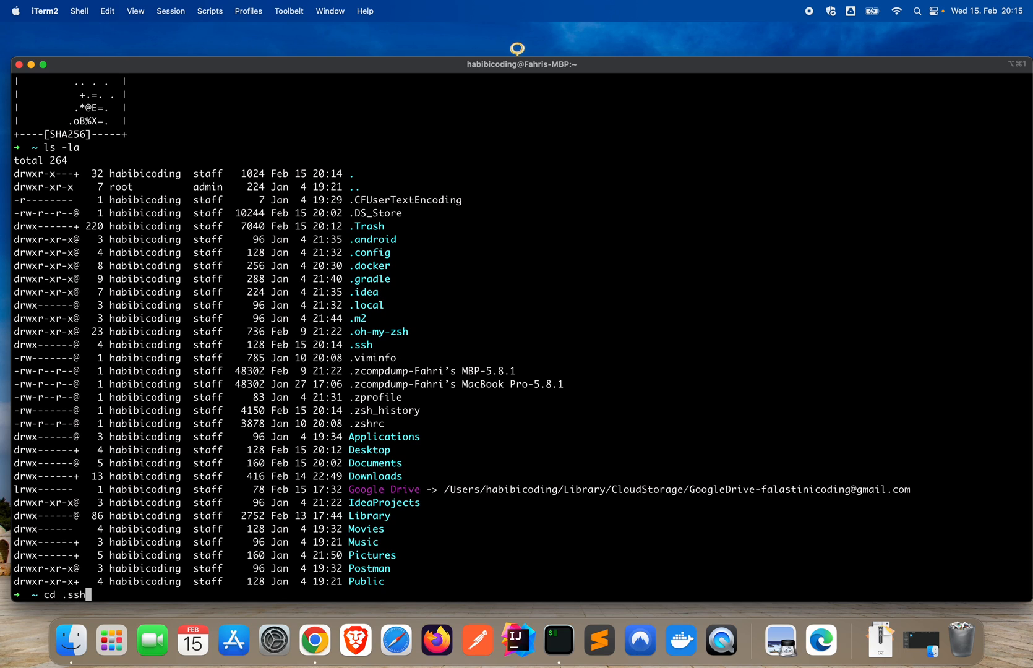
pyautogui.press('Return')
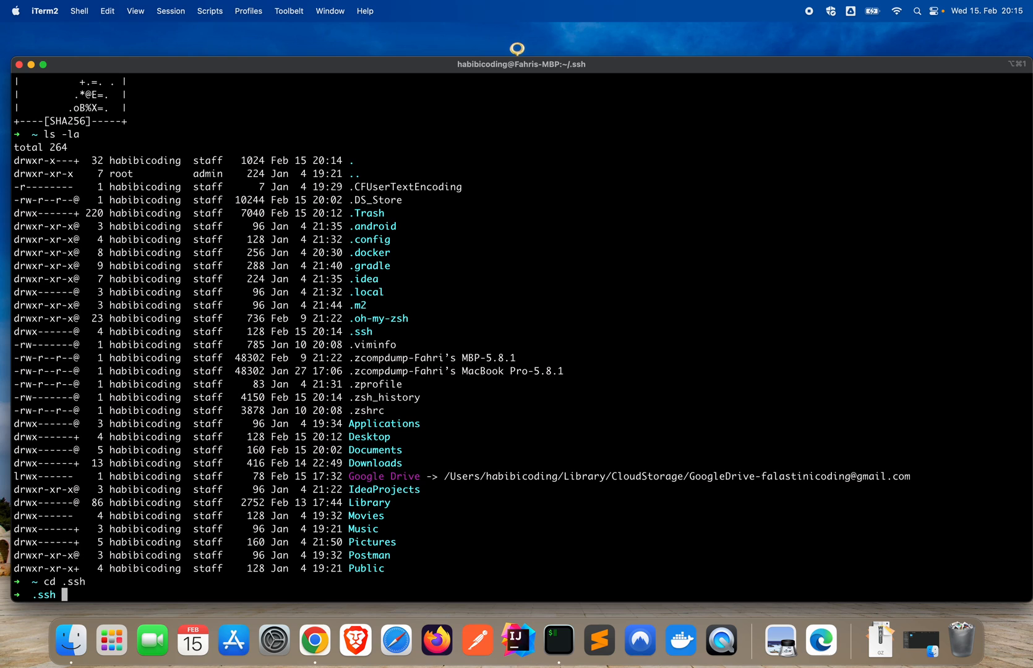
pyautogui.write('clear')
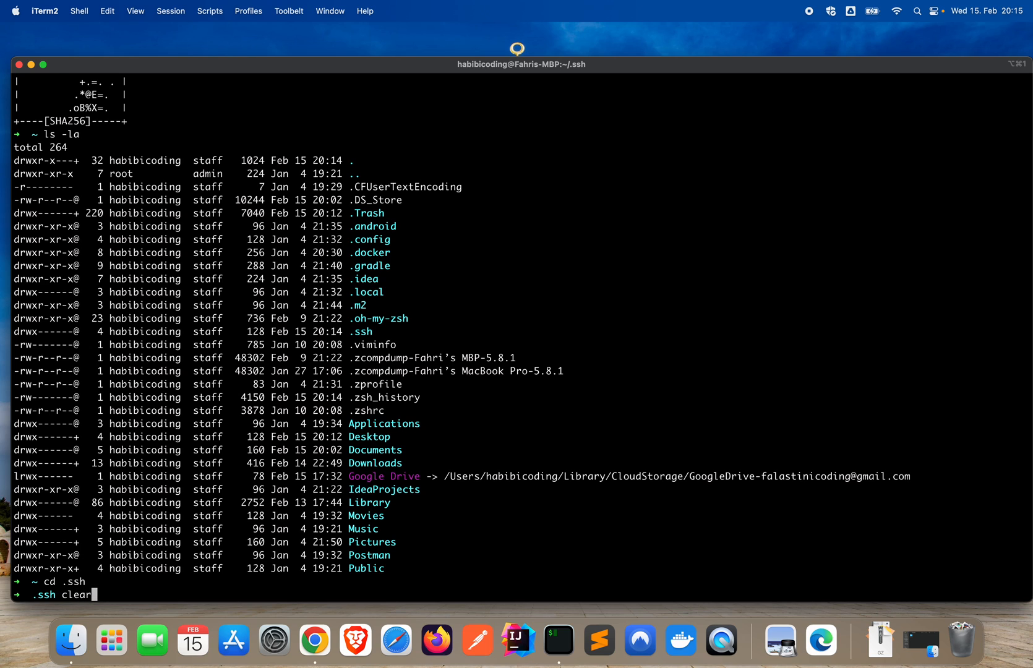
pyautogui.press('Return')
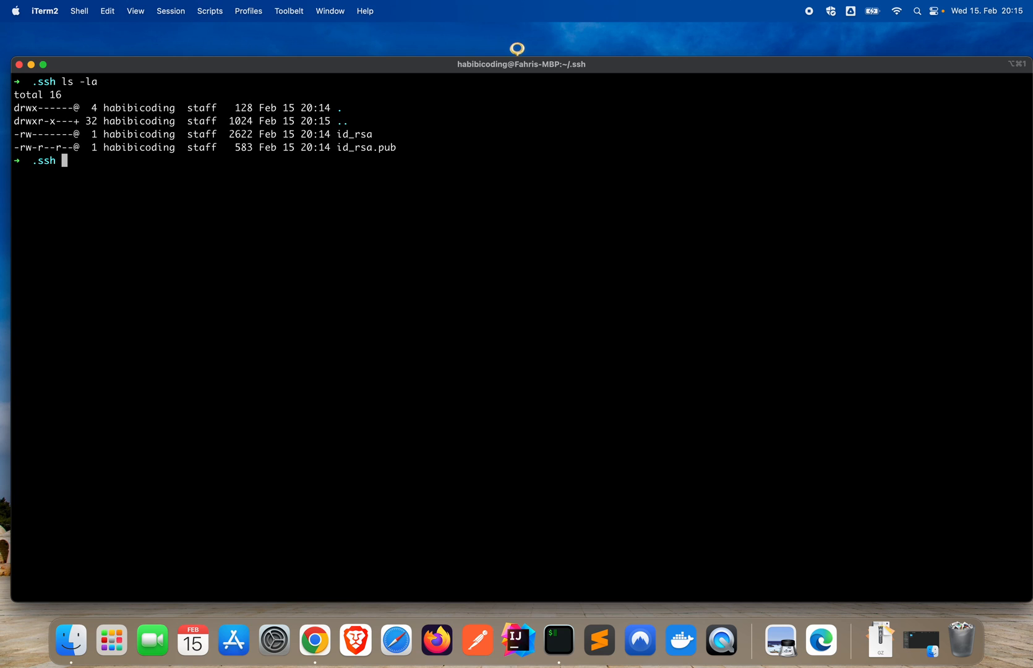
pyautogui.moveTo(81, 597)
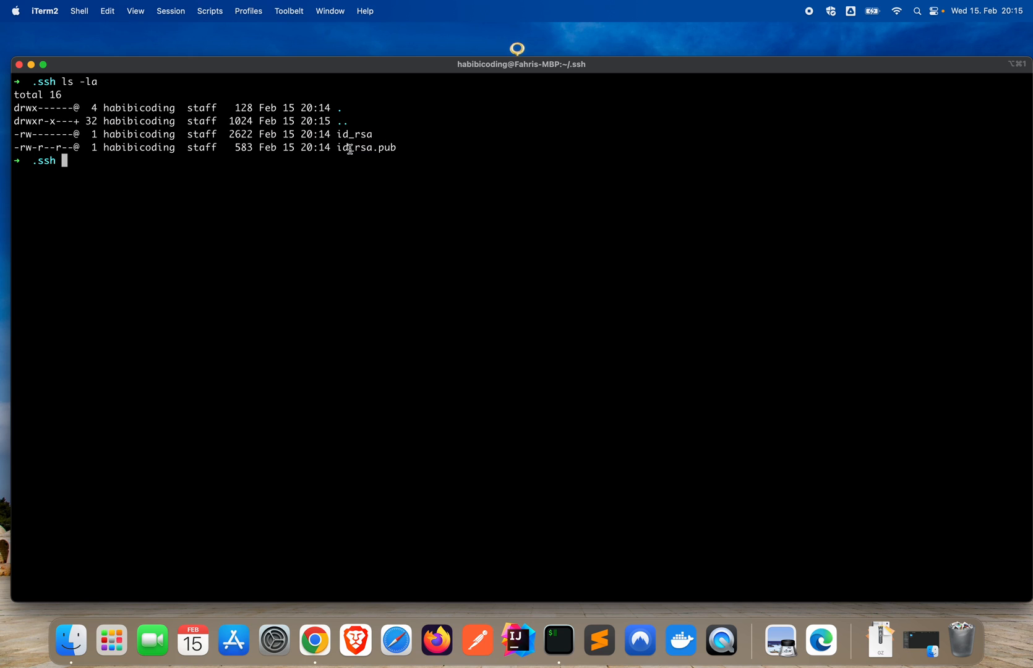
pyautogui.moveTo(256, 173)
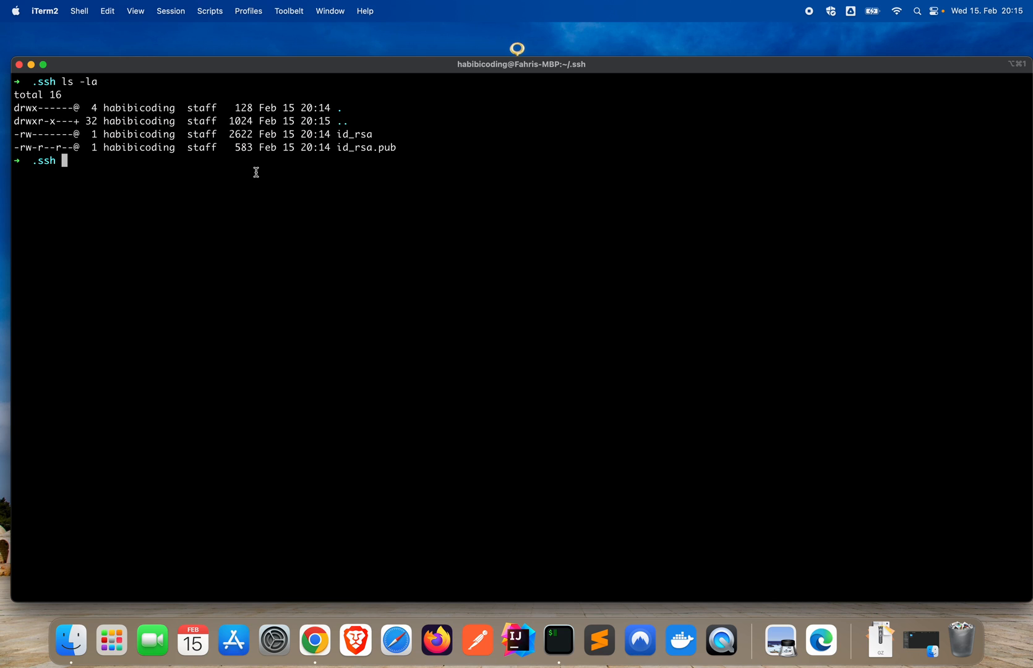
# Copy the public key to the clipboard with pbcopy < ~/.ssh/id_rsa.pub
pyautogui.write('p')
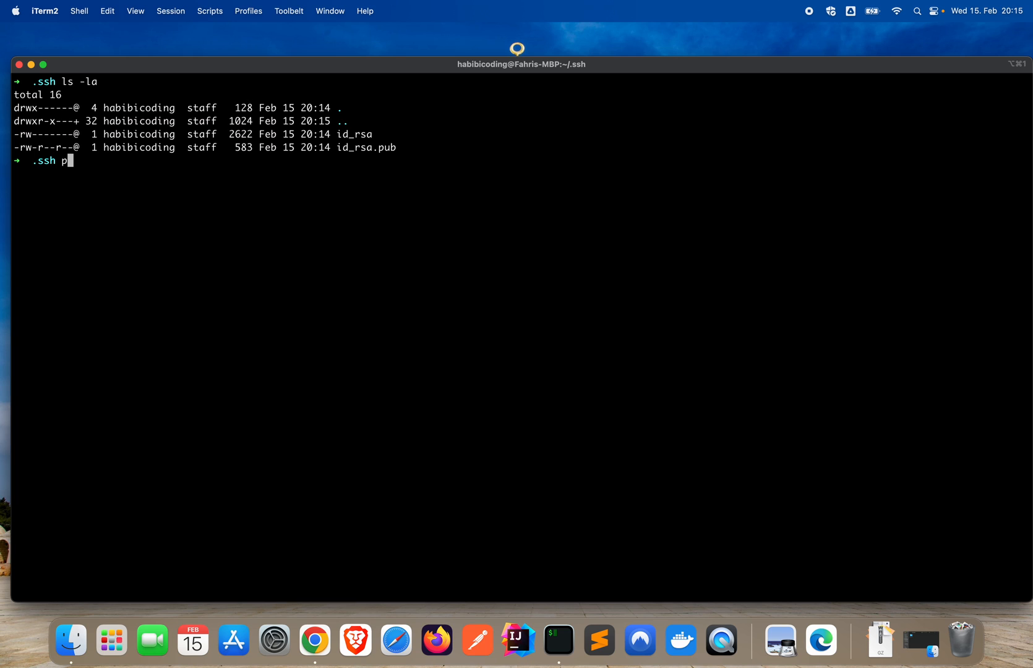
pyautogui.write('bcopy')
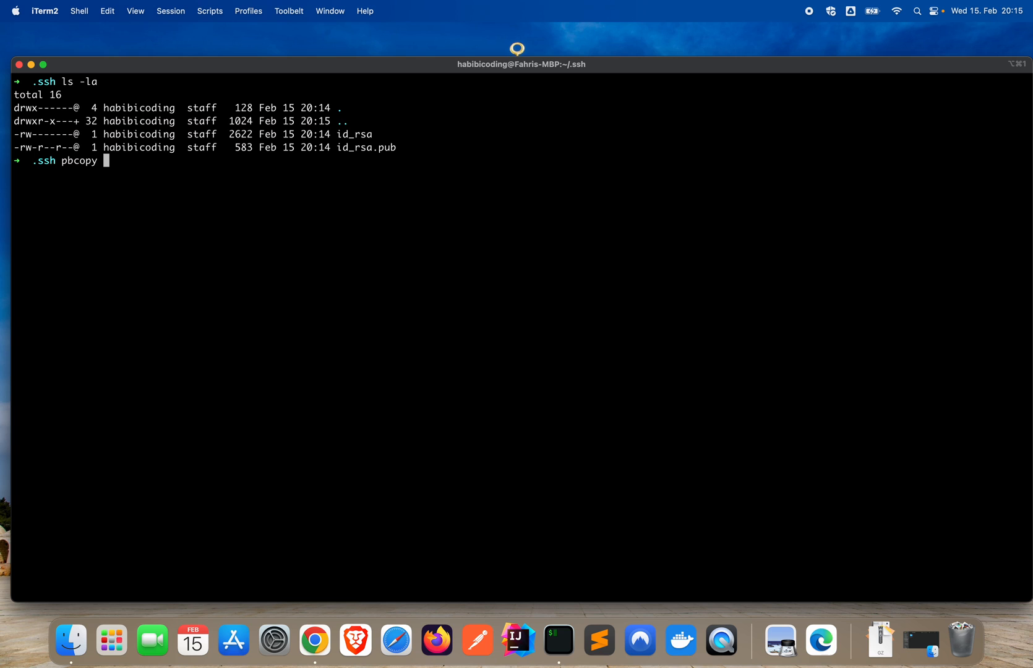
pyautogui.write('<')
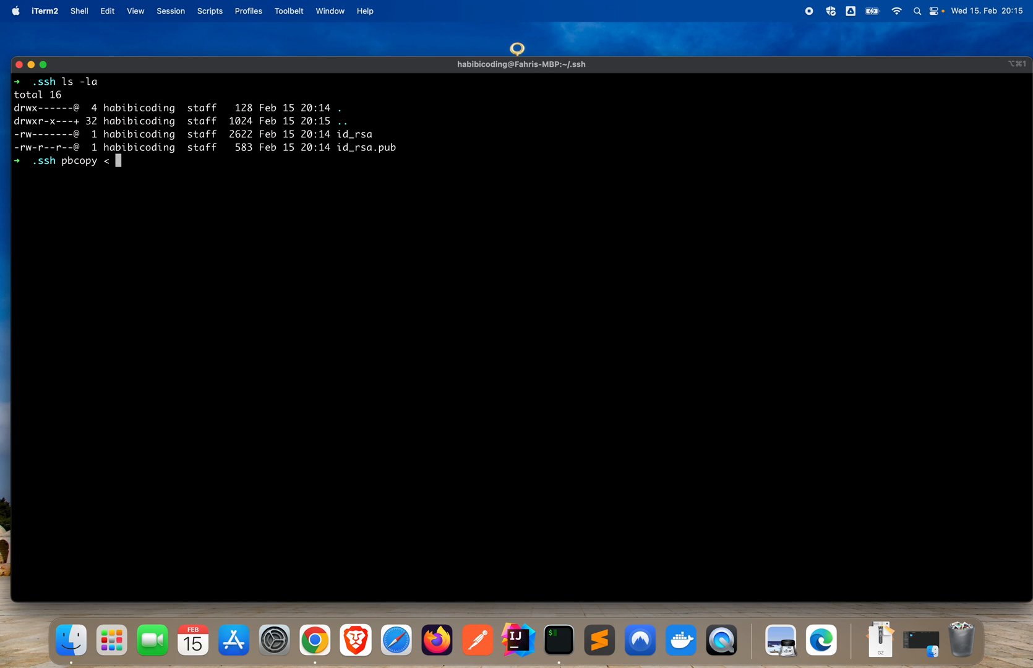
pyautogui.write('~/.ss')
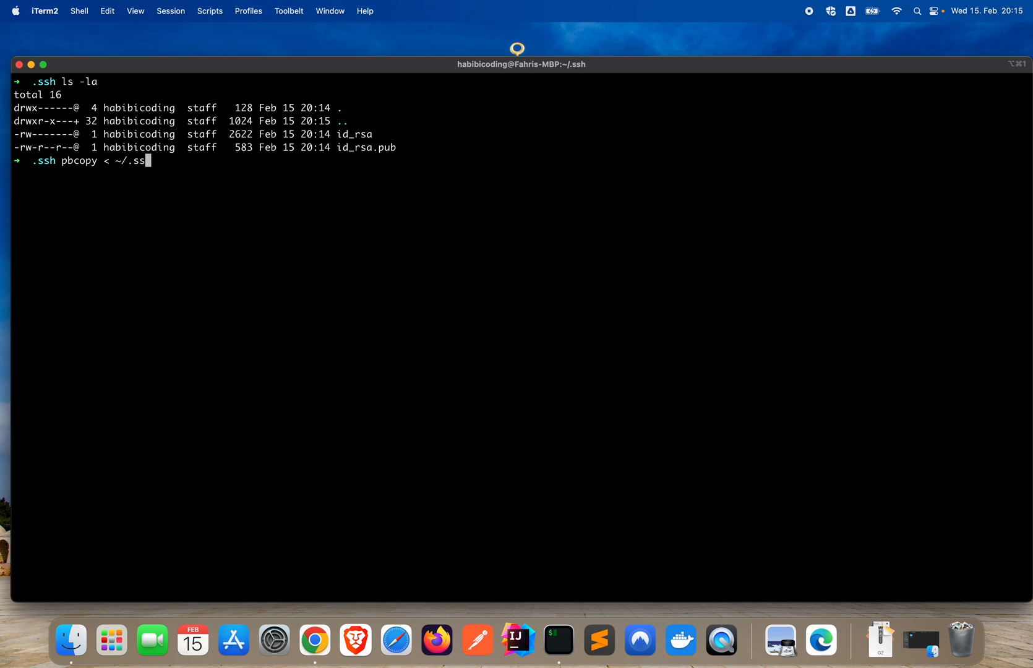
pyautogui.write('h/')
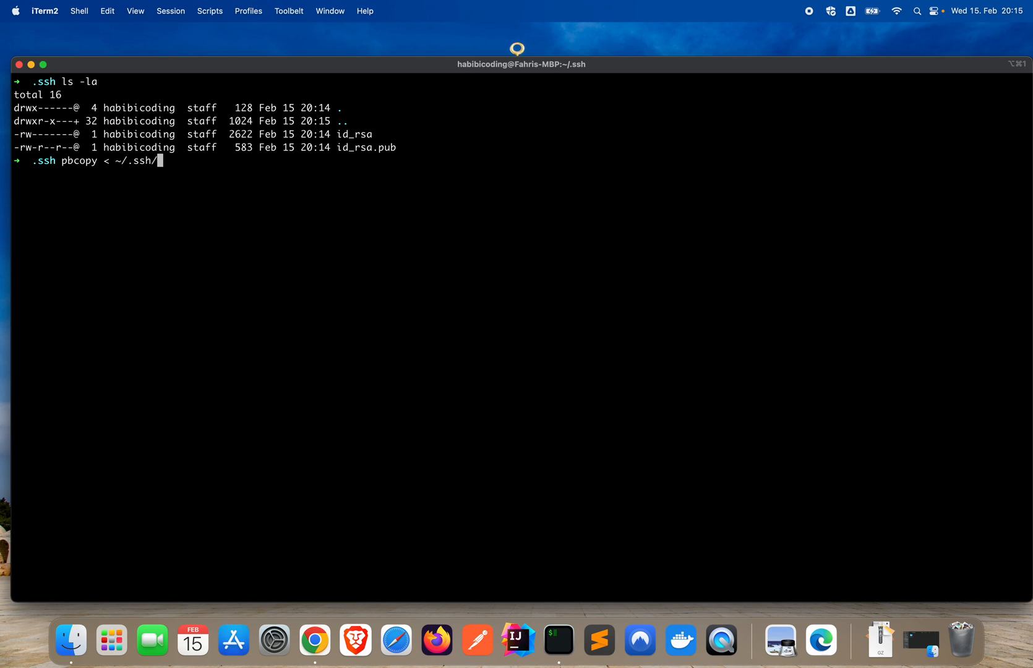
pyautogui.write('id_rsa')
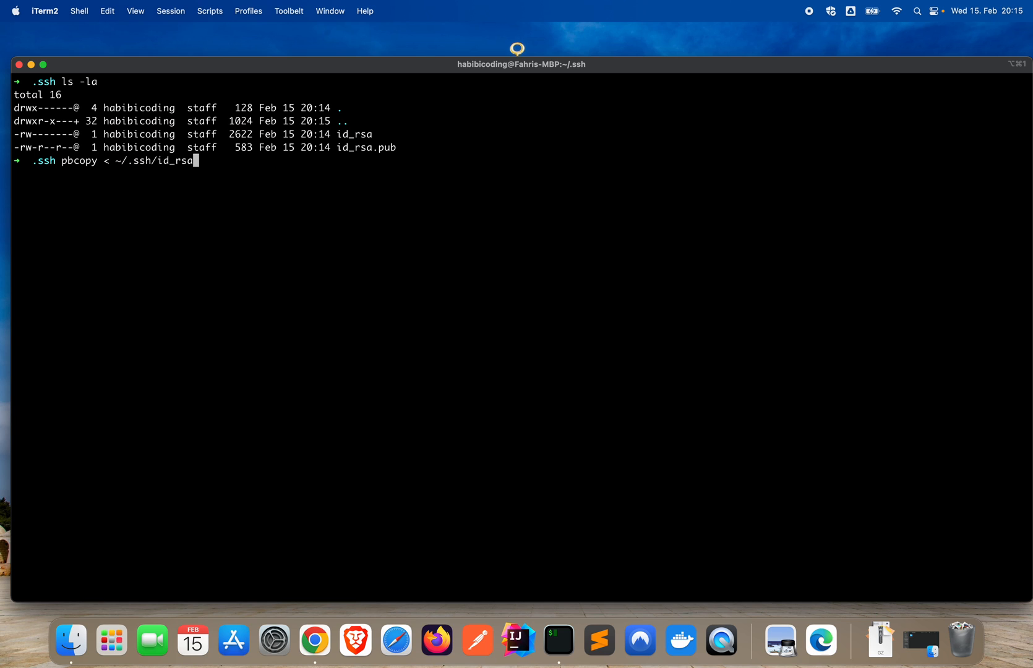
pyautogui.write('.')
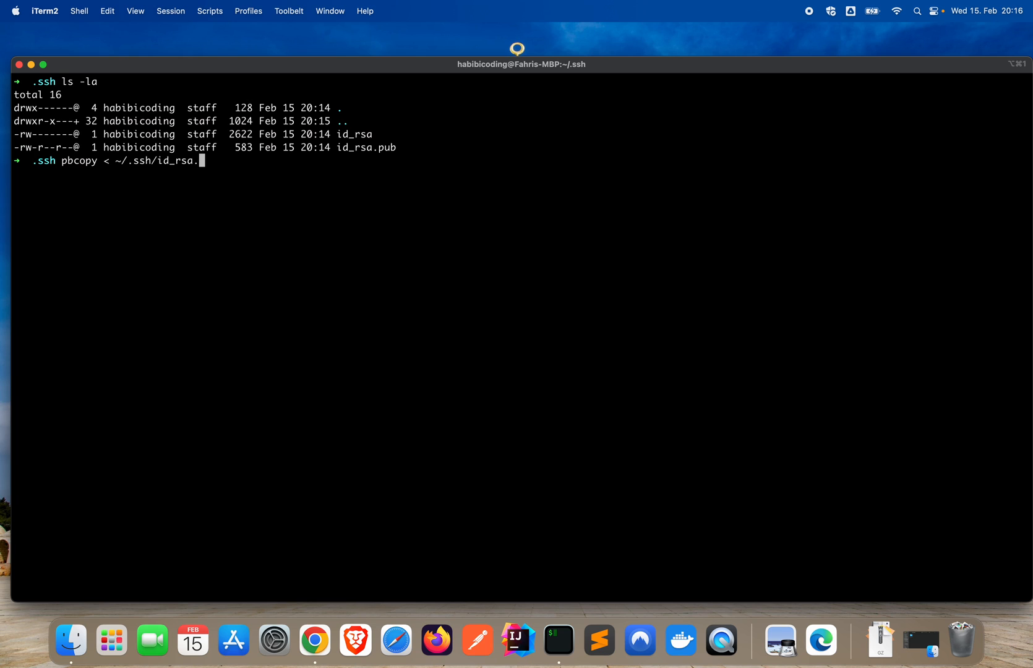
pyautogui.write('pub')
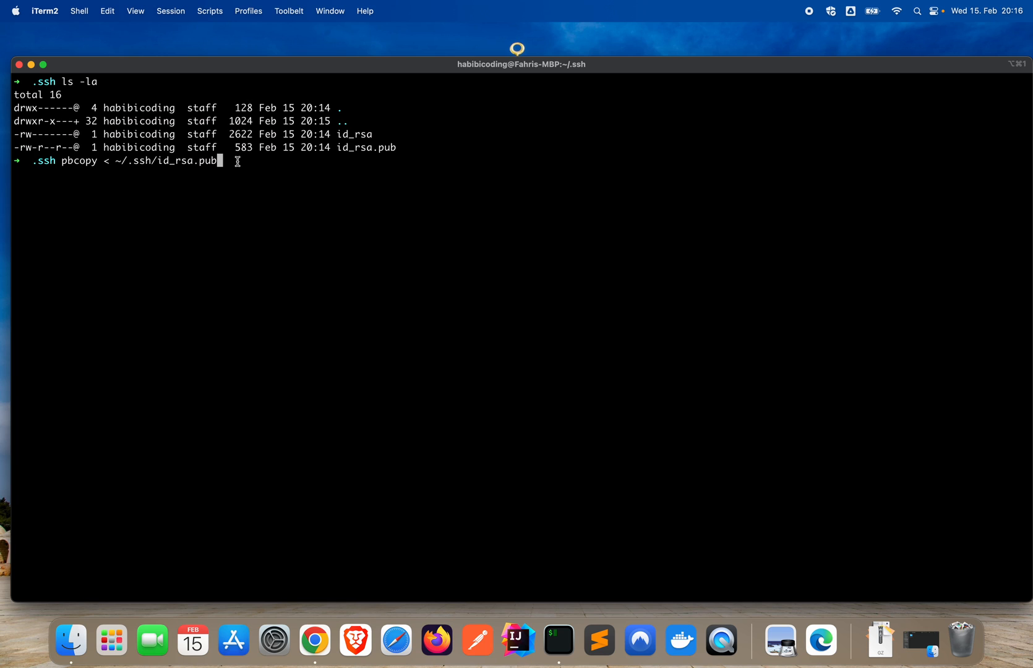
pyautogui.press('Return')
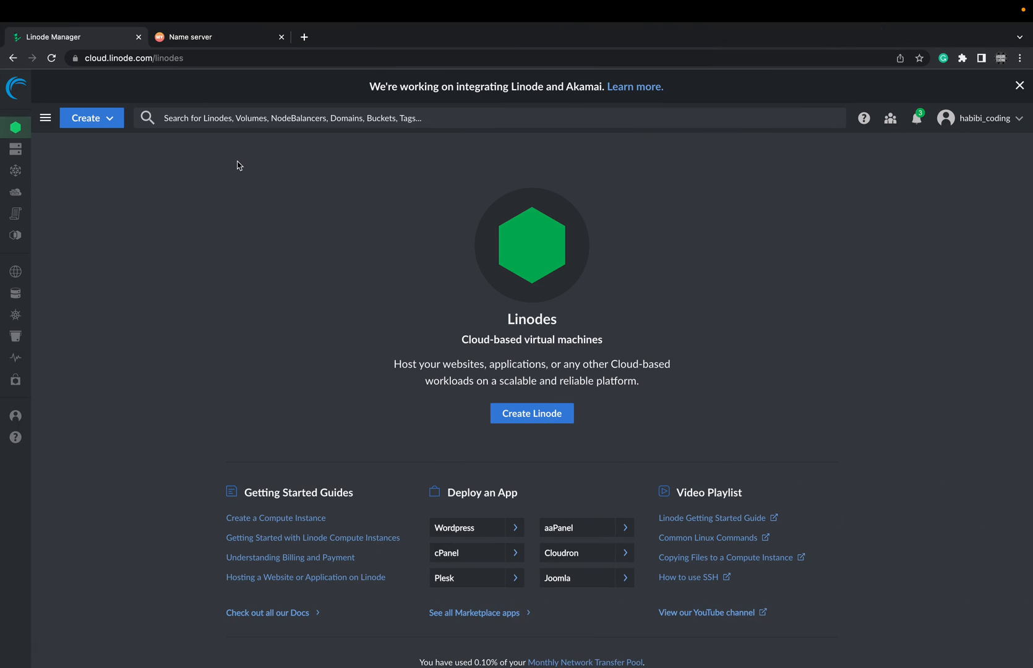
# Delete the M1 MacBook key from the profile's SSH Keys and open the Add SSH Key form
pyautogui.click(981, 118)
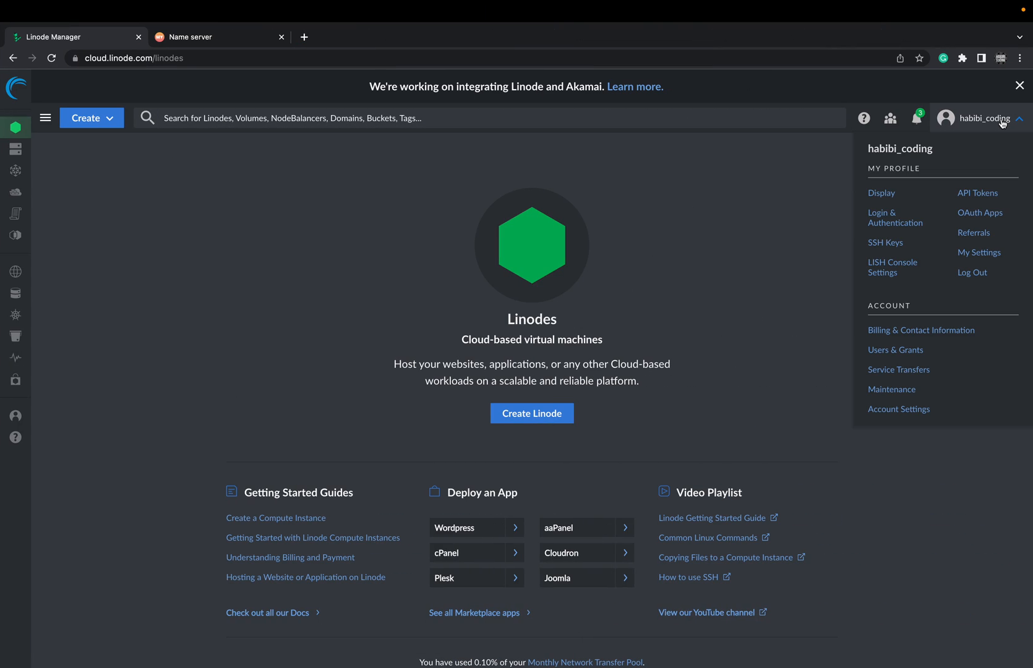
pyautogui.click(885, 243)
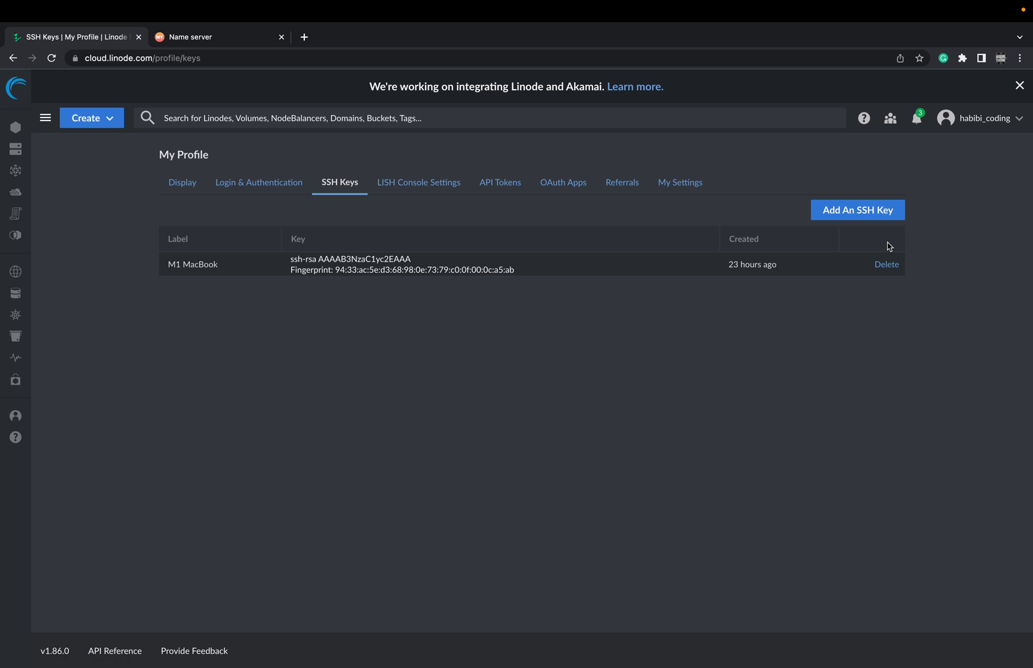
pyautogui.moveTo(887, 265)
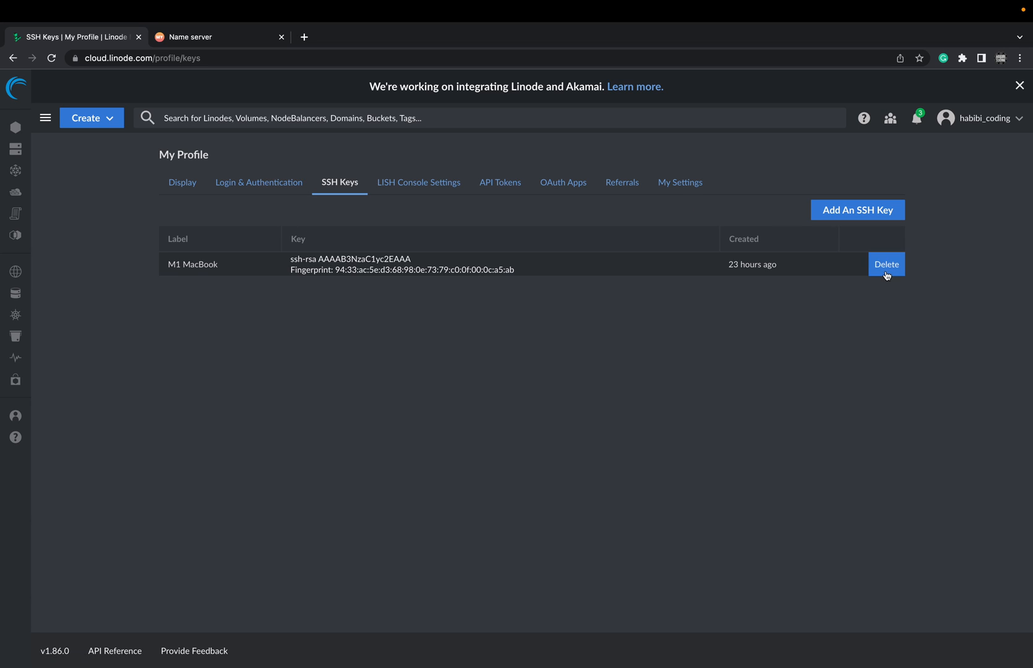
pyautogui.click(886, 264)
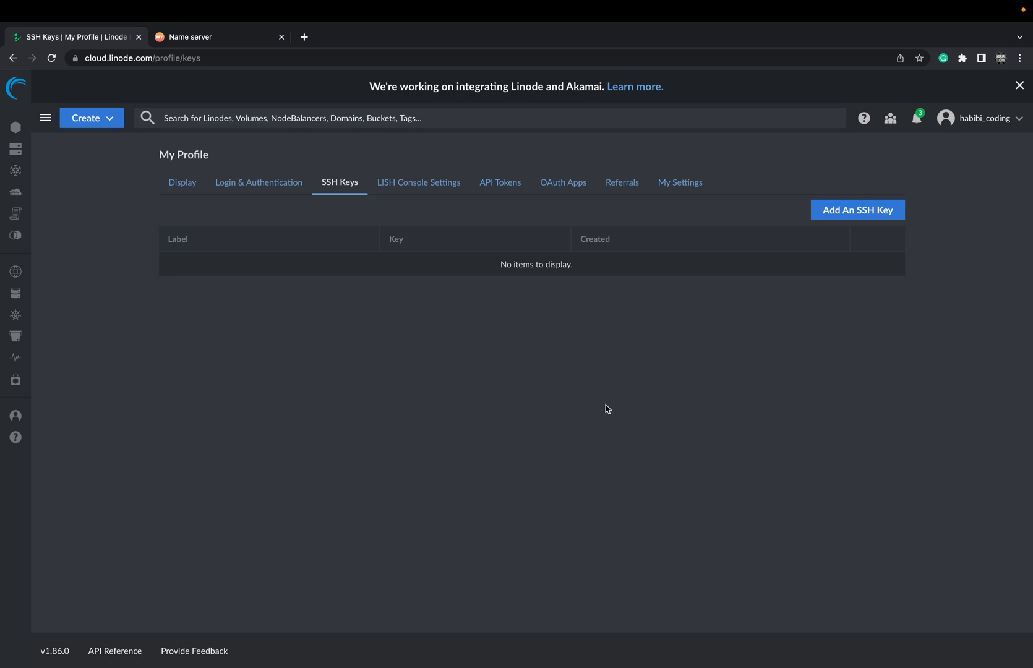
pyautogui.click(856, 210)
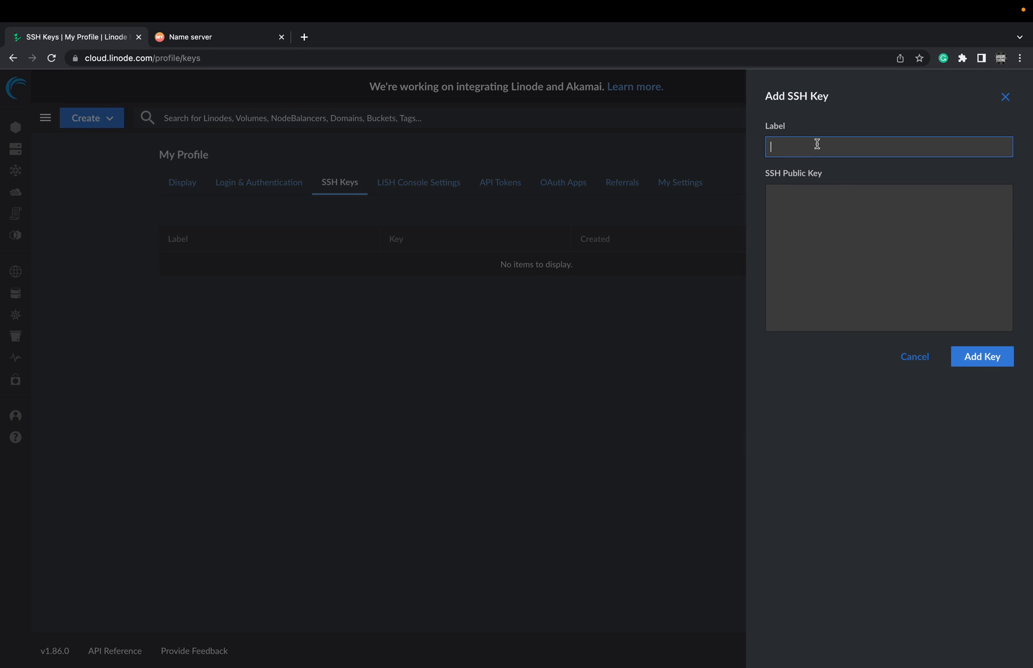
# Label the key 'YouTube SSH Key', paste the public key, and save it
pyautogui.write('YouTube SSH')
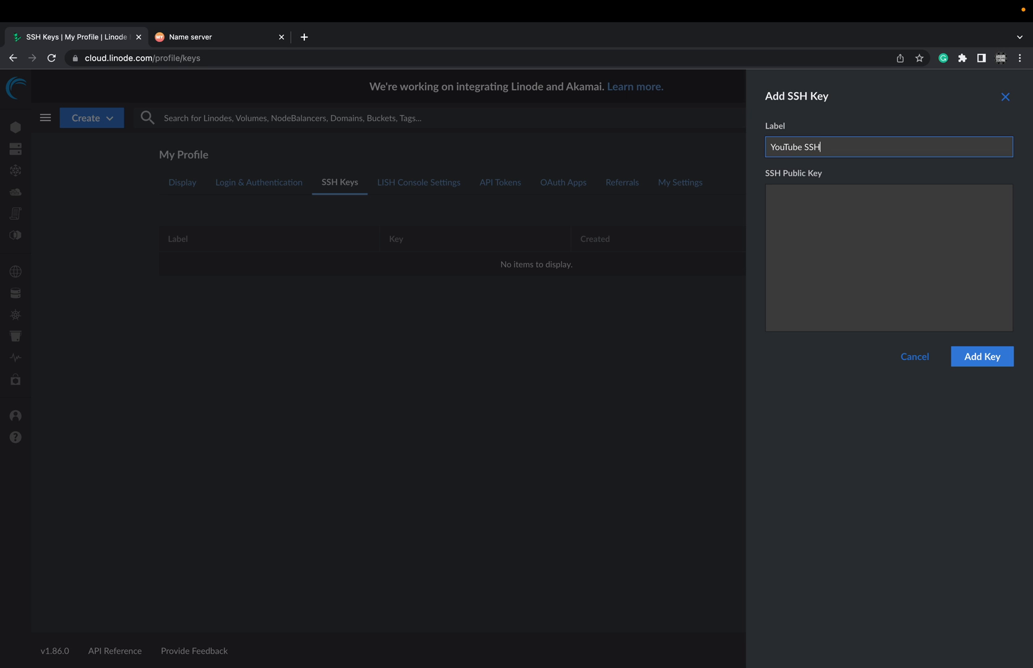
pyautogui.write('Key')
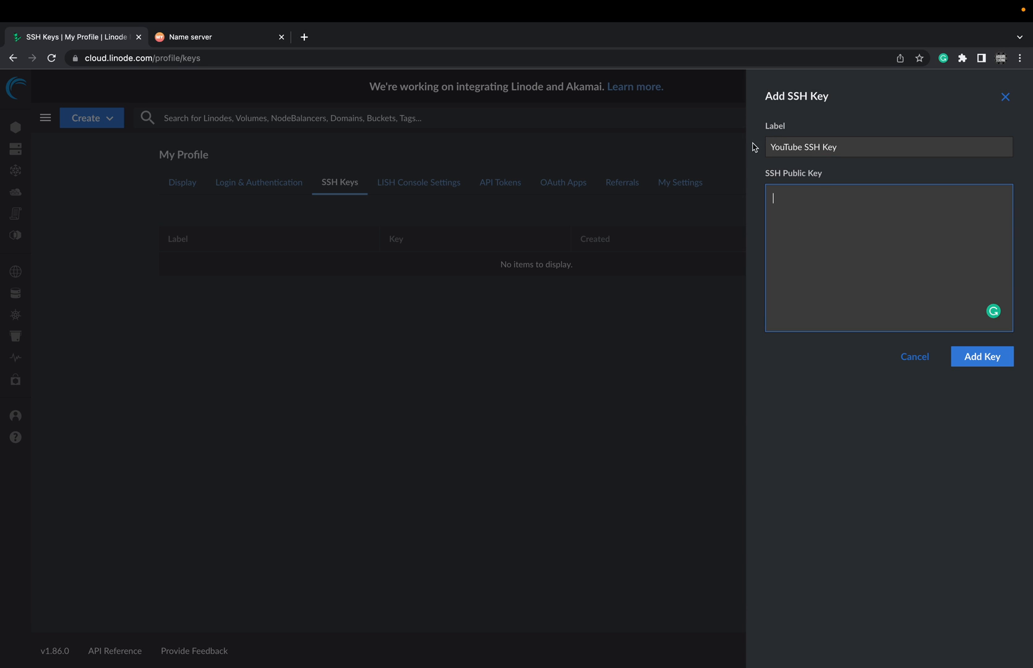
pyautogui.moveTo(817, 186)
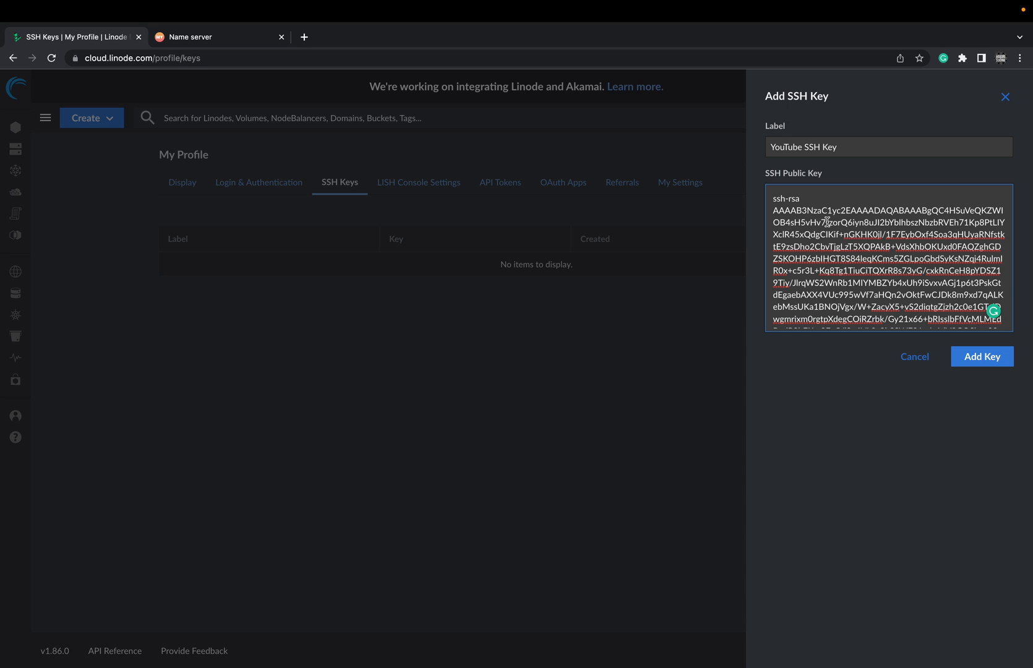
pyautogui.moveTo(828, 194)
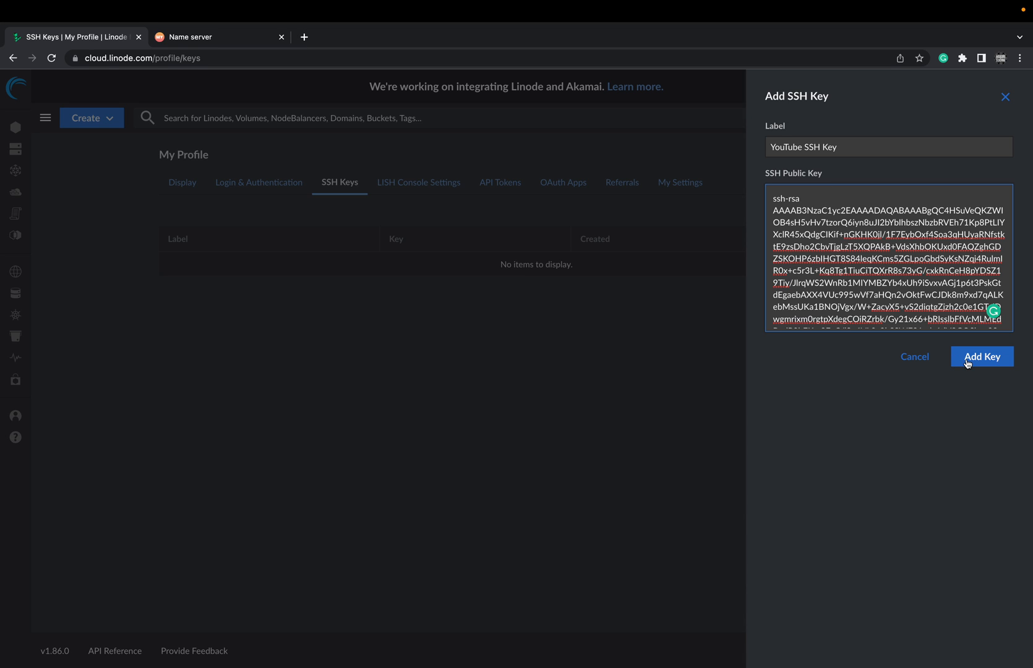
pyautogui.click(981, 356)
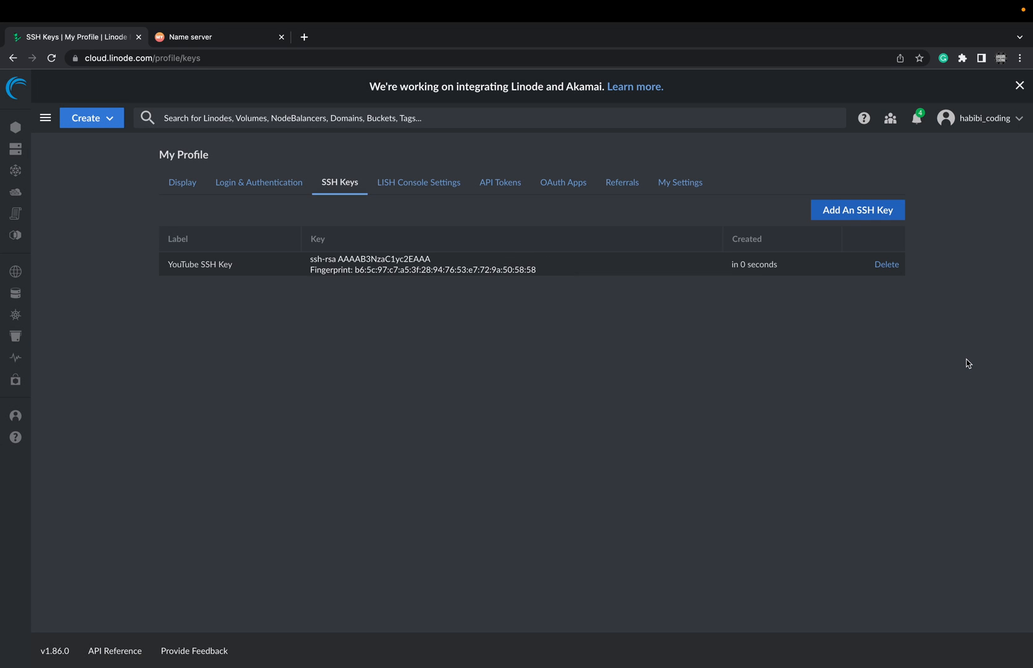
pyautogui.moveTo(252, 287)
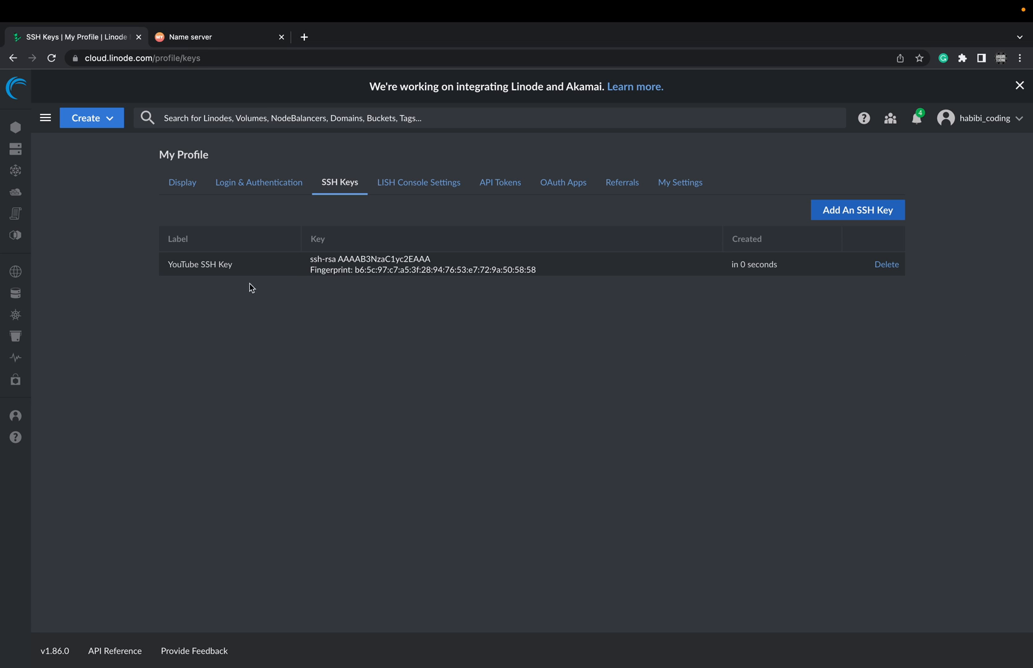
pyautogui.moveTo(322, 278)
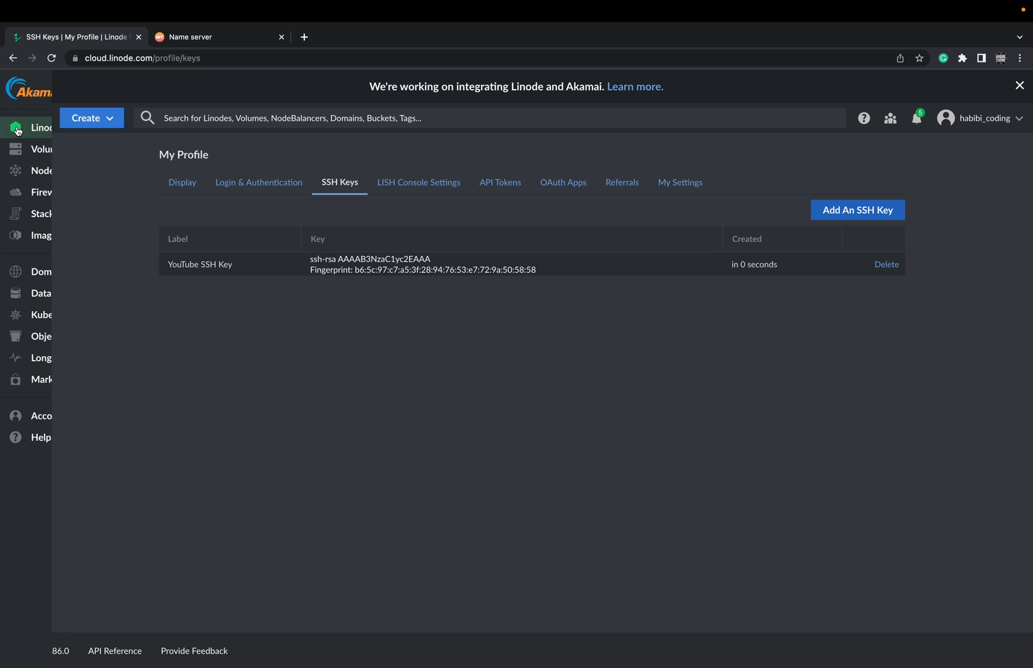
# Begin a new Linode from the Linodes page with Ubuntu 22.04 LTS as the image
pyautogui.click(41, 127)
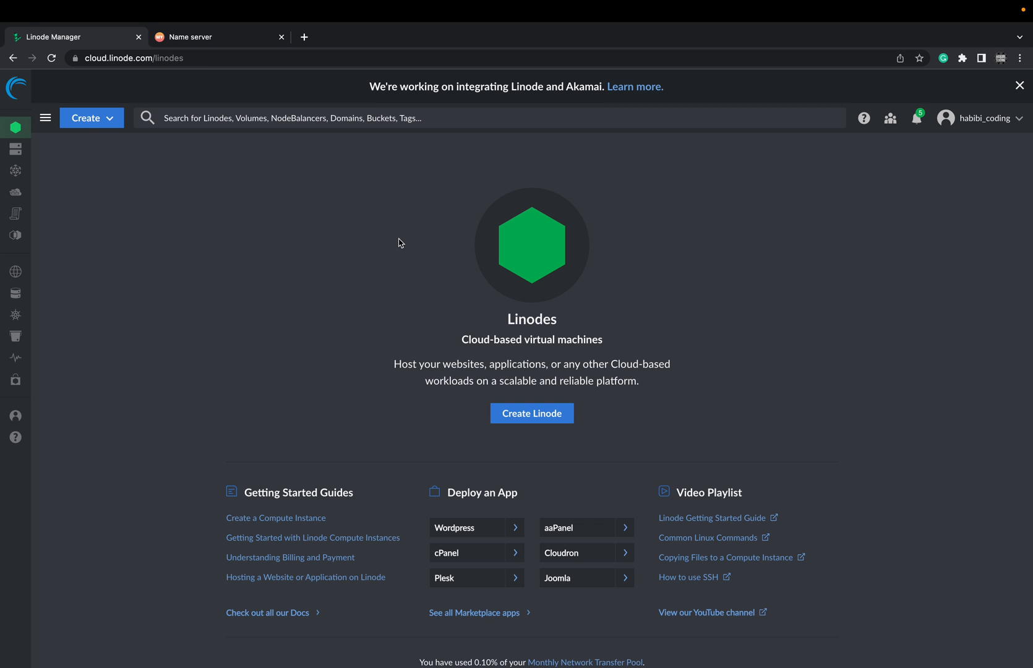
pyautogui.moveTo(499, 317)
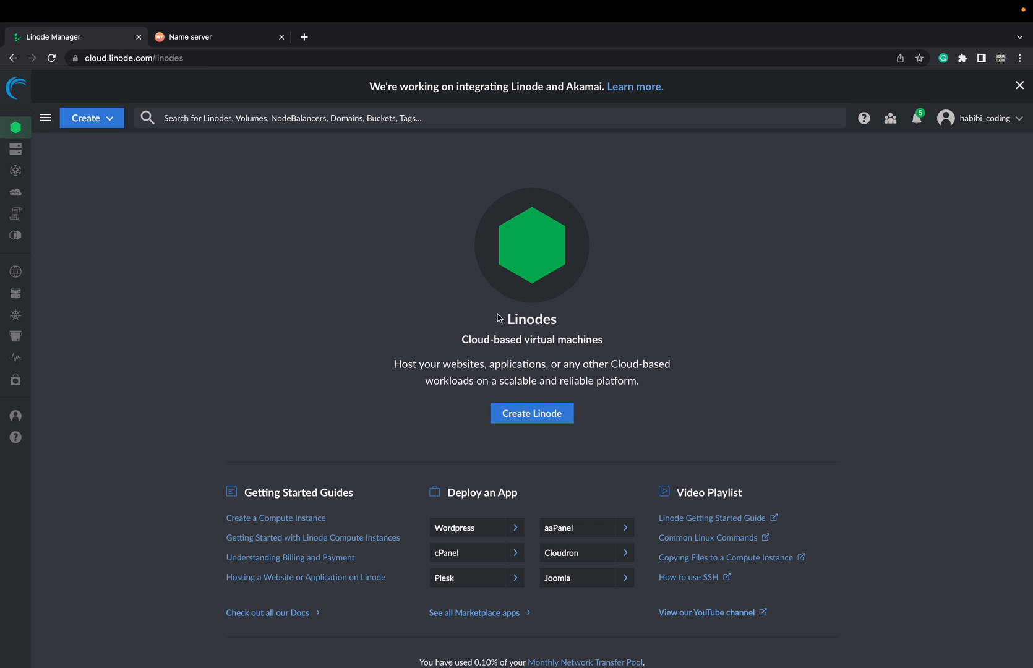
pyautogui.moveTo(533, 413)
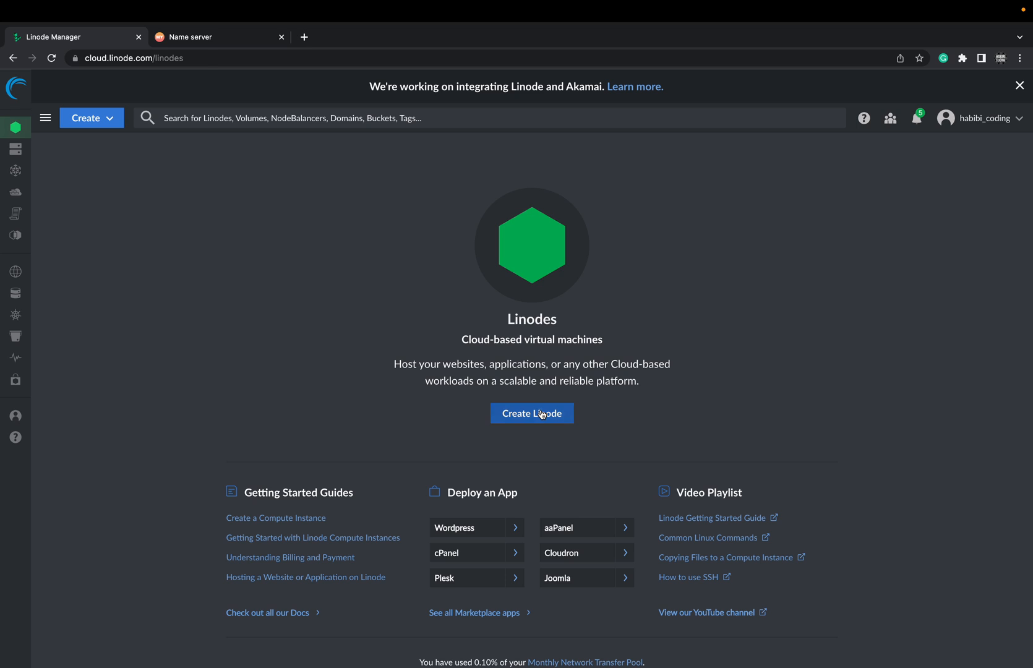
pyautogui.click(531, 413)
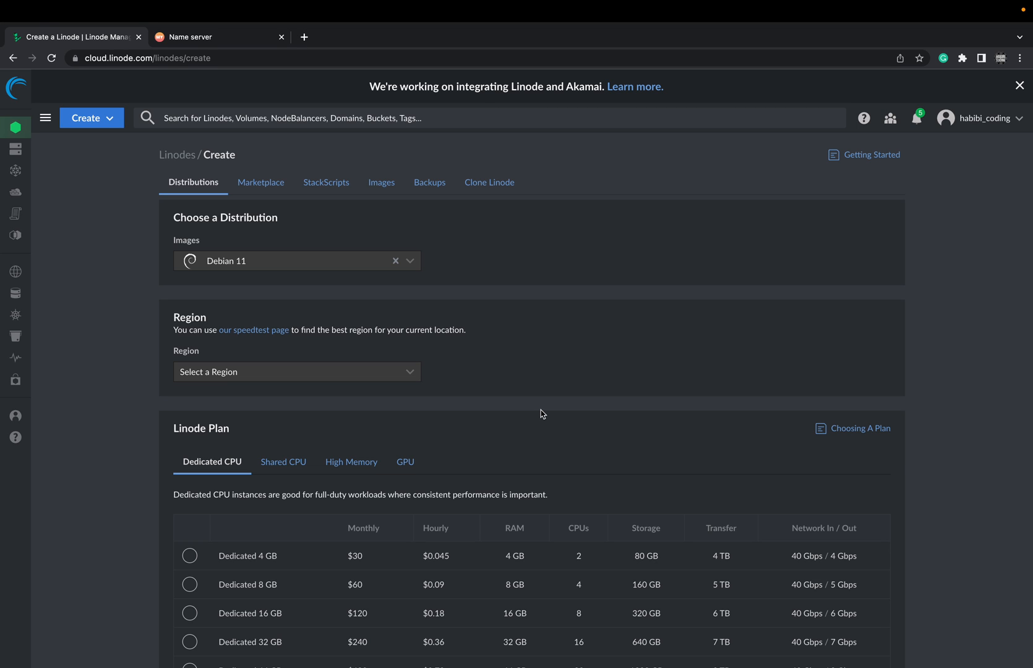
pyautogui.moveTo(495, 346)
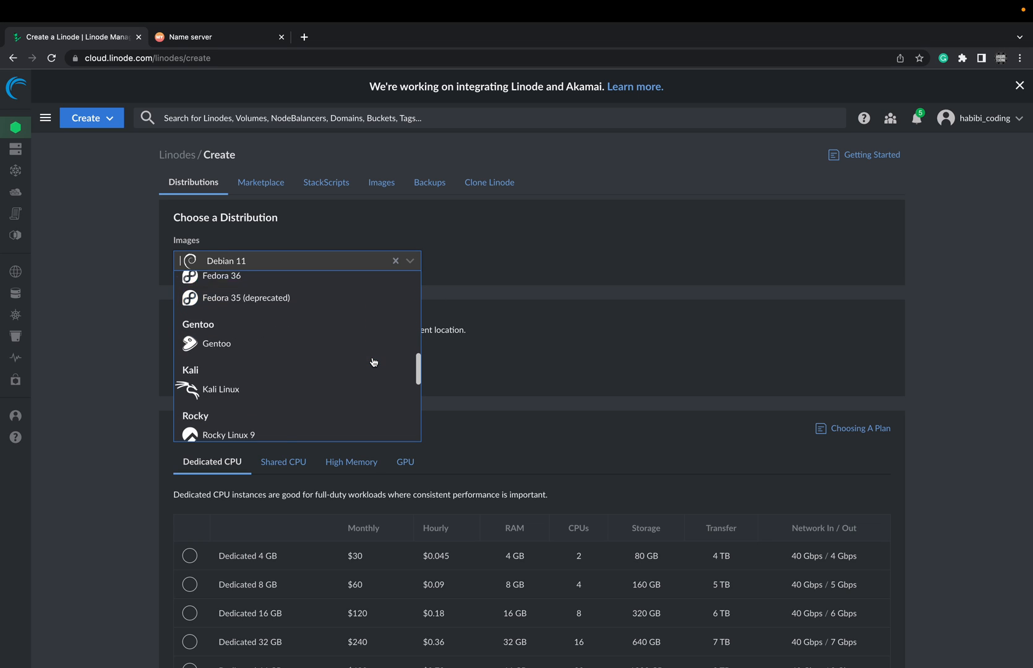
pyautogui.scroll(-3)
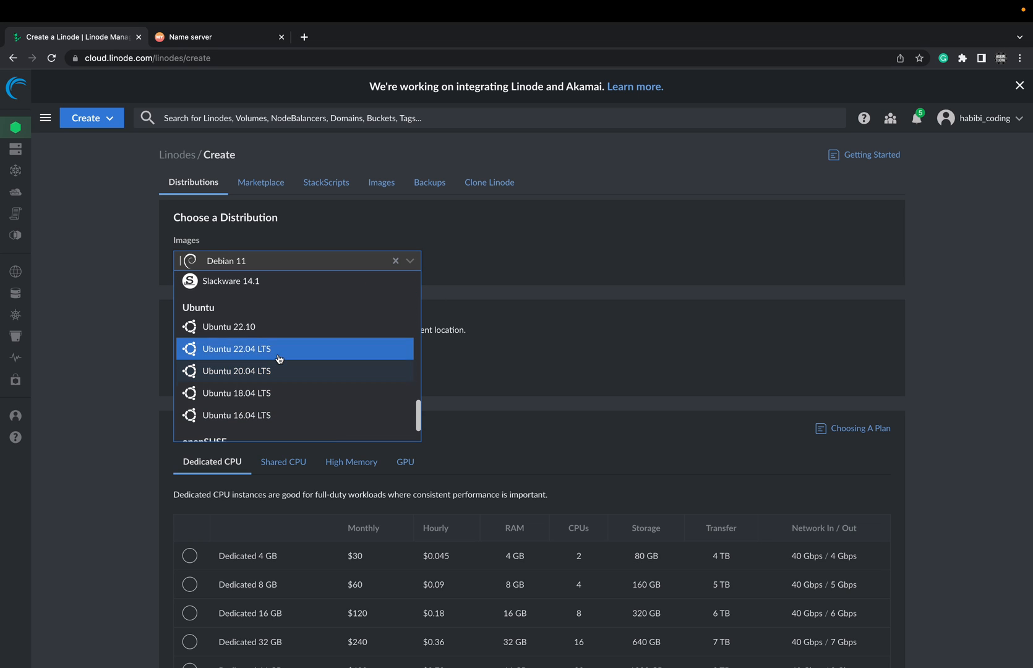
pyautogui.click(236, 348)
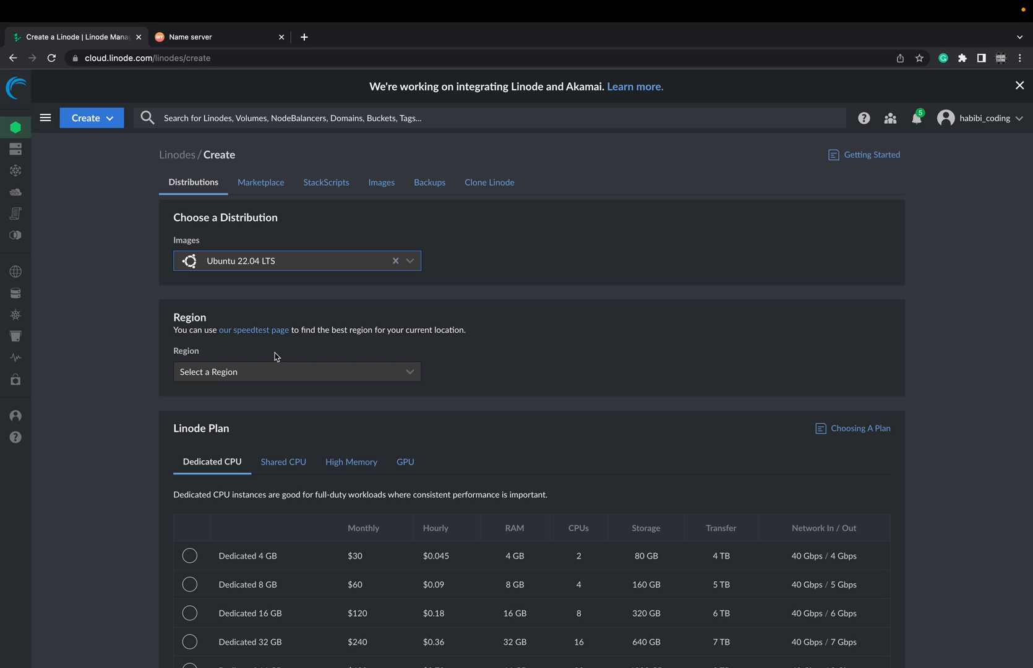
pyautogui.click(295, 371)
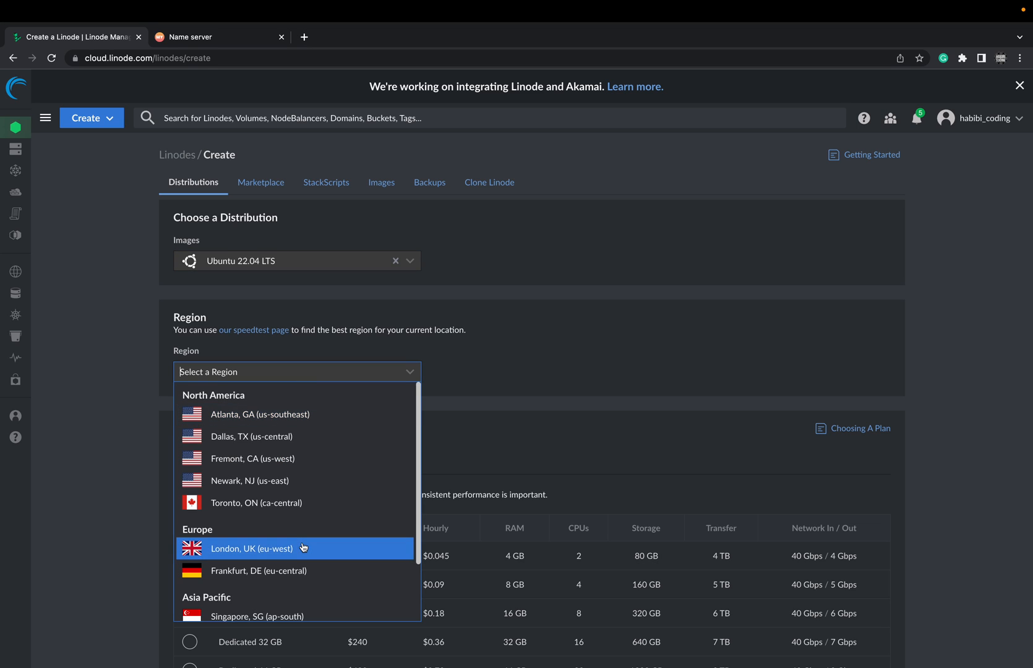
# Set the region to Frankfurt, DE (eu-central) and select the Shared CPU Nanode 1 GB plan
pyautogui.click(258, 570)
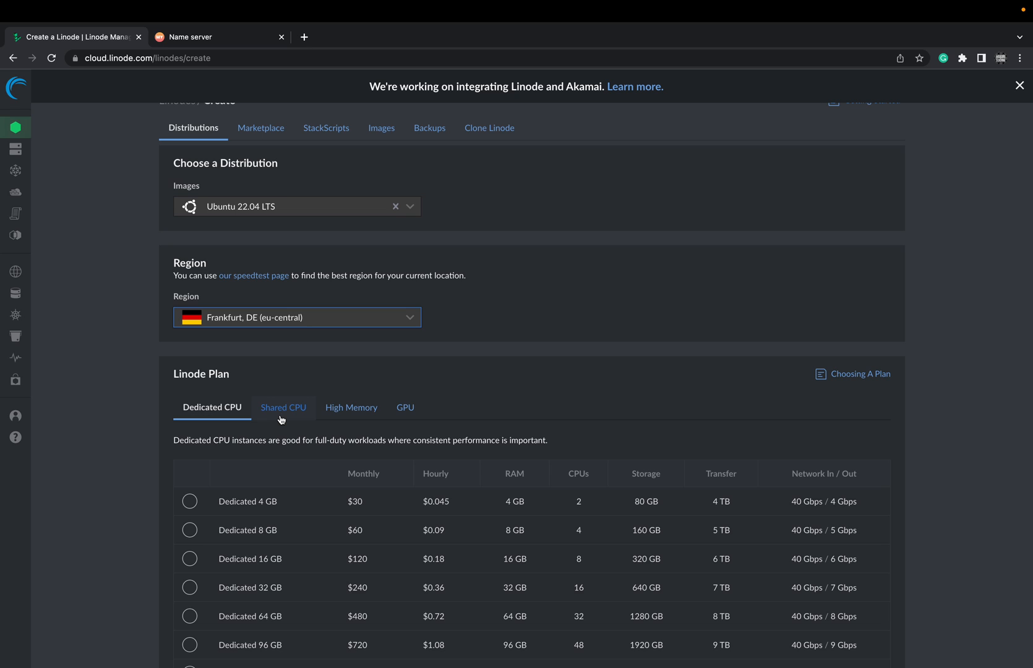
pyautogui.moveTo(239, 230)
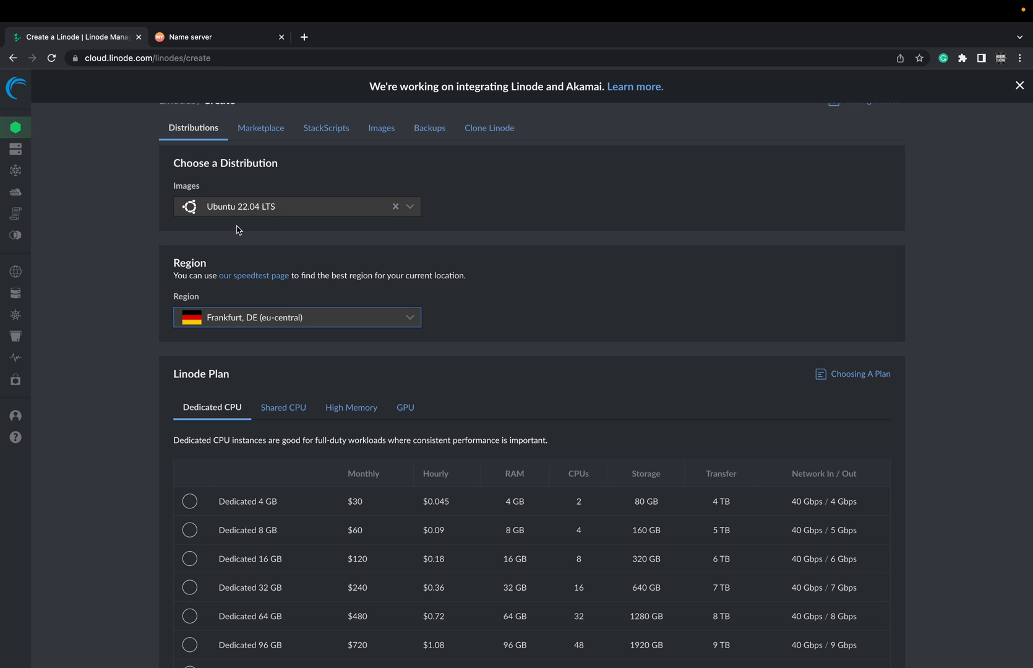
pyautogui.moveTo(293, 475)
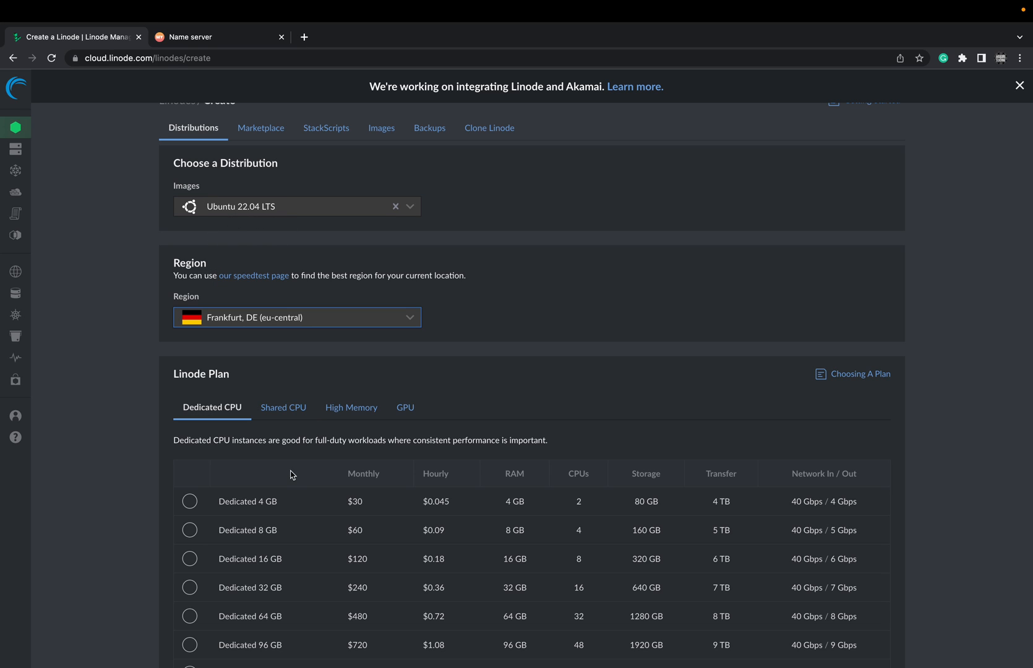
pyautogui.click(283, 407)
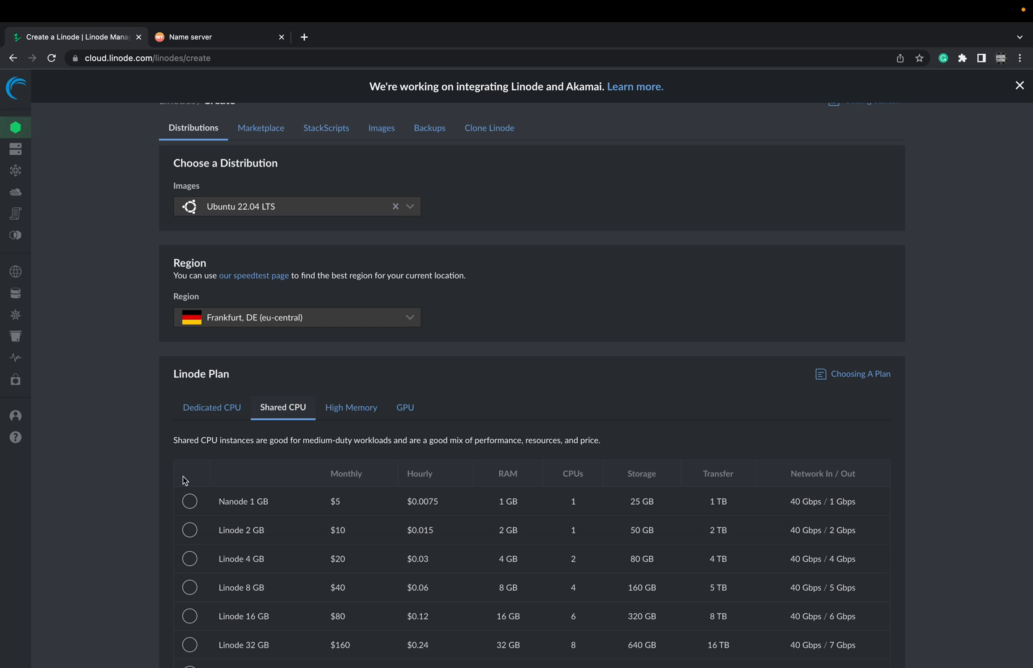
pyautogui.scroll(-3)
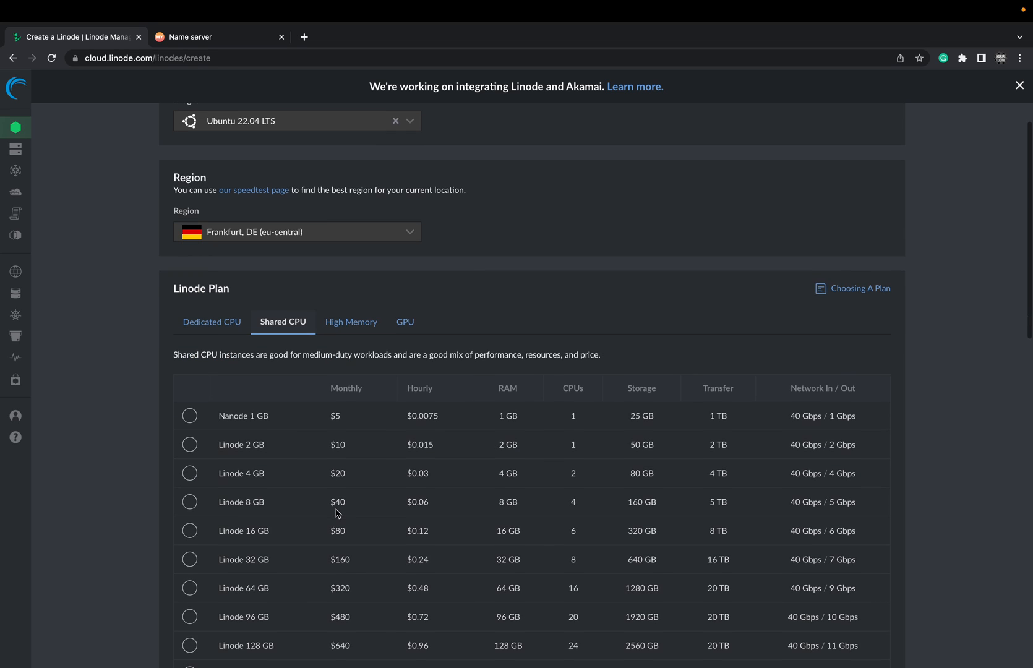
pyautogui.moveTo(338, 516)
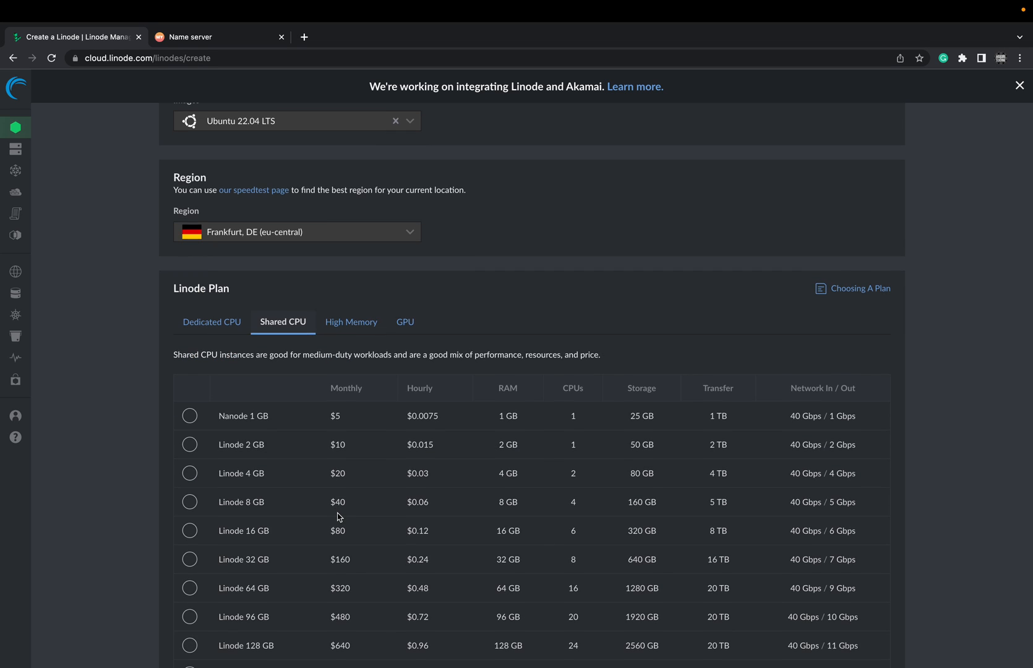
pyautogui.click(189, 416)
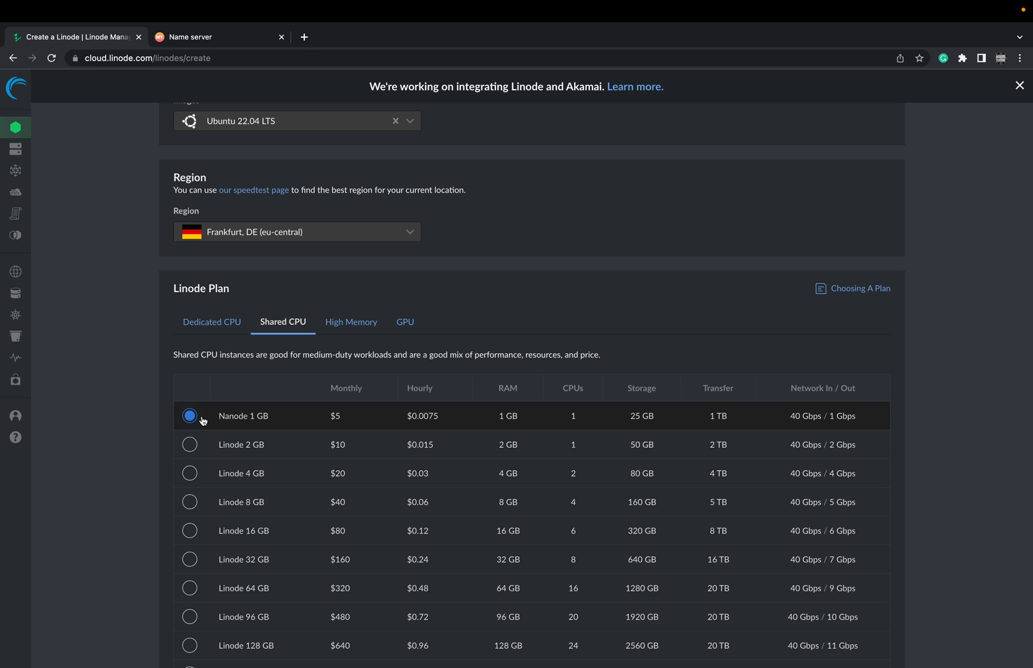
pyautogui.moveTo(355, 426)
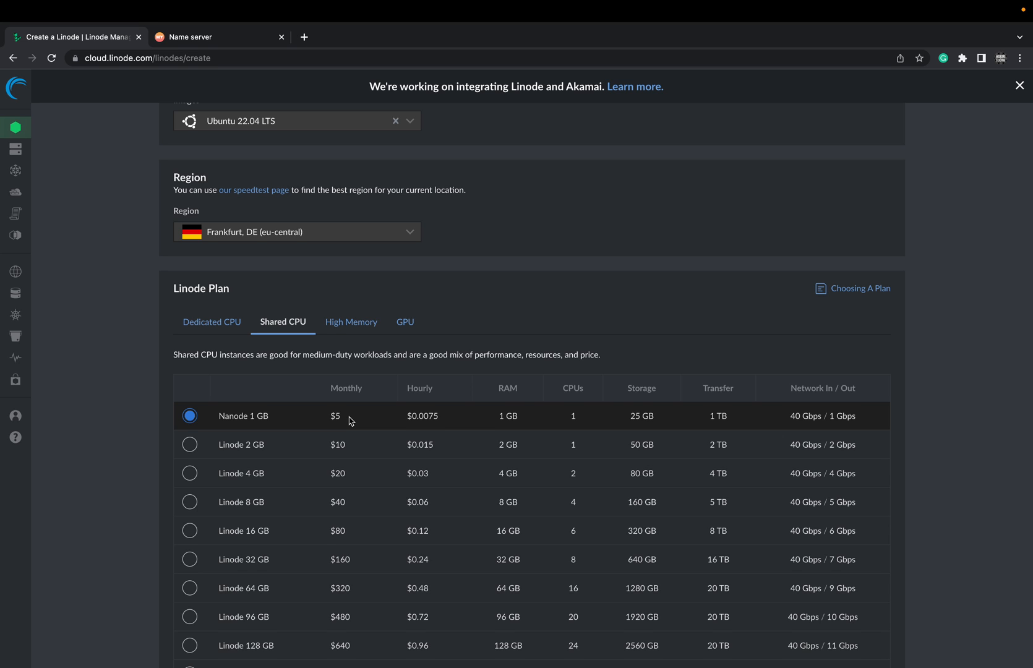
# Enter 'habibicoding-ubuntu' as the Linode Label
pyautogui.scroll(-3)
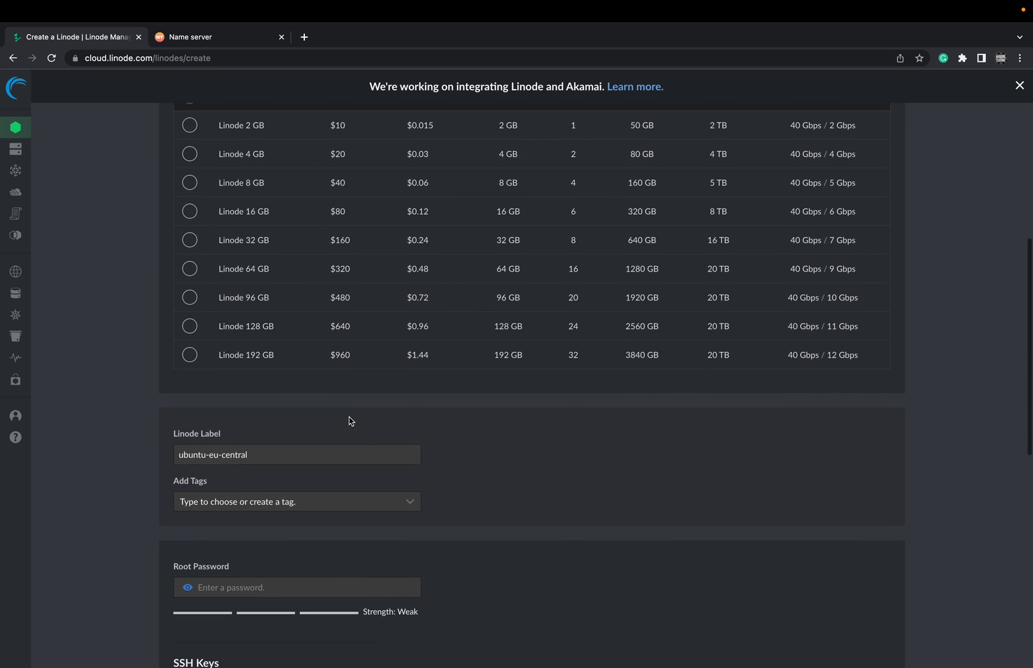
pyautogui.scroll(-3)
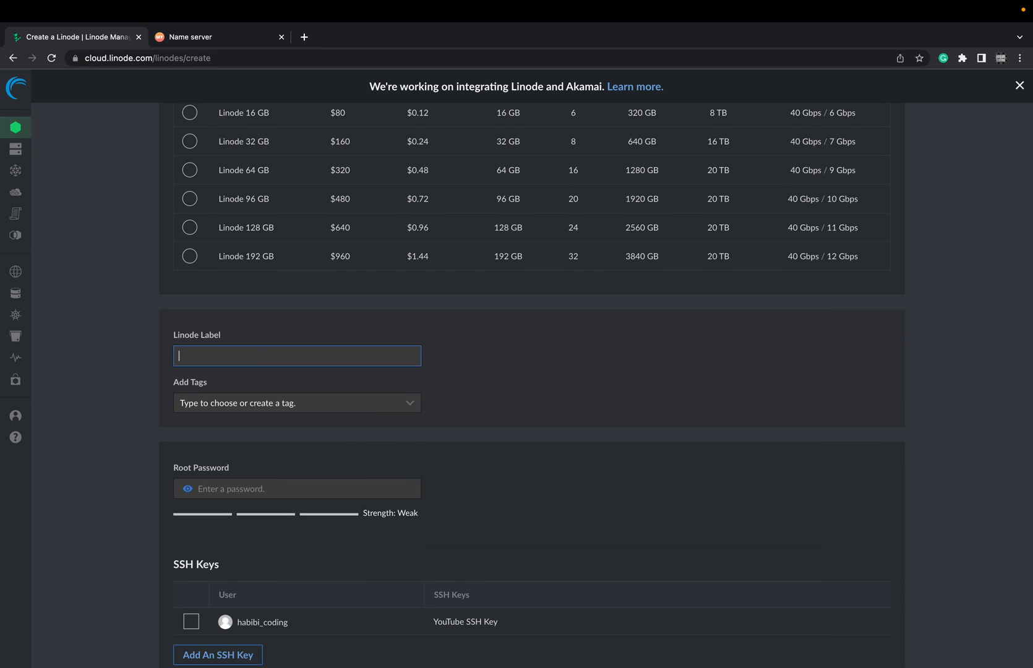
pyautogui.write('habibicoding-ubuntu')
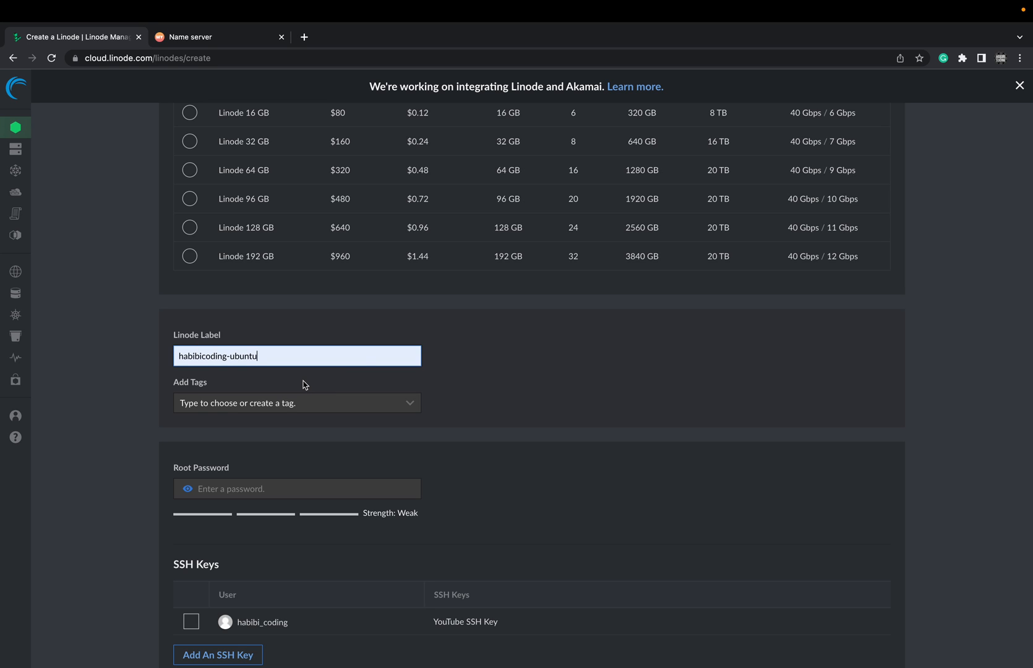
pyautogui.scroll(-3)
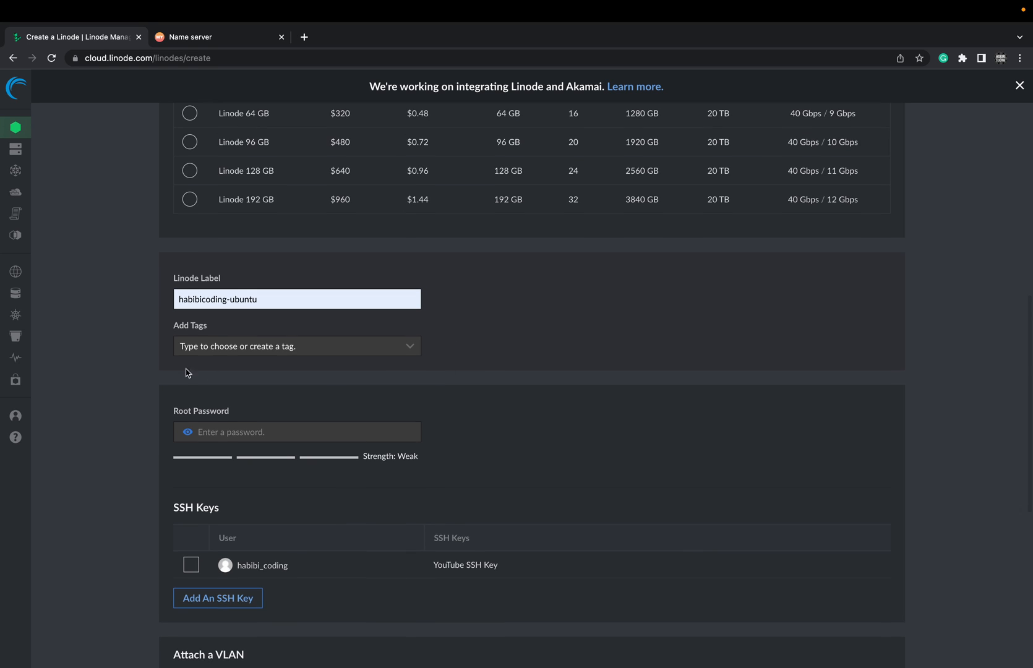
pyautogui.moveTo(254, 372)
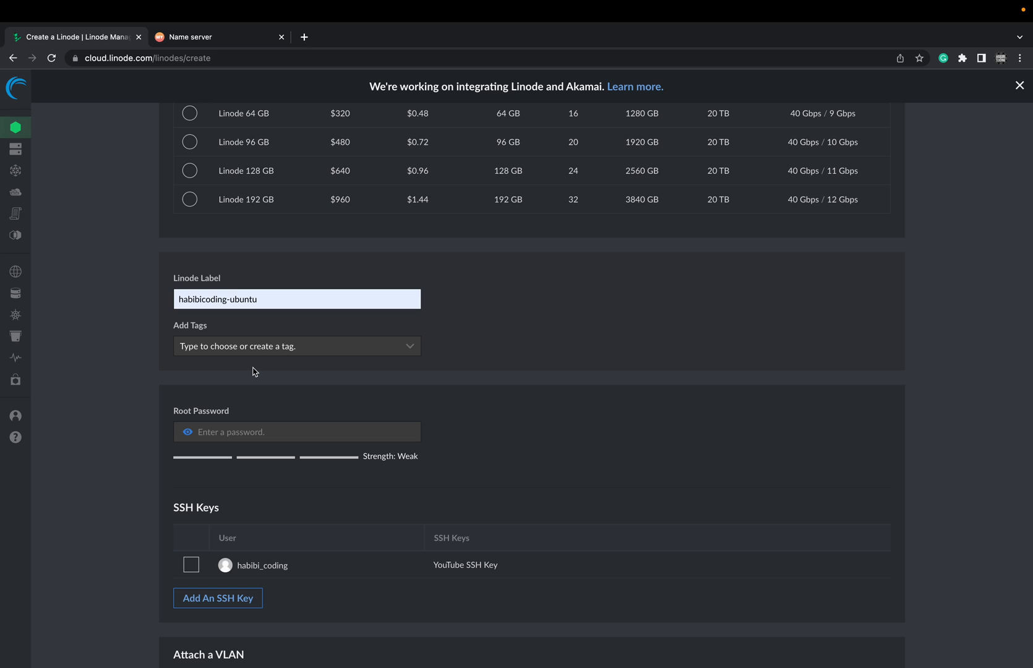
# Enter a Good-strength root password, dismissing the saved-password suggestions first
pyautogui.click(296, 431)
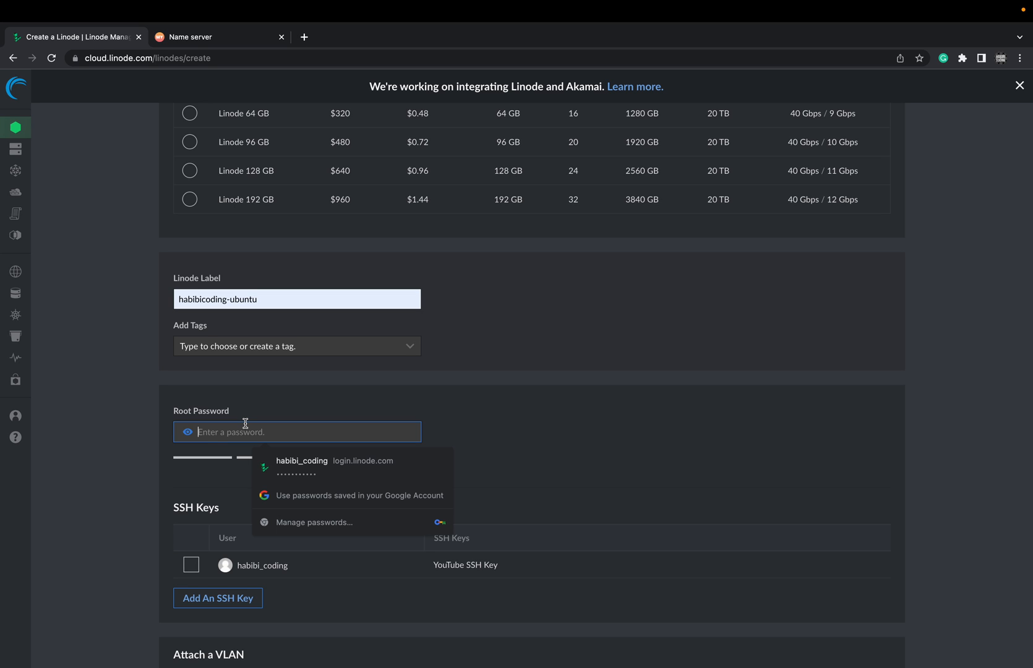
pyautogui.click(78, 407)
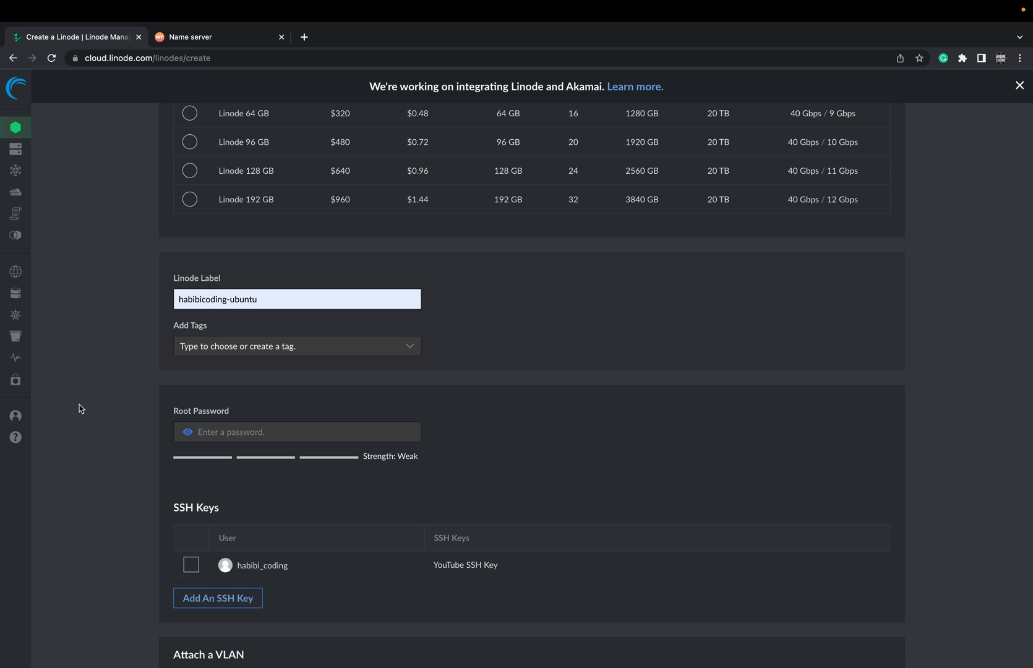
pyautogui.moveTo(153, 479)
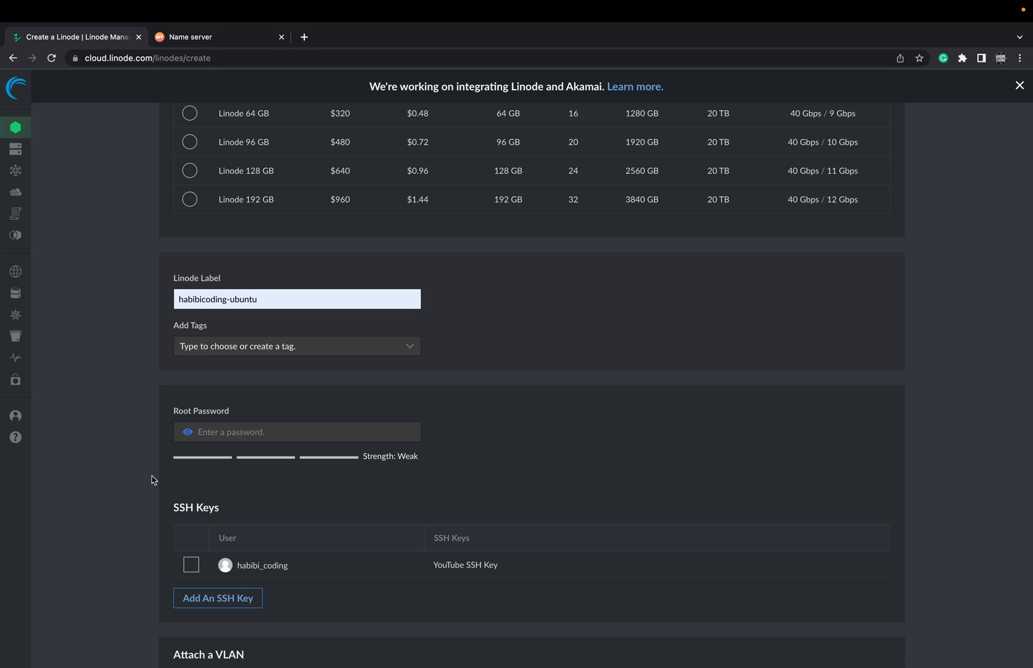
pyautogui.click(295, 432)
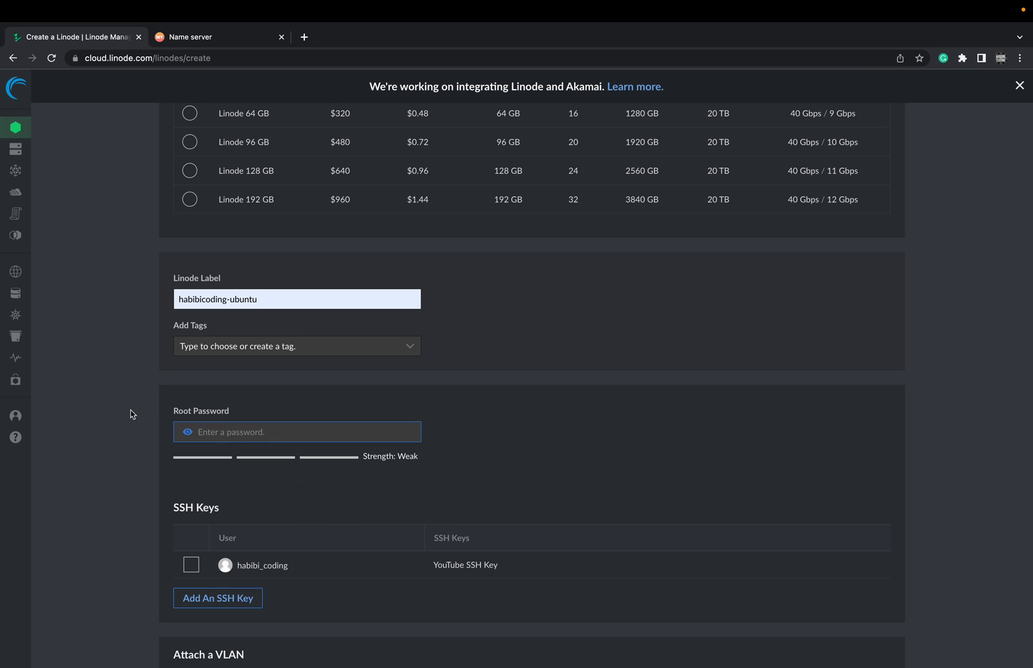
pyautogui.click(297, 432)
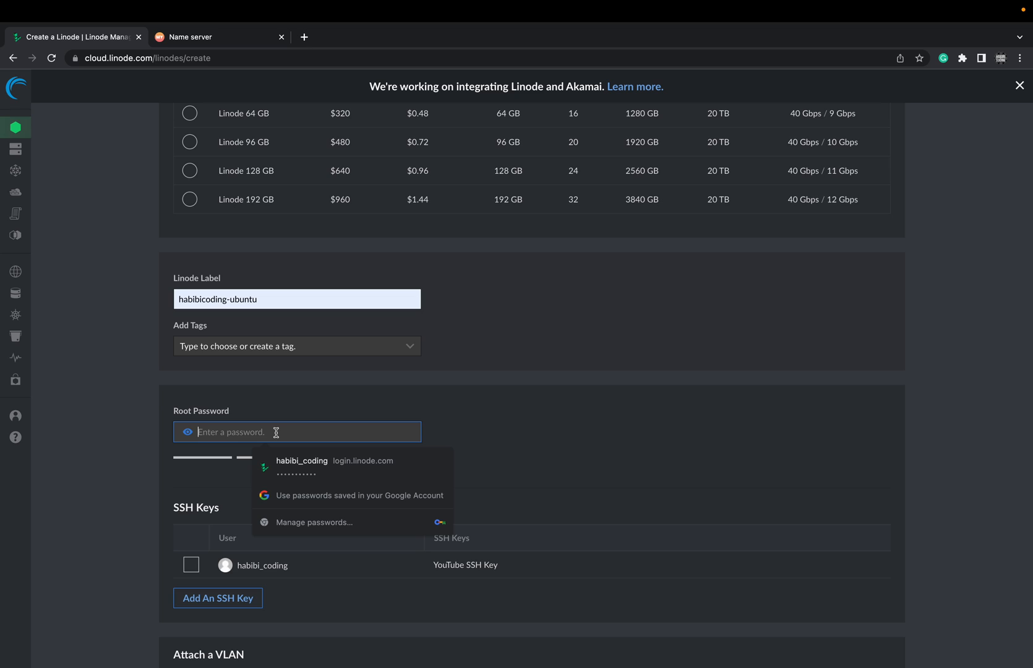
pyautogui.write('••')
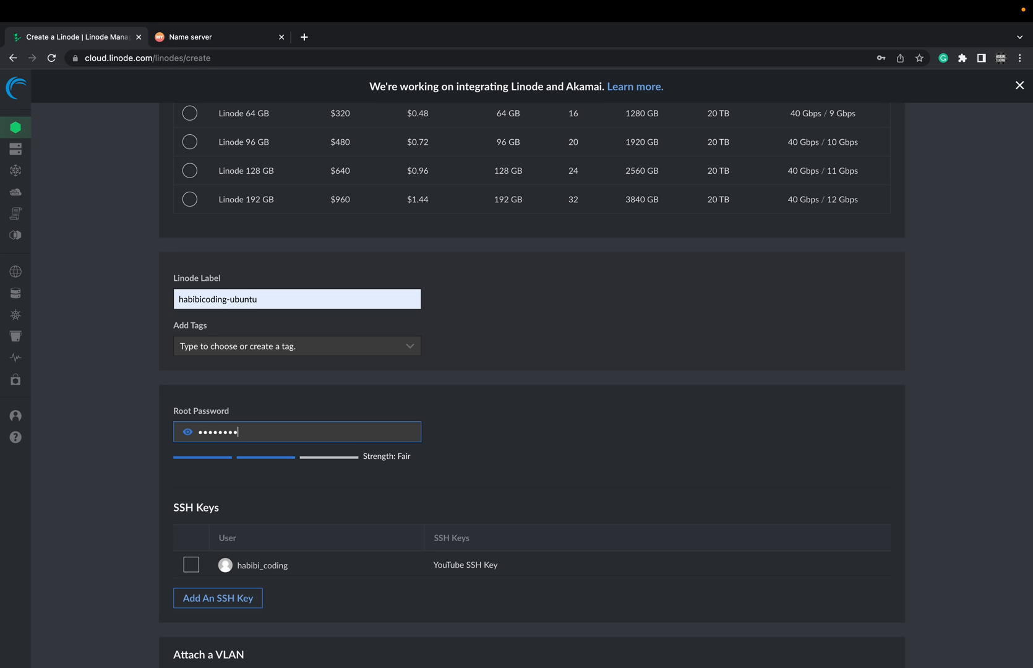
pyautogui.write('a')
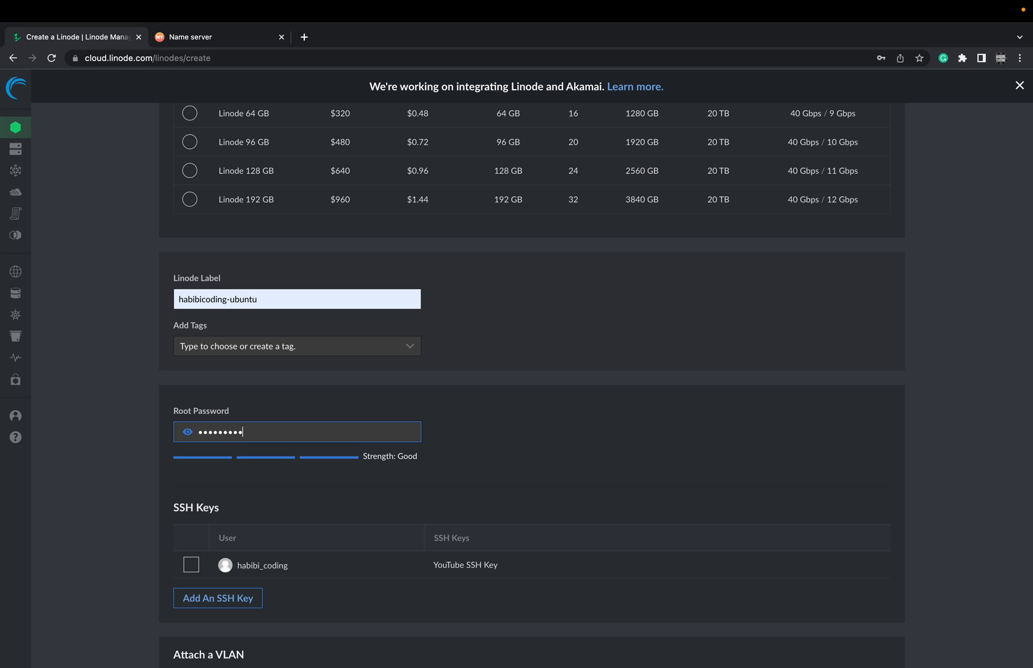
pyautogui.scroll(-3)
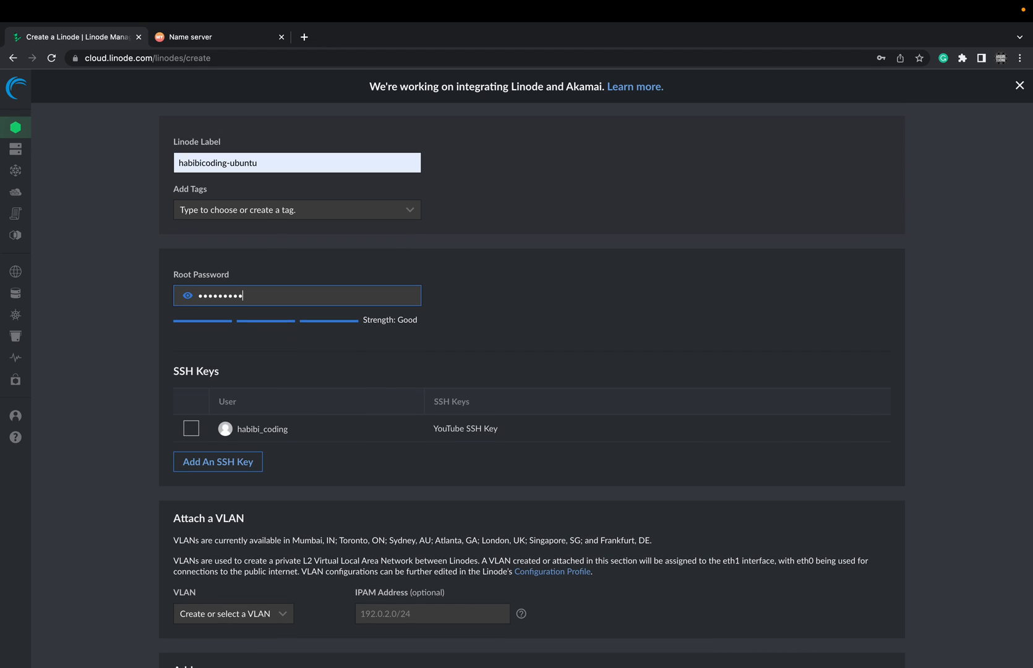
pyautogui.moveTo(162, 436)
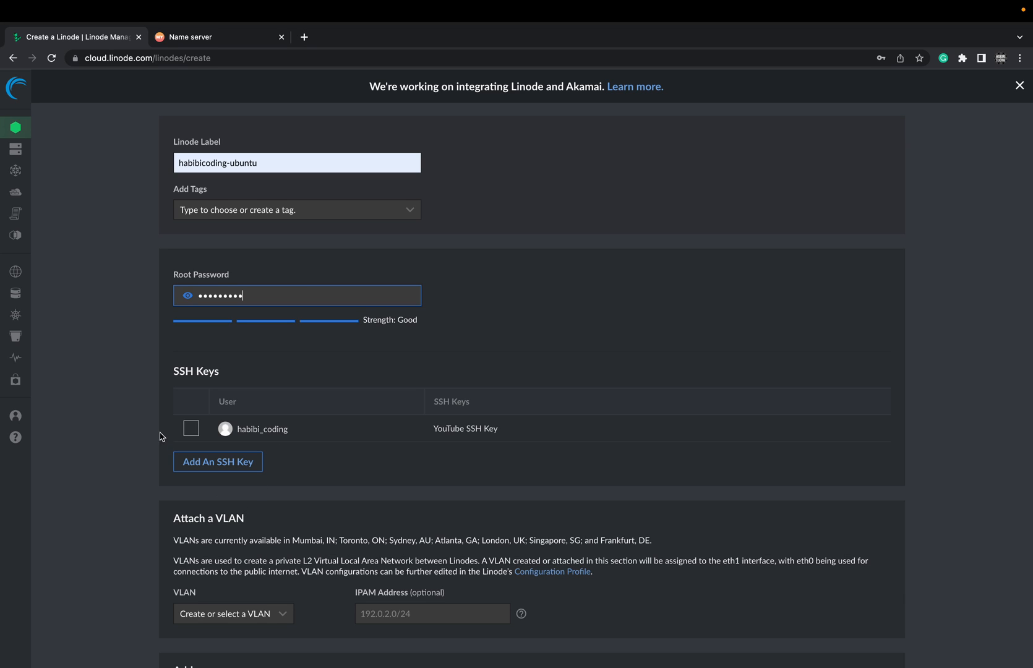
# Tick the YouTube SSH Key checkbox in the SSH Keys section
pyautogui.doubleClick(196, 371)
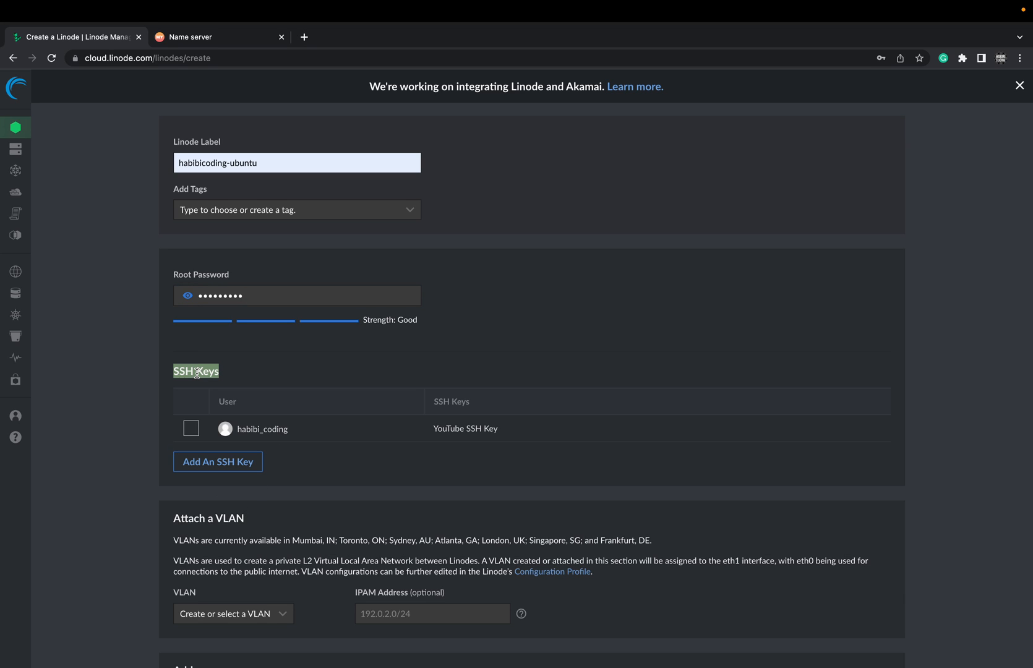
pyautogui.moveTo(456, 438)
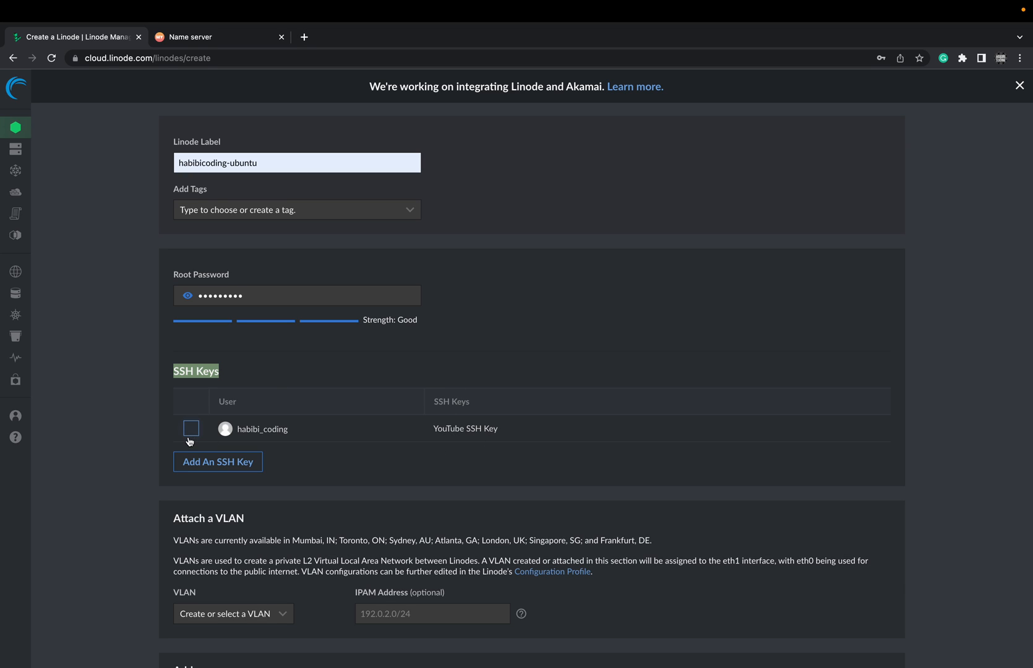
pyautogui.click(192, 428)
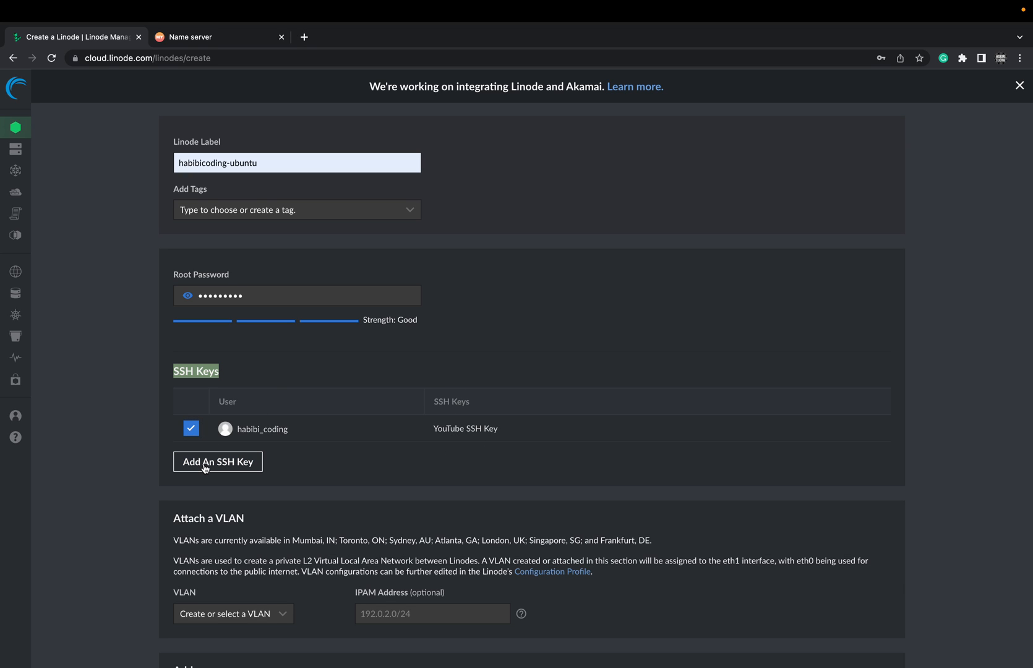
pyautogui.moveTo(422, 475)
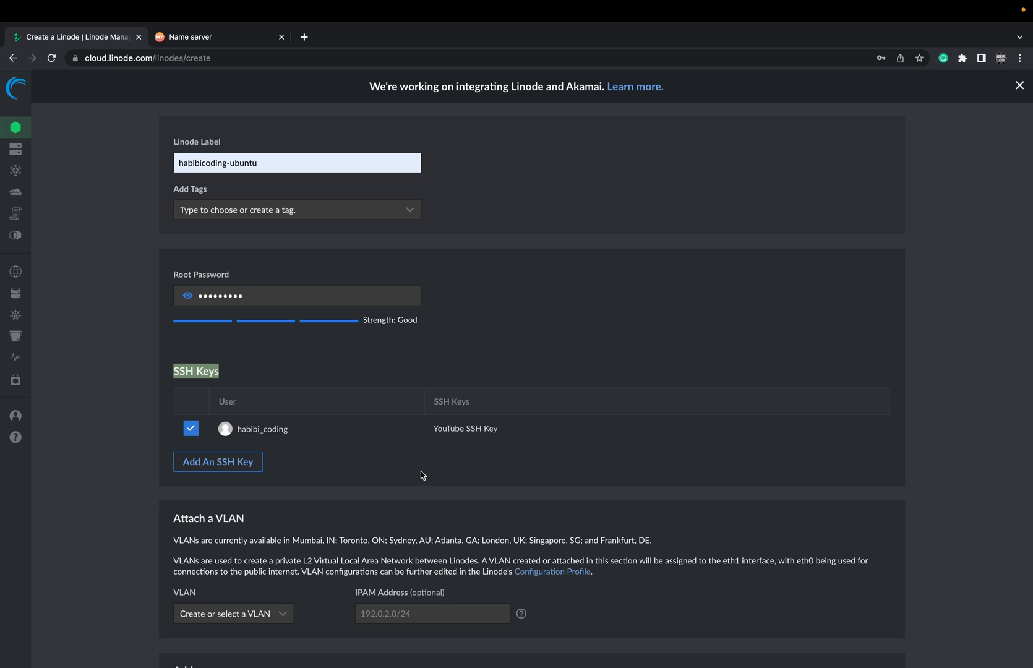
pyautogui.moveTo(413, 475)
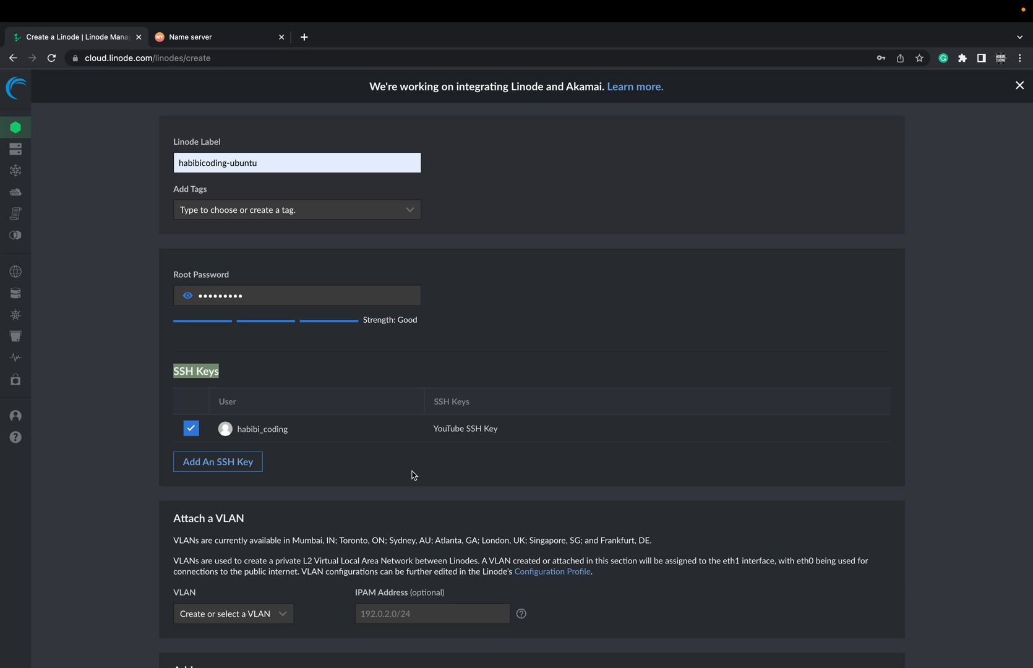
pyautogui.moveTo(274, 558)
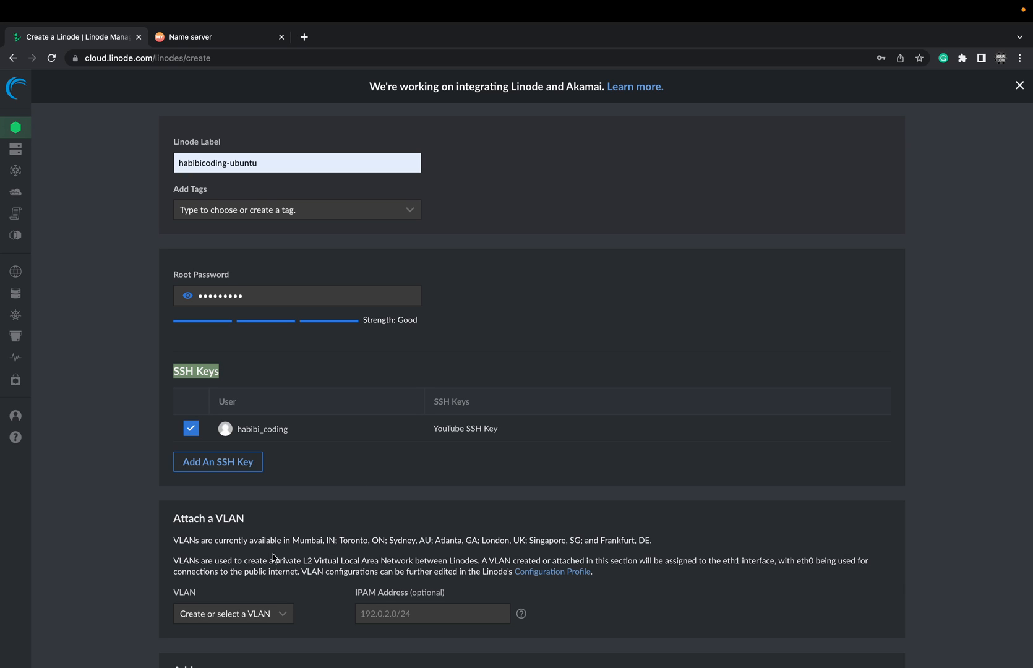
pyautogui.scroll(-3)
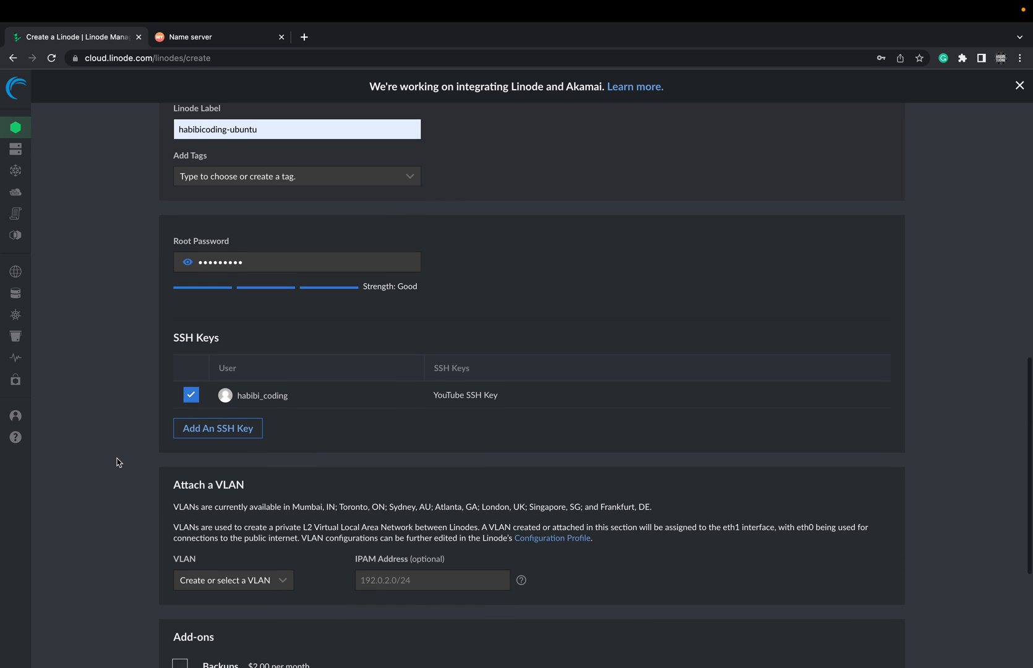
pyautogui.moveTo(217, 428)
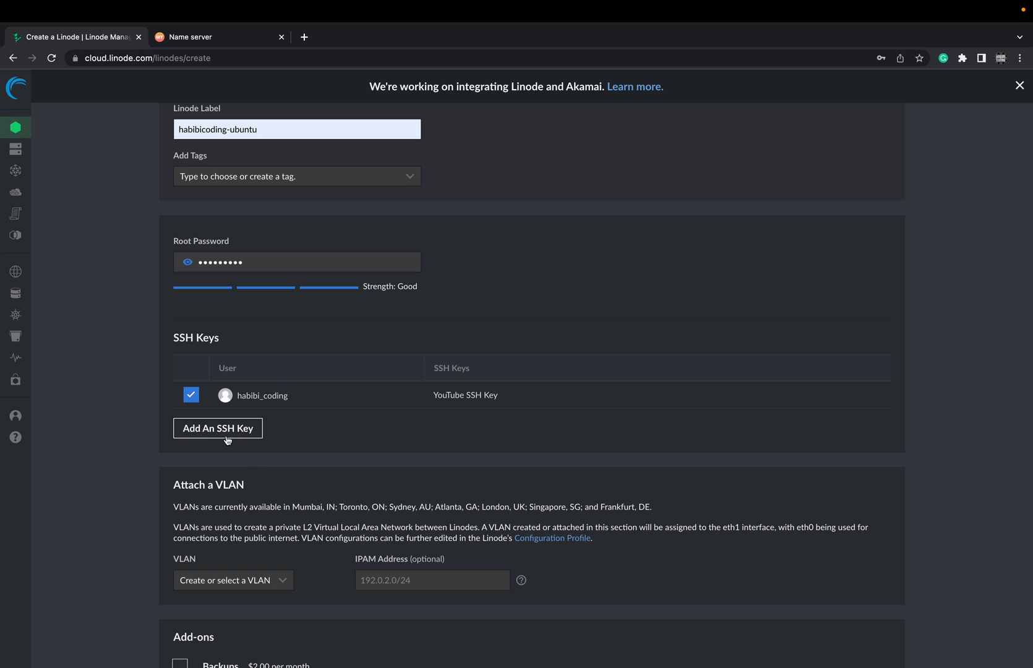
pyautogui.click(217, 427)
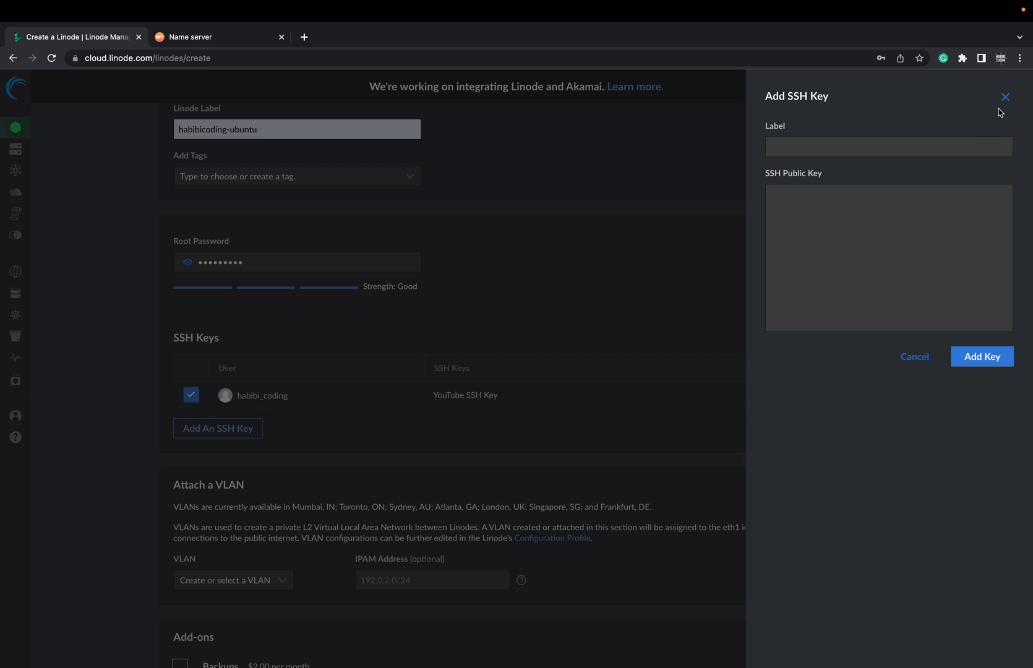
pyautogui.click(1005, 97)
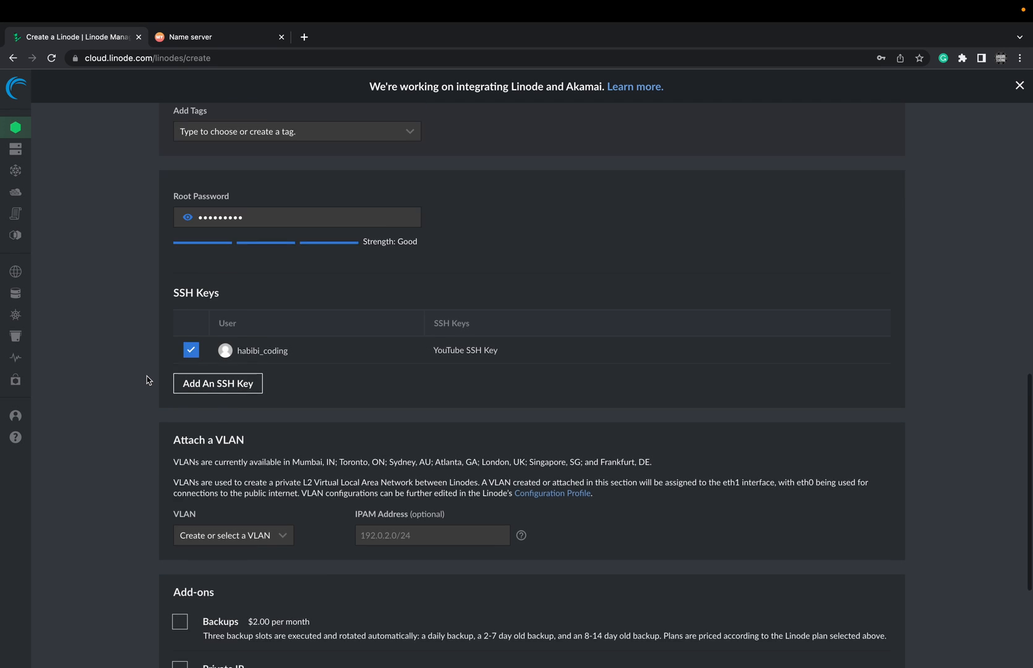
pyautogui.scroll(-3)
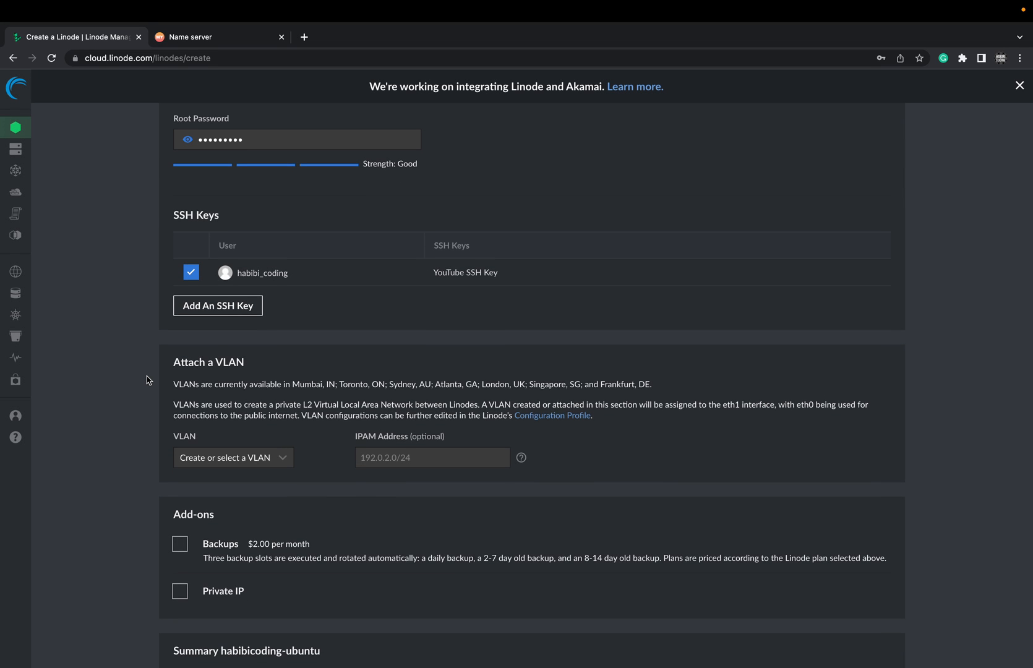
pyautogui.scroll(-3)
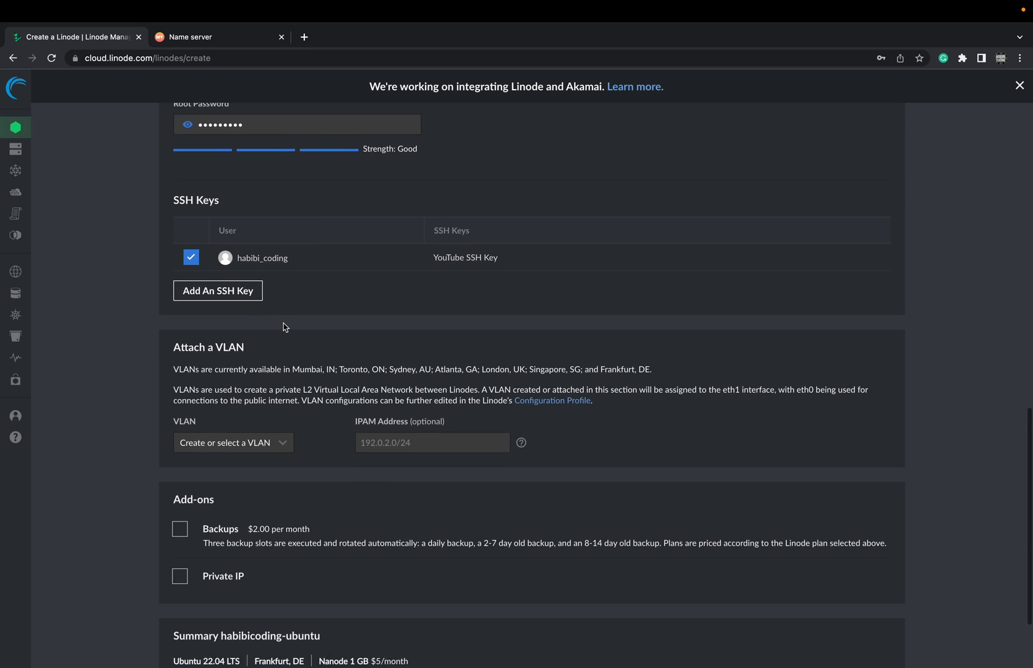
pyautogui.scroll(-3)
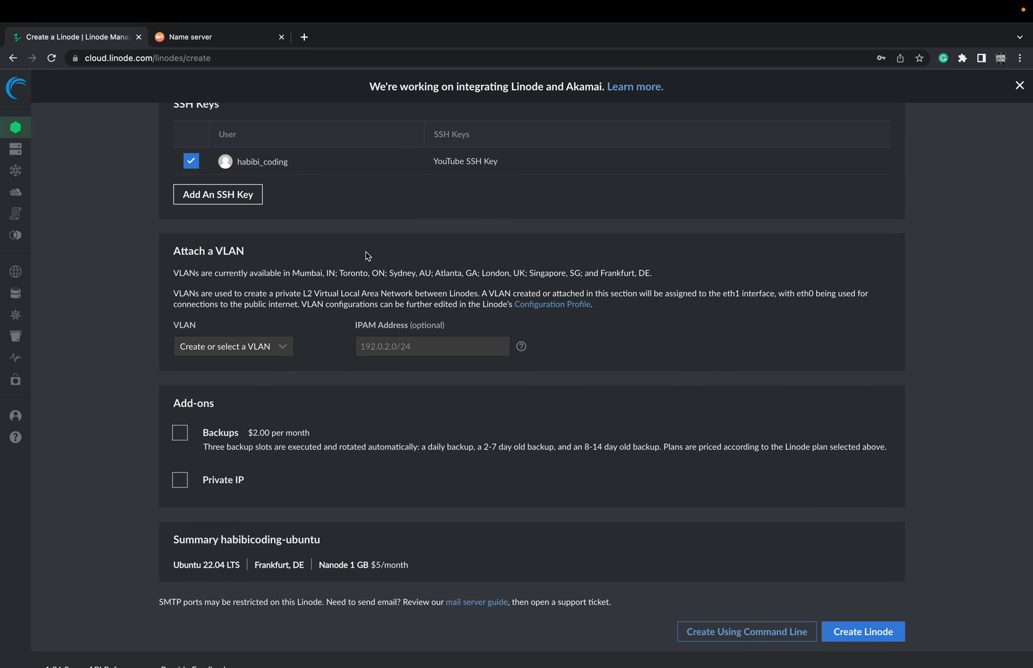
pyautogui.scroll(-3)
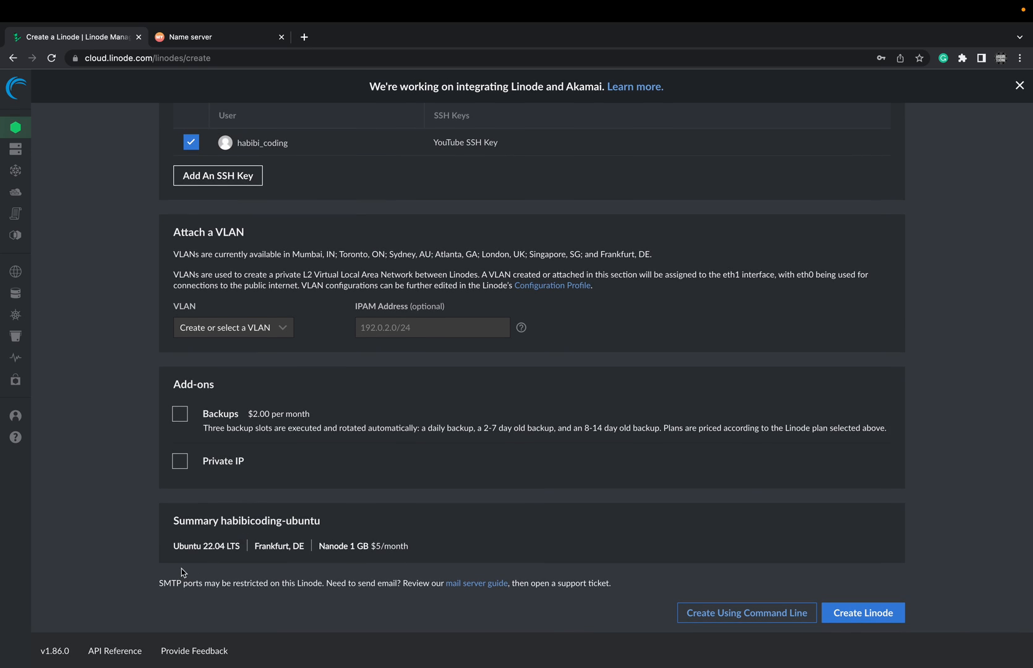
pyautogui.moveTo(290, 527)
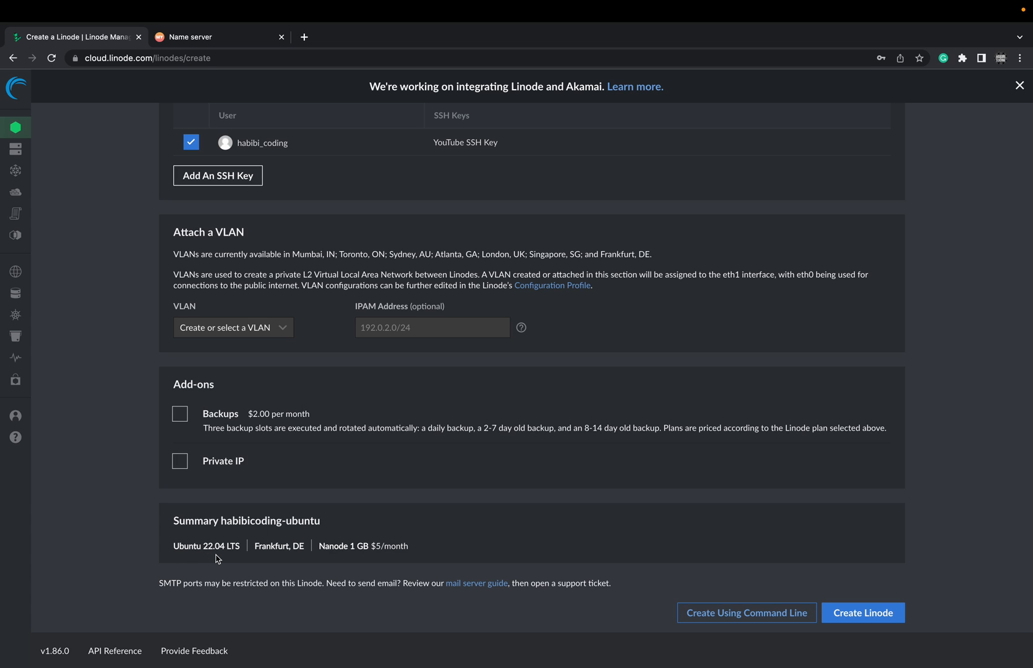
pyautogui.moveTo(257, 560)
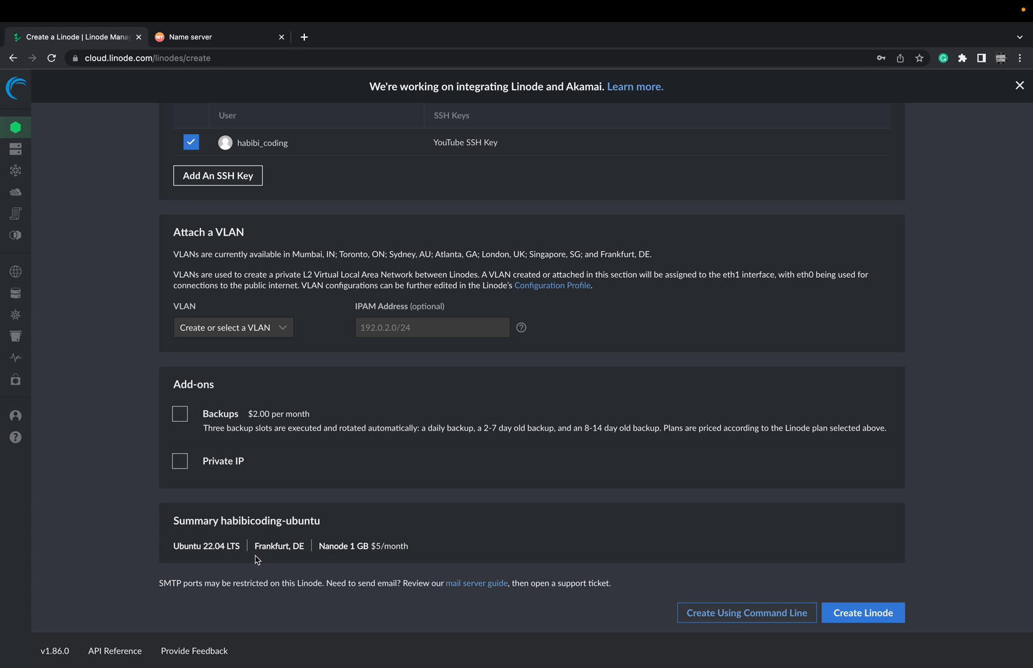
pyautogui.moveTo(304, 552)
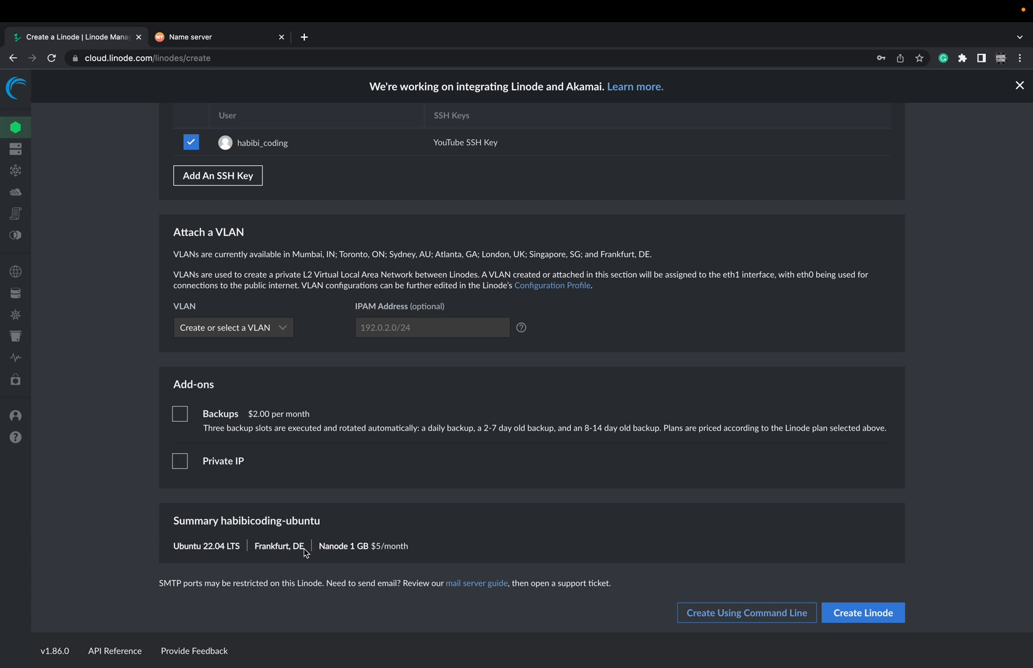
pyautogui.moveTo(358, 566)
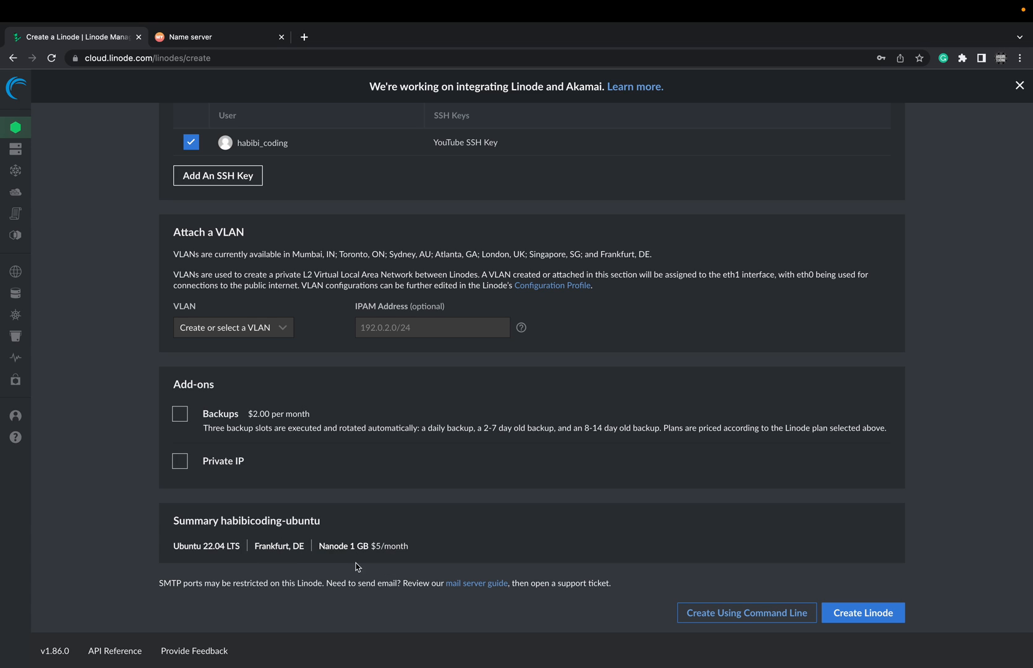
pyautogui.moveTo(318, 546)
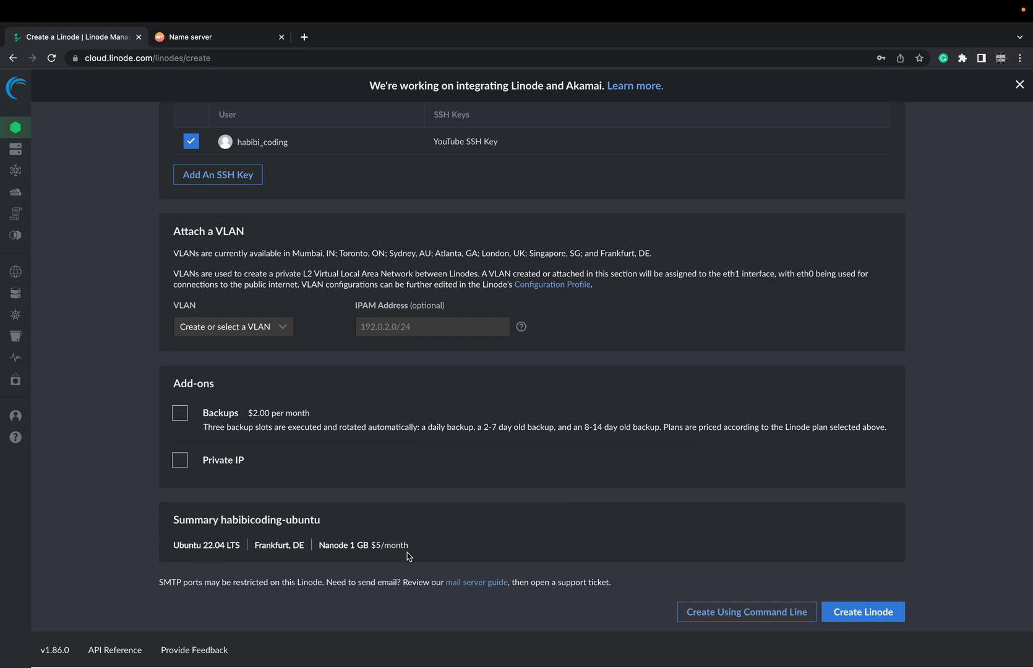
pyautogui.moveTo(863, 613)
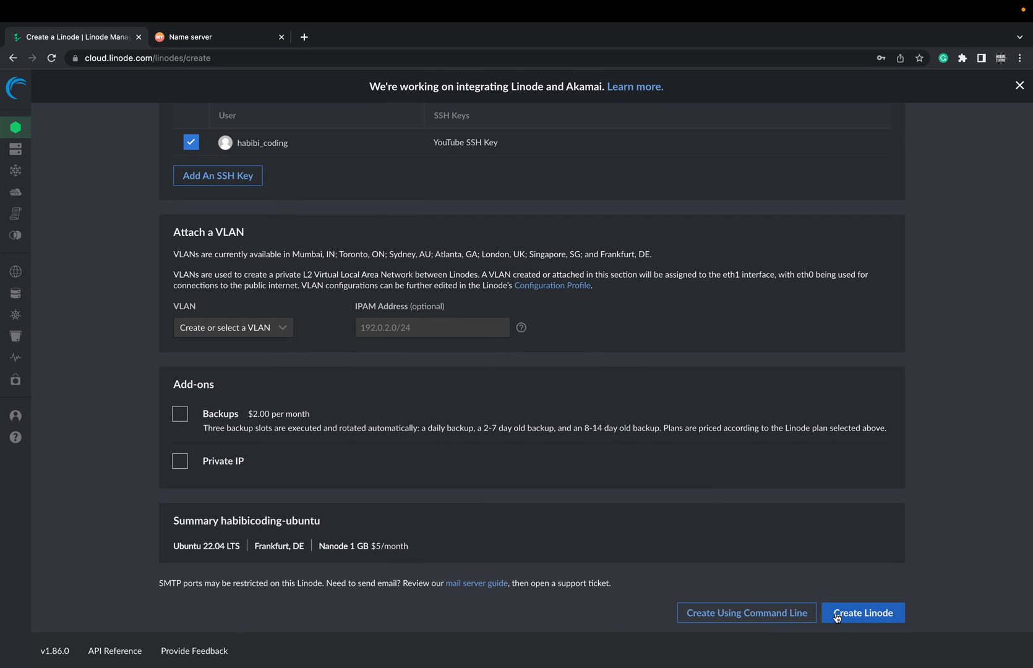
# Create the habibicoding-ubuntu Nanode and wait for provisioning at 143.42.18.230
pyautogui.click(862, 613)
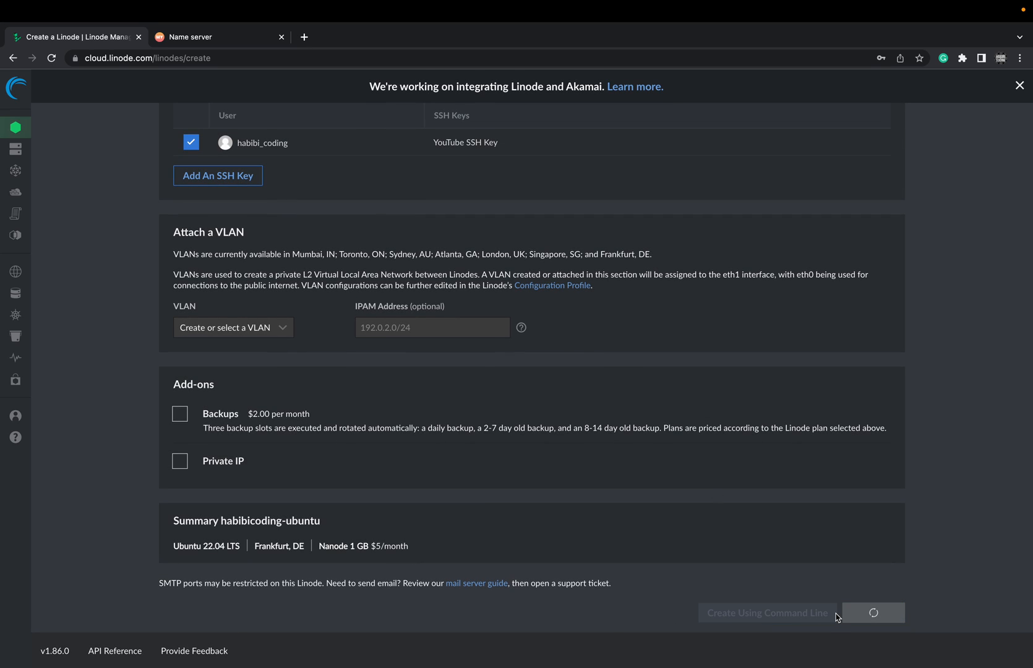
pyautogui.click(873, 613)
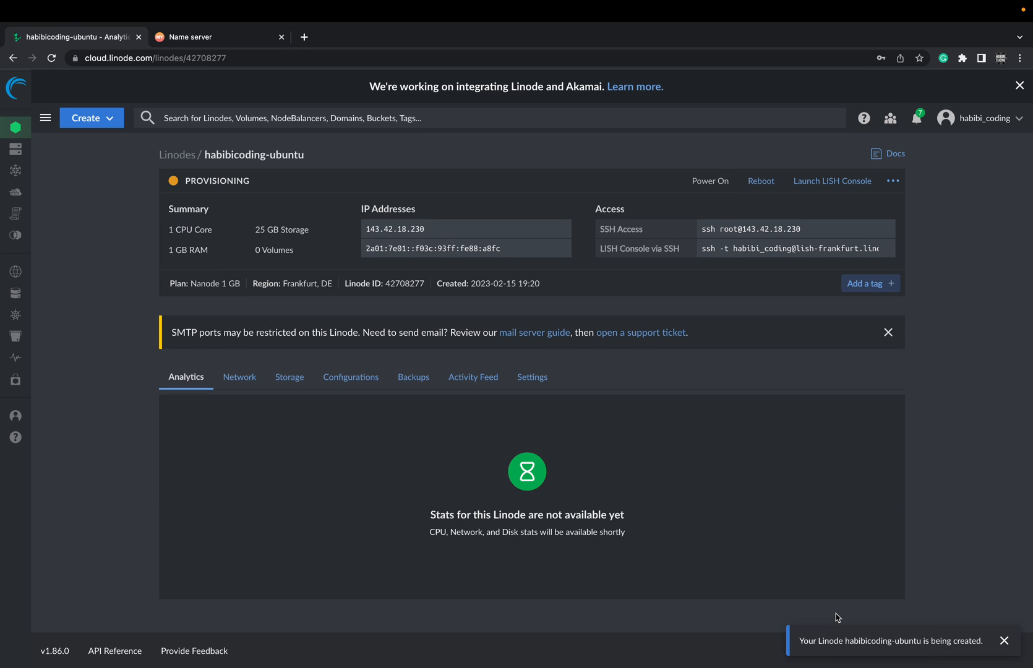
pyautogui.click(1004, 640)
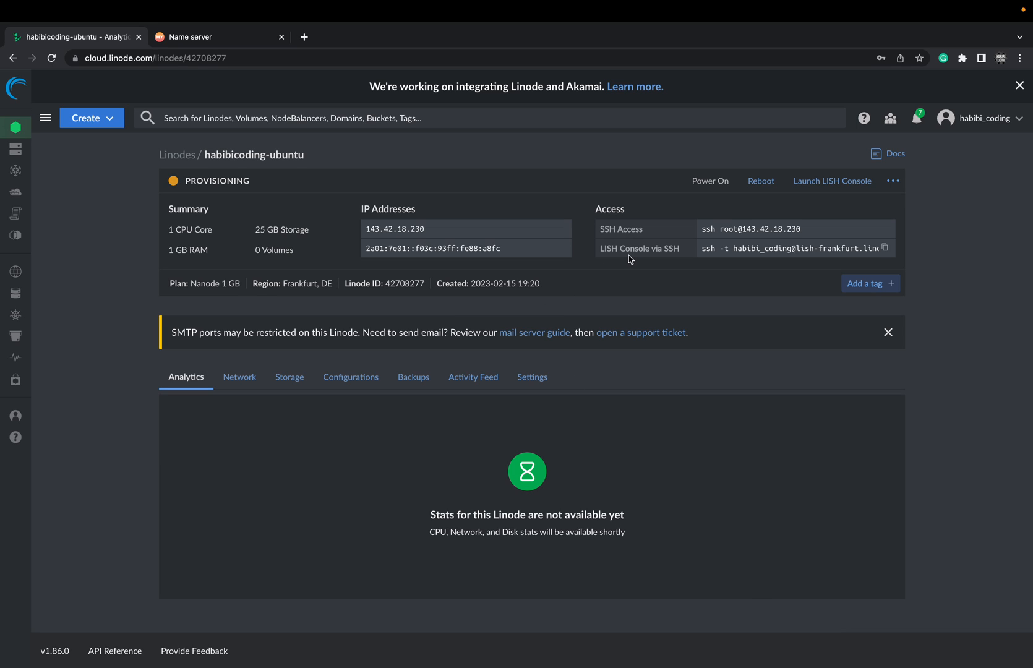
pyautogui.moveTo(633, 190)
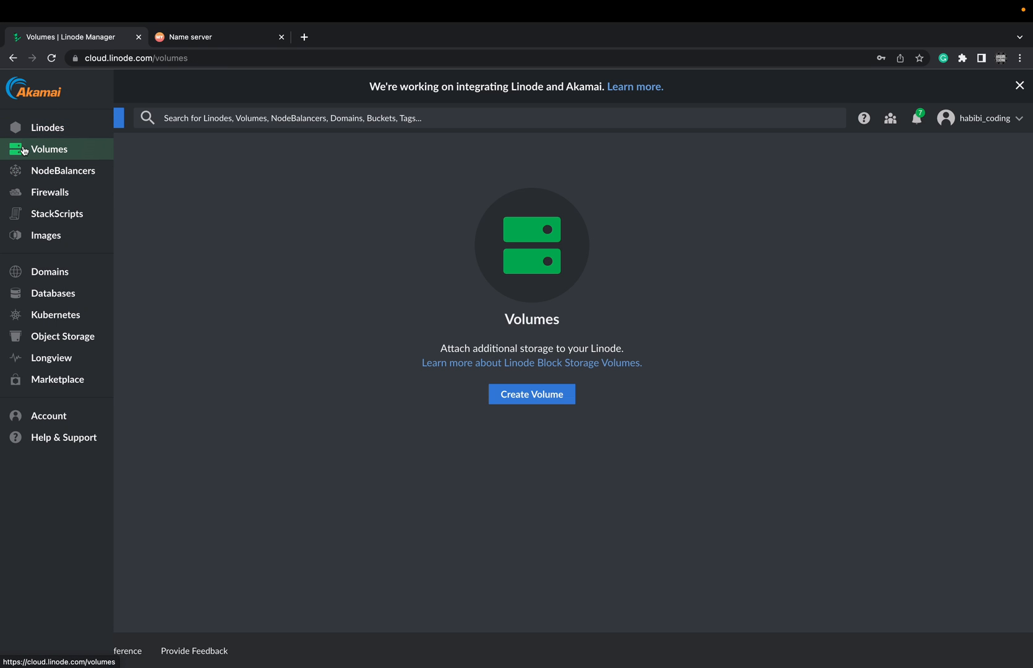
# Check the Linodes list showing habibicoding-ubuntu Running at 143.42.18.230
pyautogui.click(47, 127)
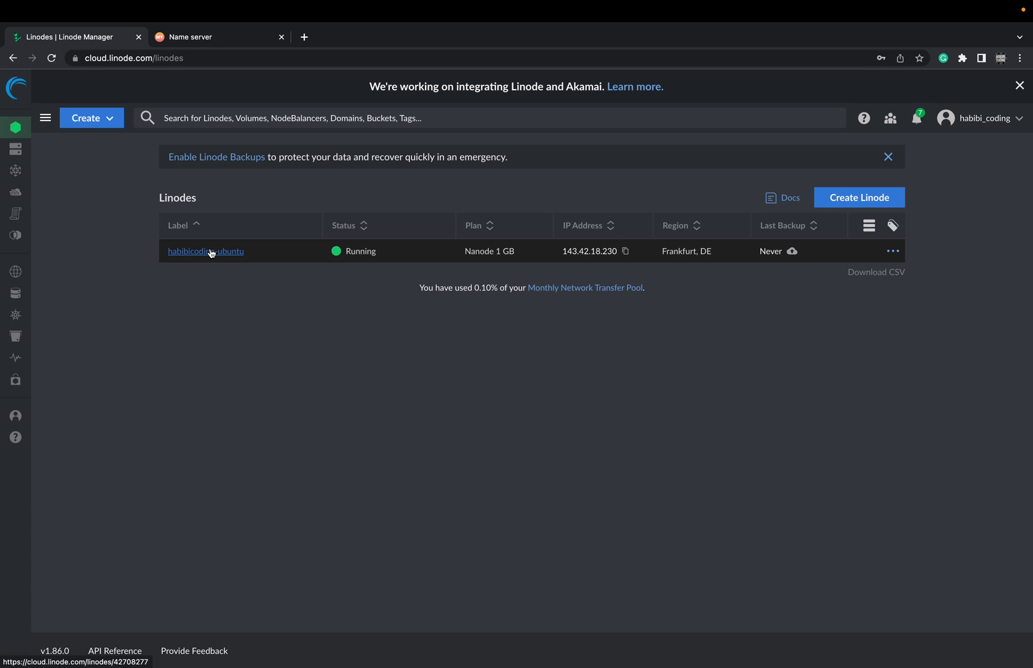
pyautogui.click(45, 118)
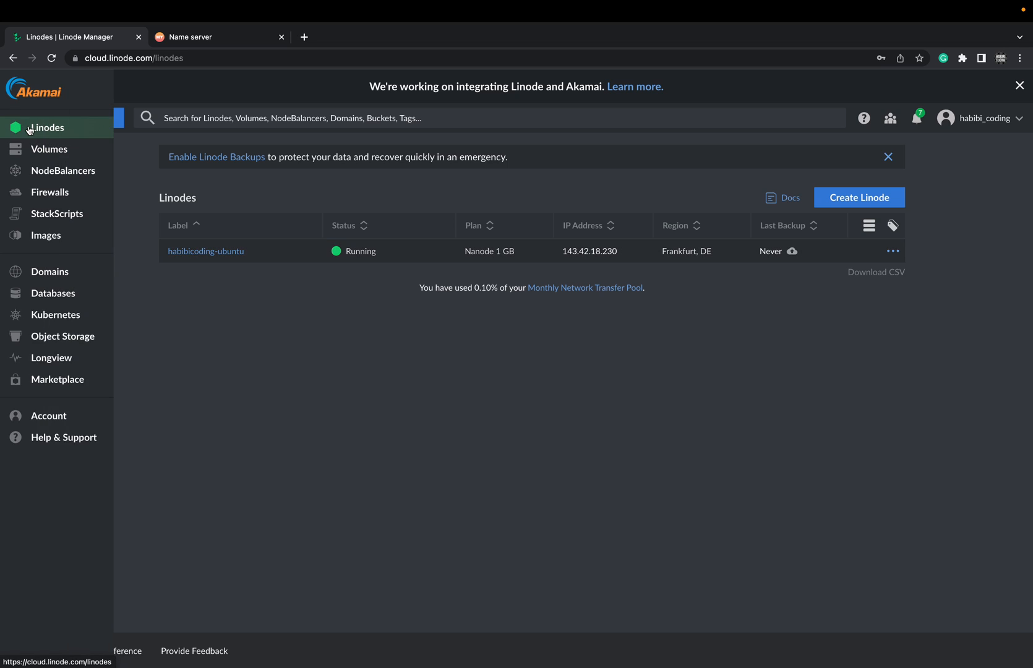
pyautogui.click(45, 118)
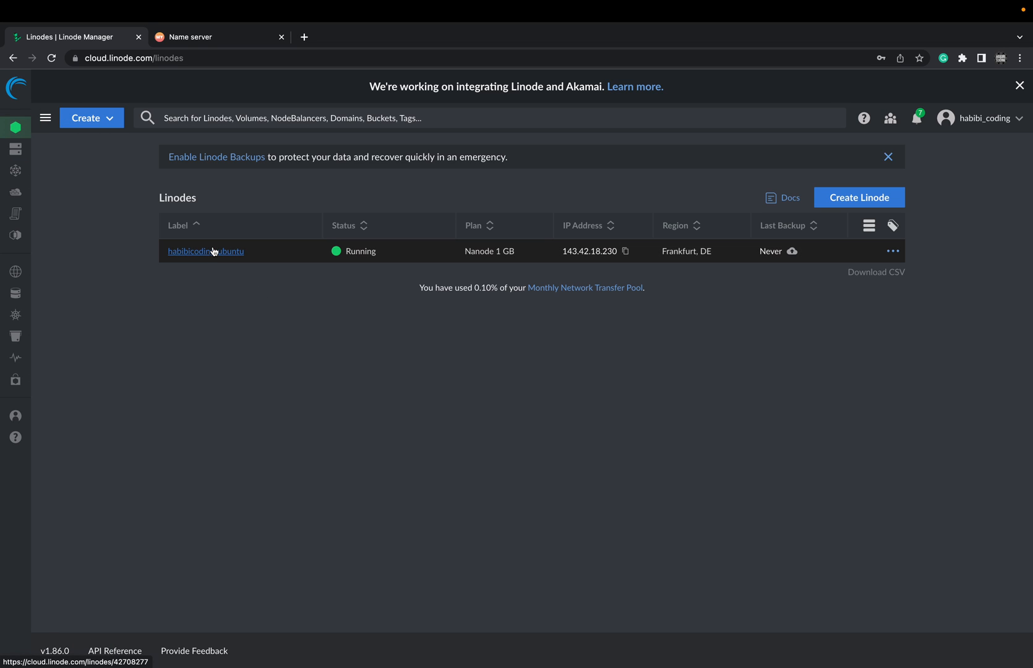
pyautogui.moveTo(127, 328)
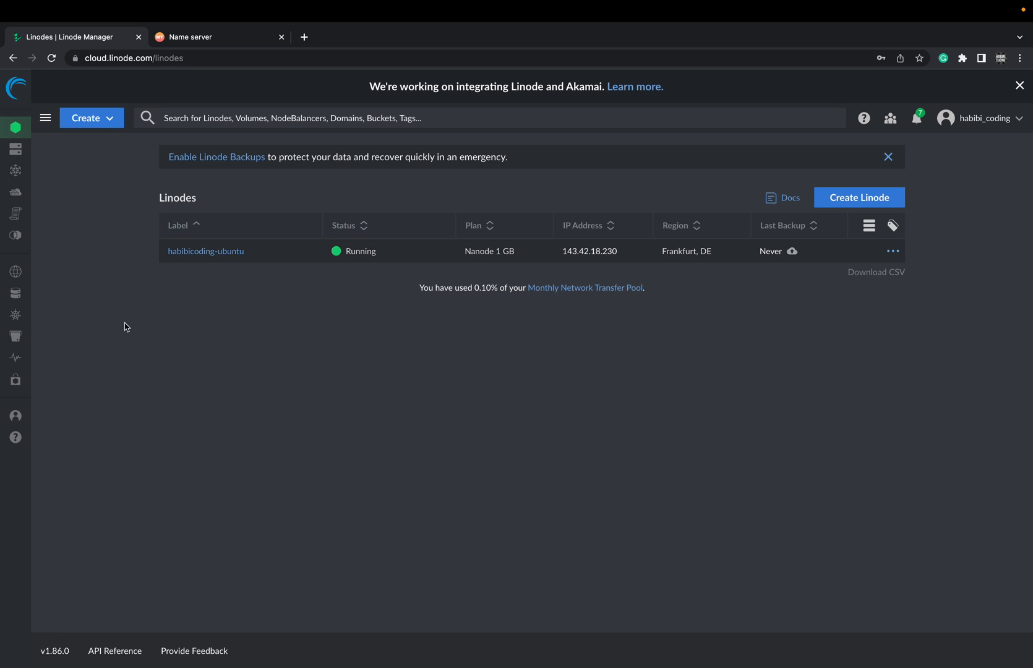
pyautogui.click(205, 251)
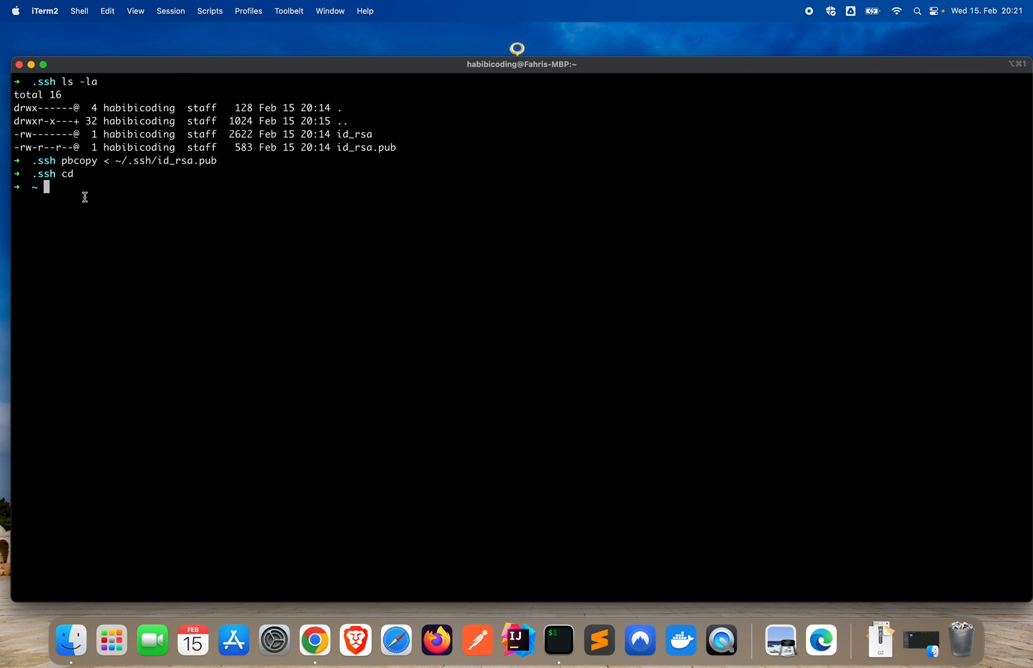
pyautogui.moveTo(69, 187)
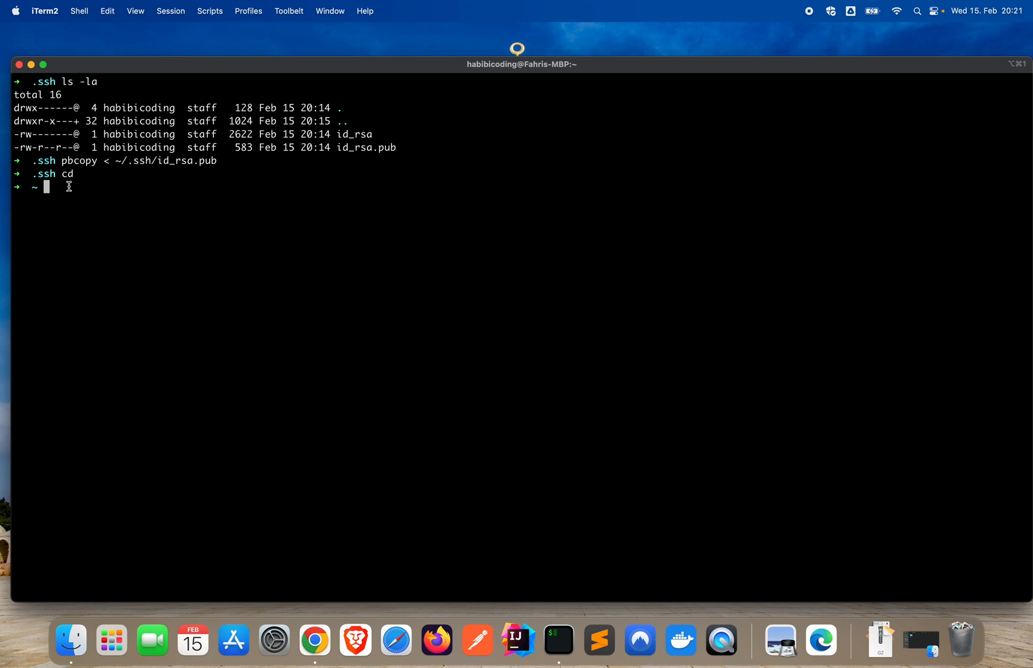
# SSH as root to 143.42.18.230 and accept the host fingerprint with 'yes'
pyautogui.write('ssh root@143.42.18.230')
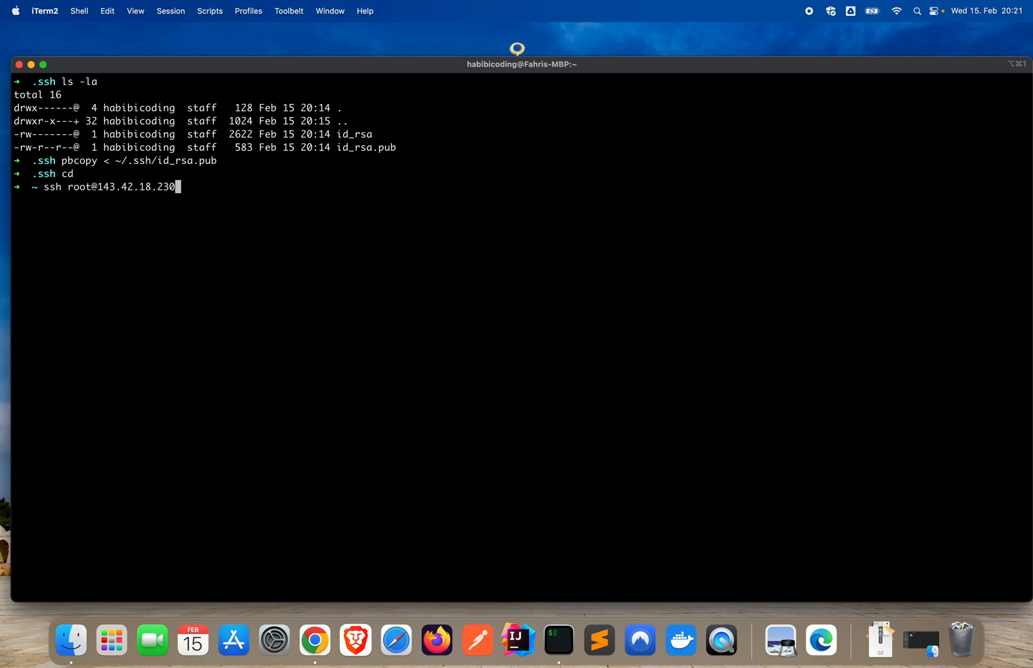
pyautogui.press('Return')
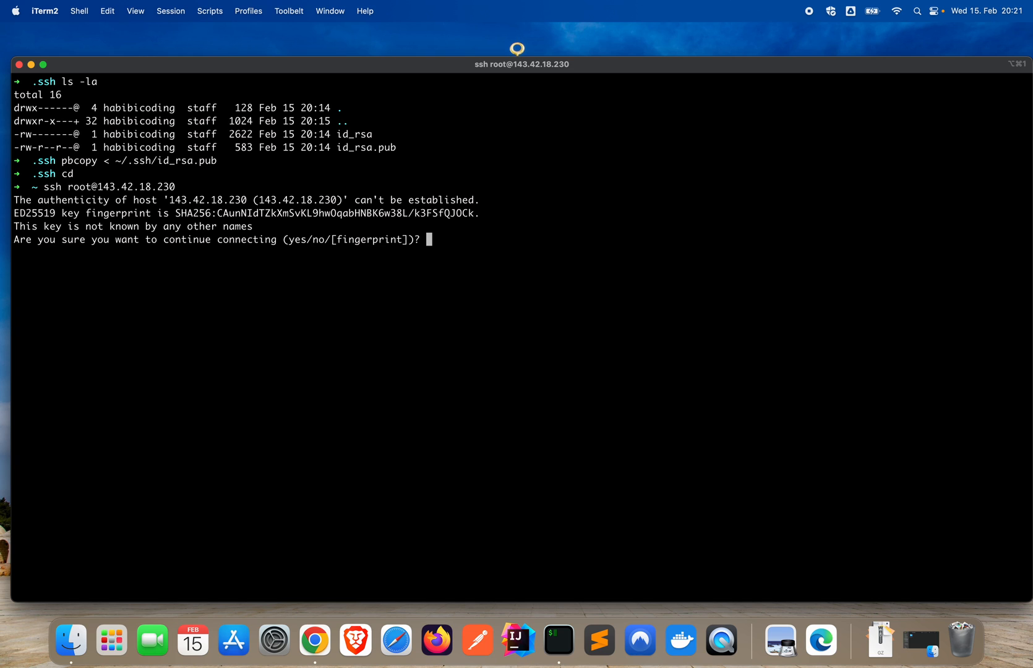
pyautogui.moveTo(15, 251)
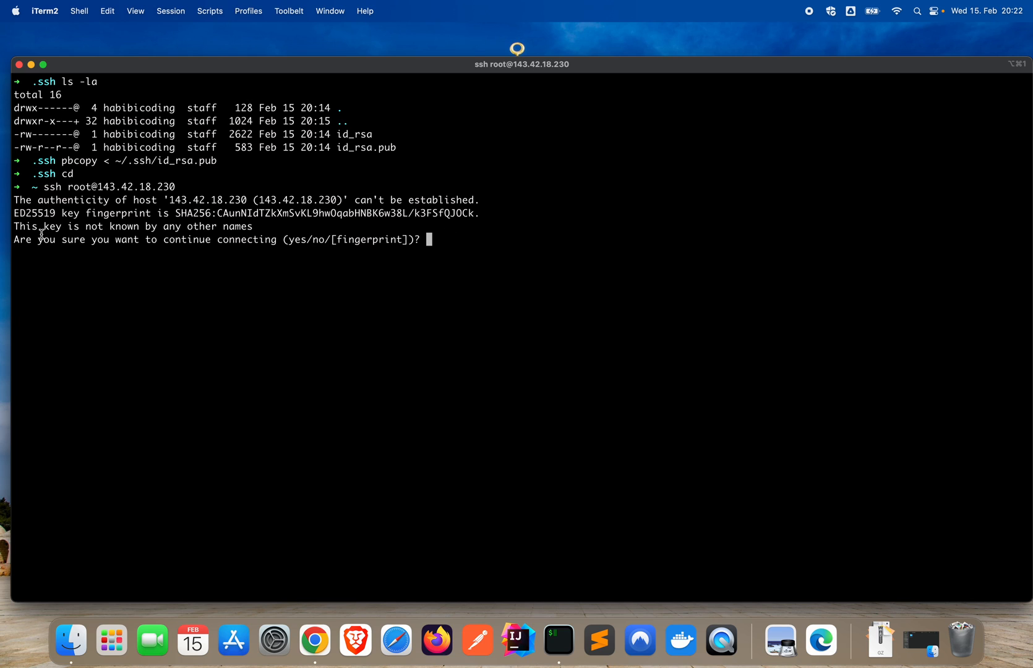
pyautogui.moveTo(347, 244)
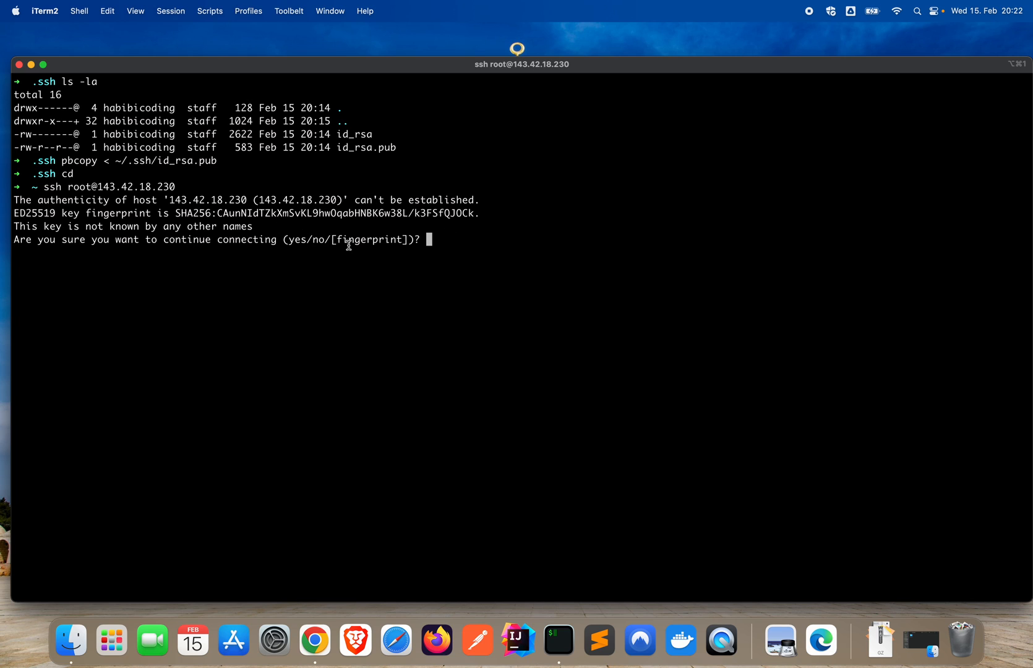
pyautogui.moveTo(317, 210)
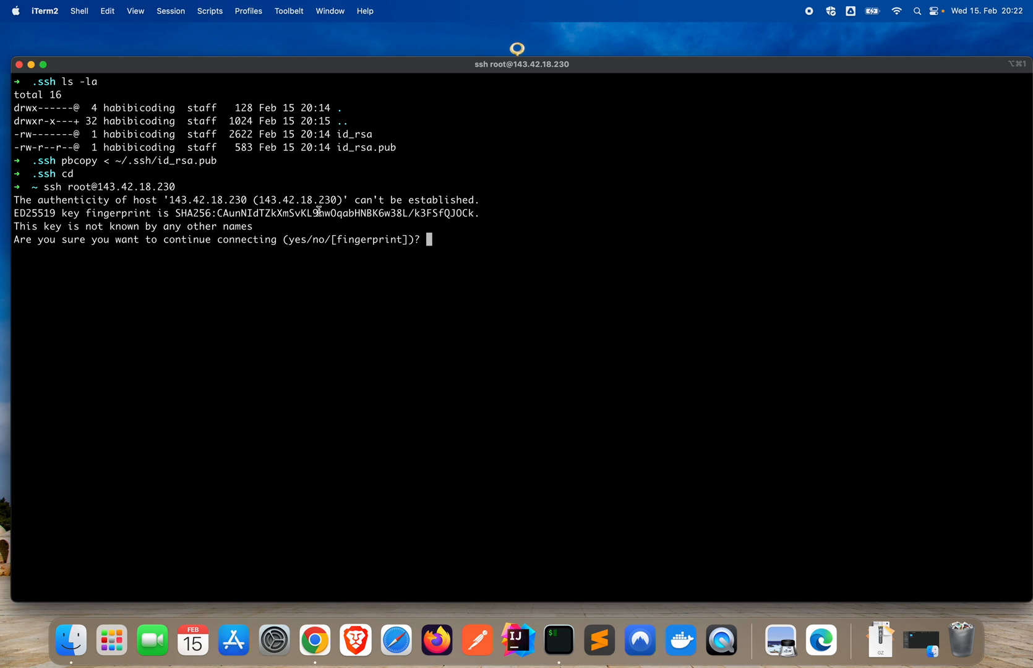
pyautogui.moveTo(508, 315)
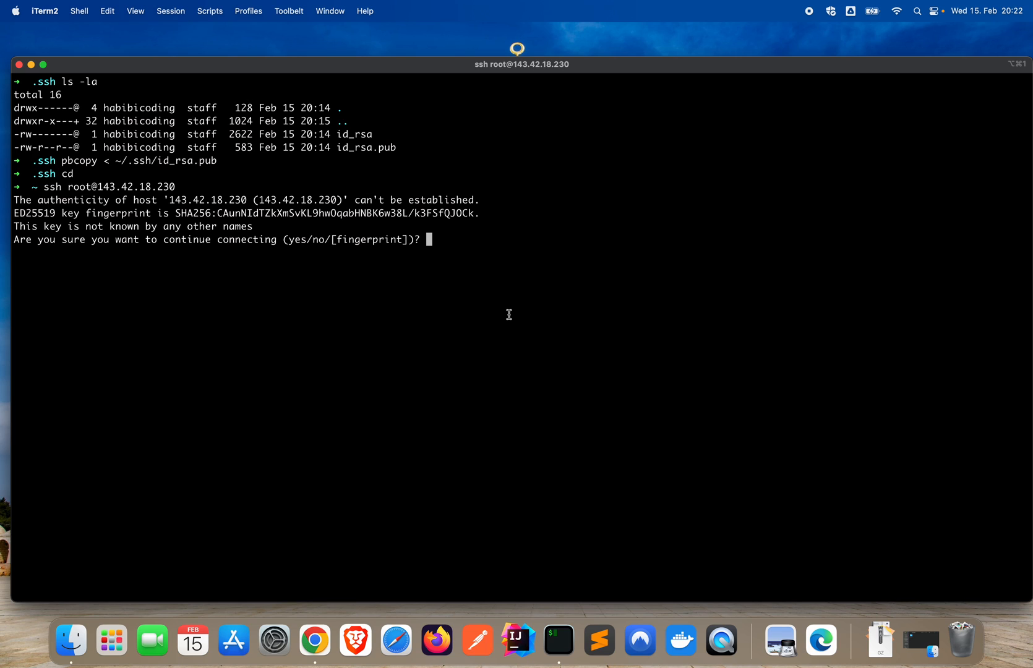
pyautogui.write('yes')
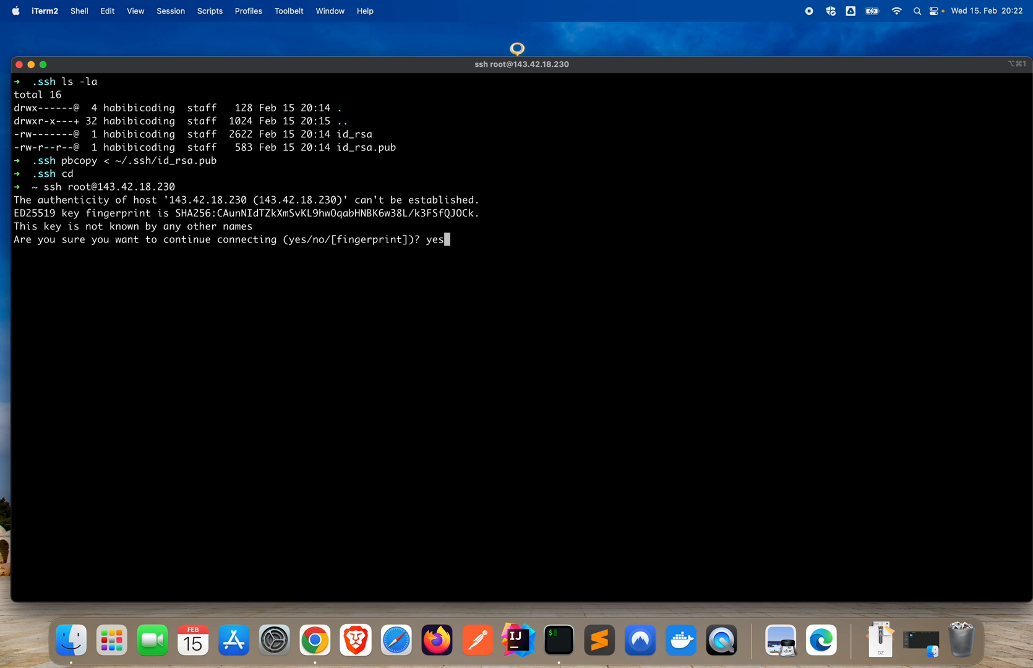
pyautogui.press('Return')
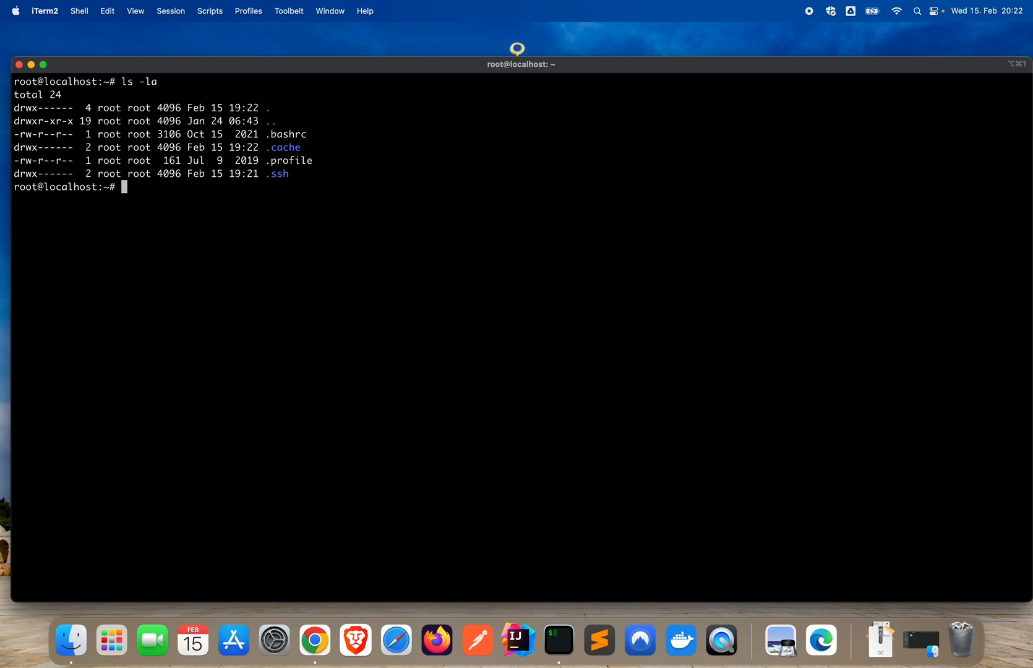
# Change into the server's .ssh folder to reveal the authorized_keys file
pyautogui.write('cd')
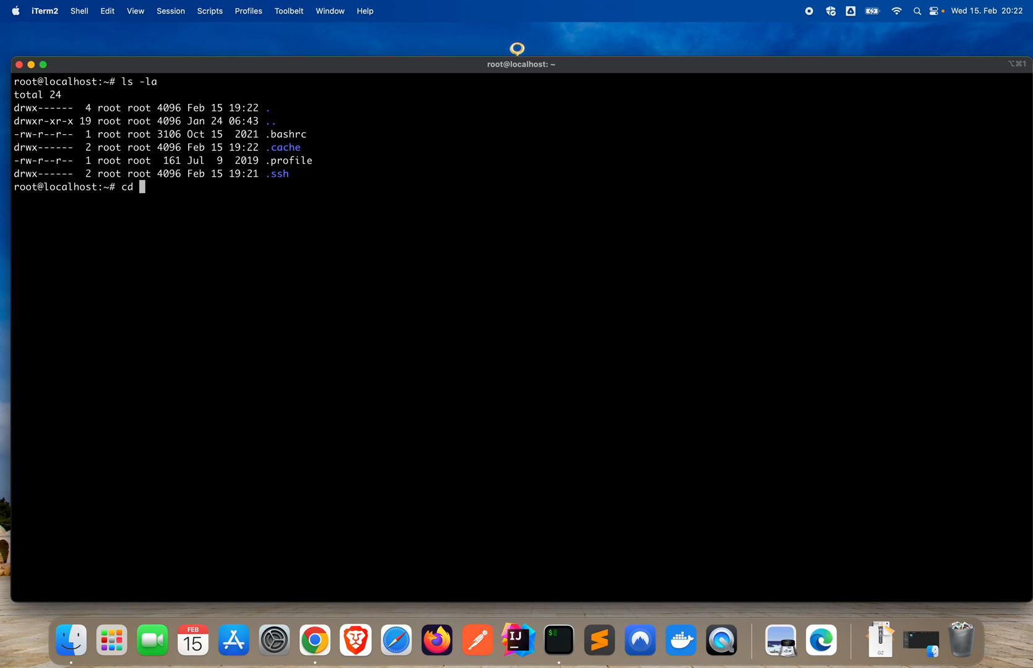
pyautogui.write('.ssh/')
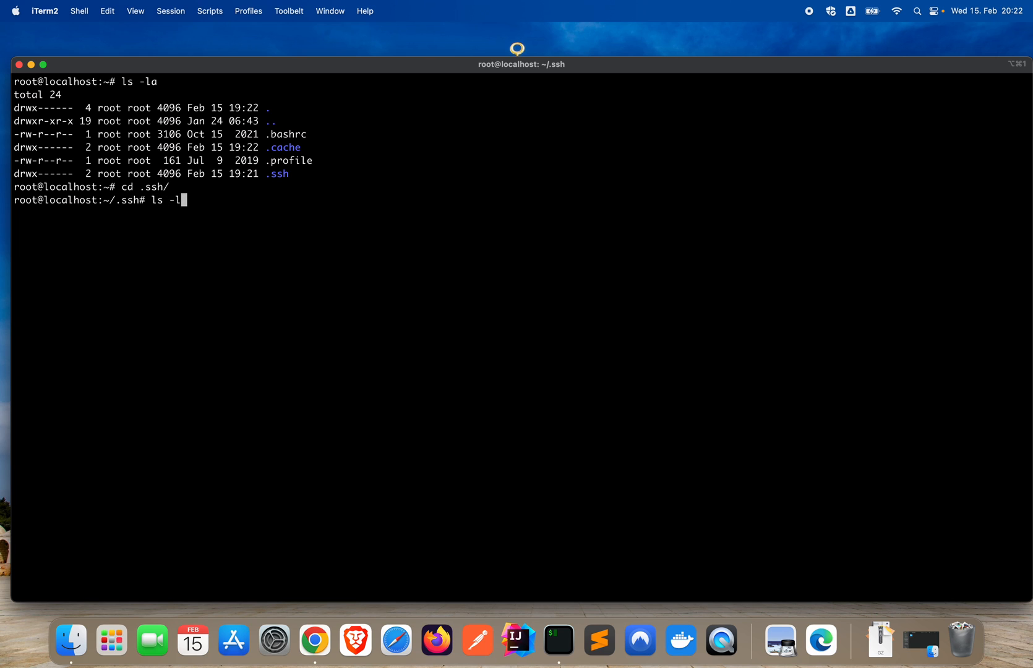
pyautogui.press('Return')
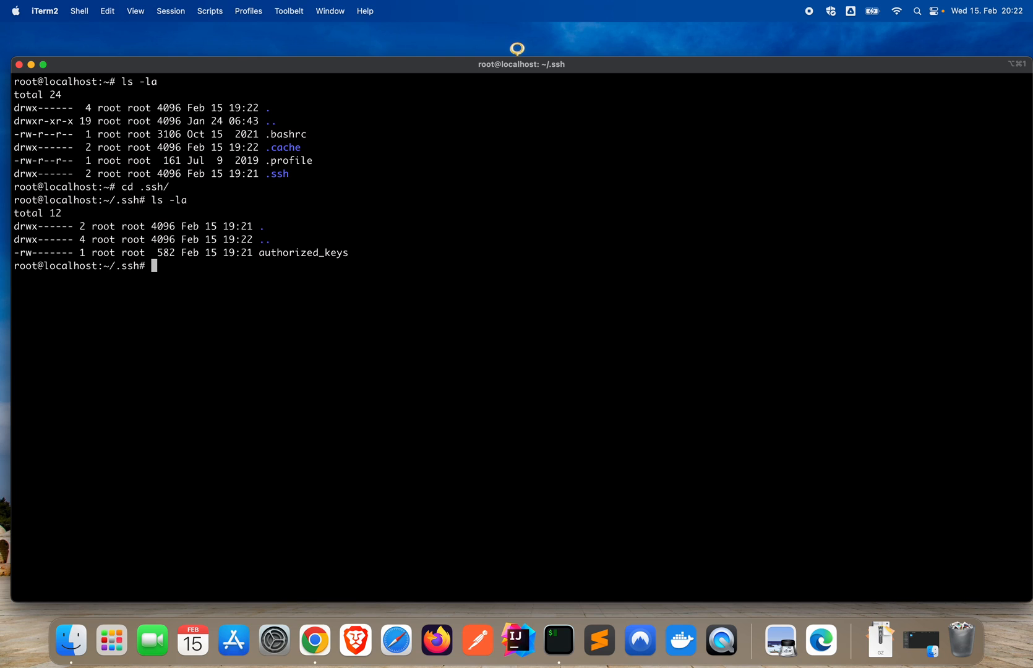